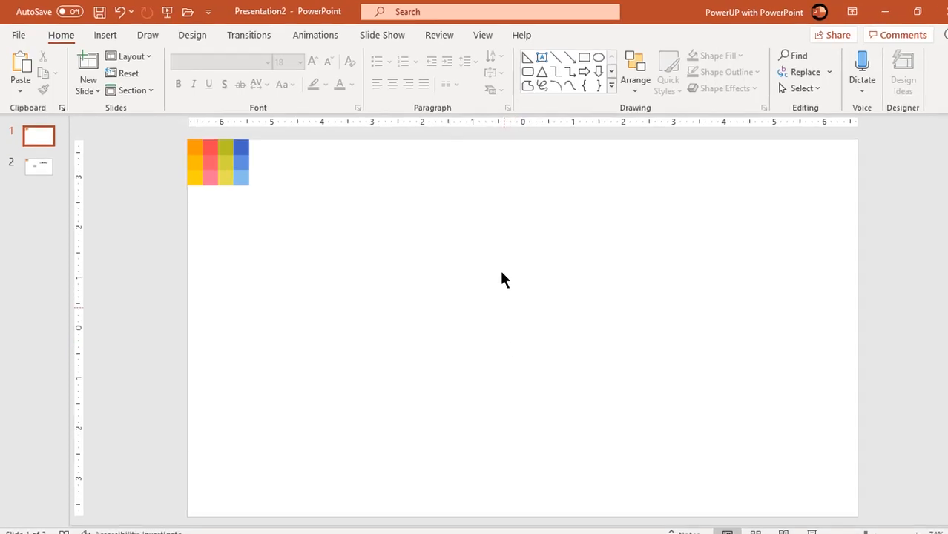
# Turn on the drawing guides from the View options.
pyautogui.click(482, 36)
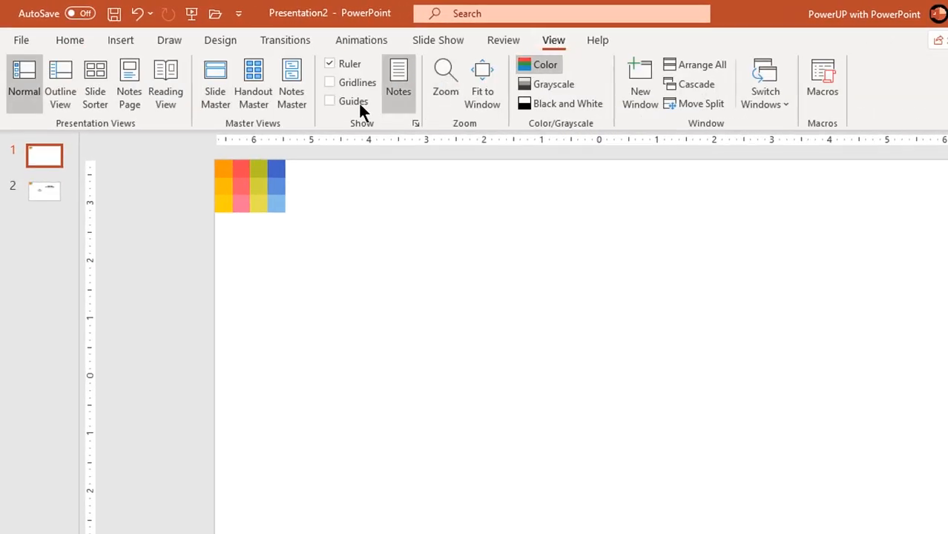
pyautogui.click(329, 100)
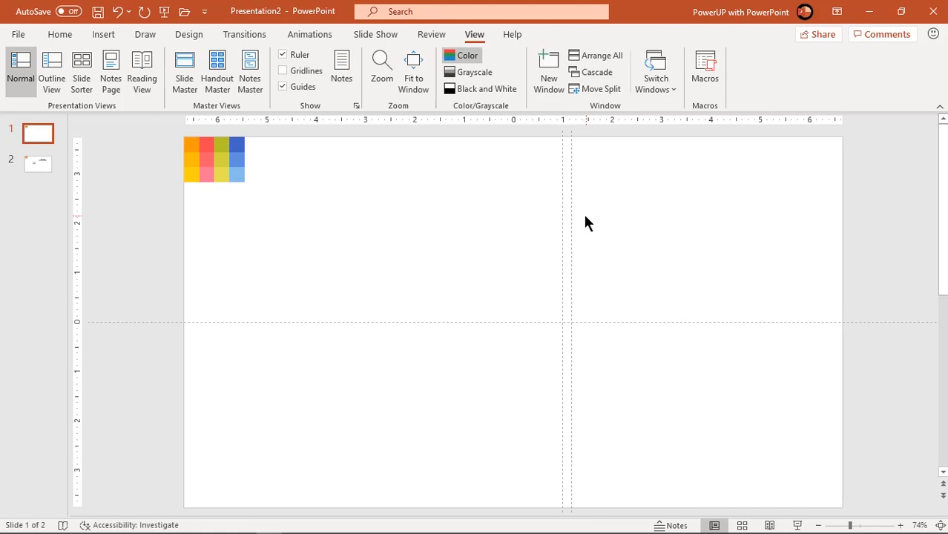
# Add several vertical guides left and right of centre, keeping the horizontal centre guide.
pyautogui.moveTo(563, 222); pyautogui.dragTo(656, 223)
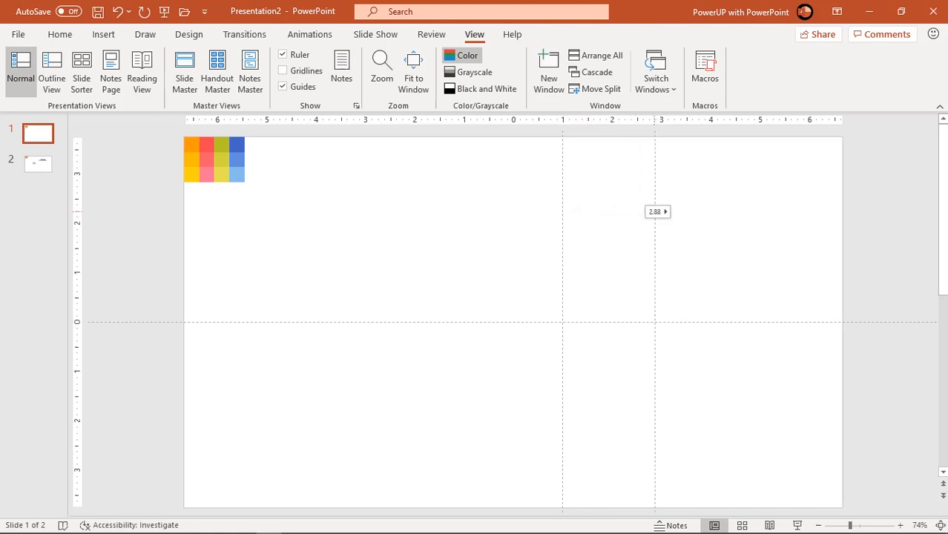
pyautogui.rightClick(656, 215)
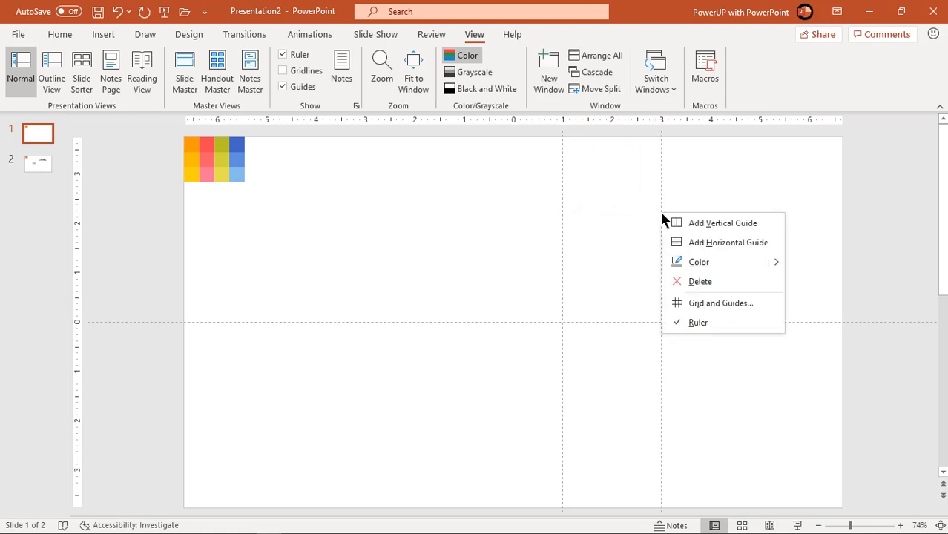
pyautogui.click(723, 222)
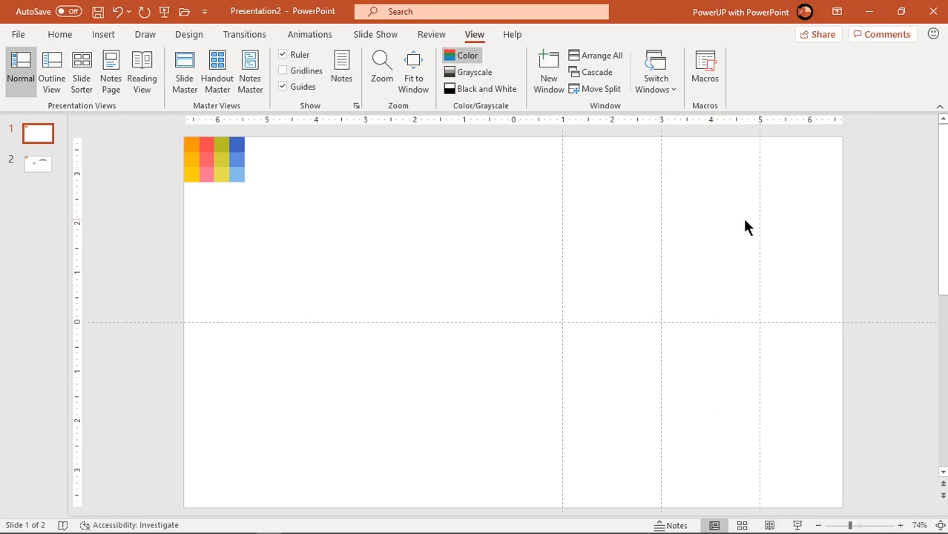
pyautogui.rightClick(564, 217)
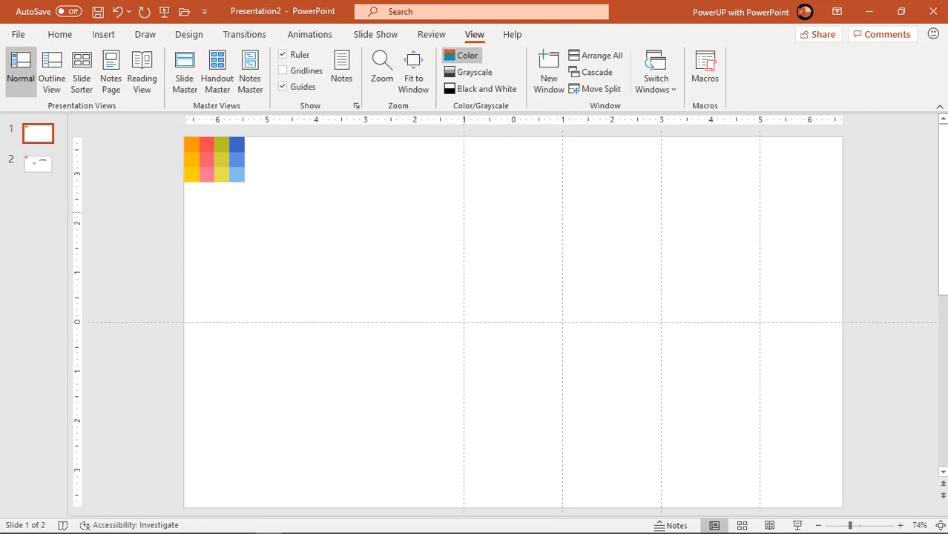
pyautogui.moveTo(472, 217)
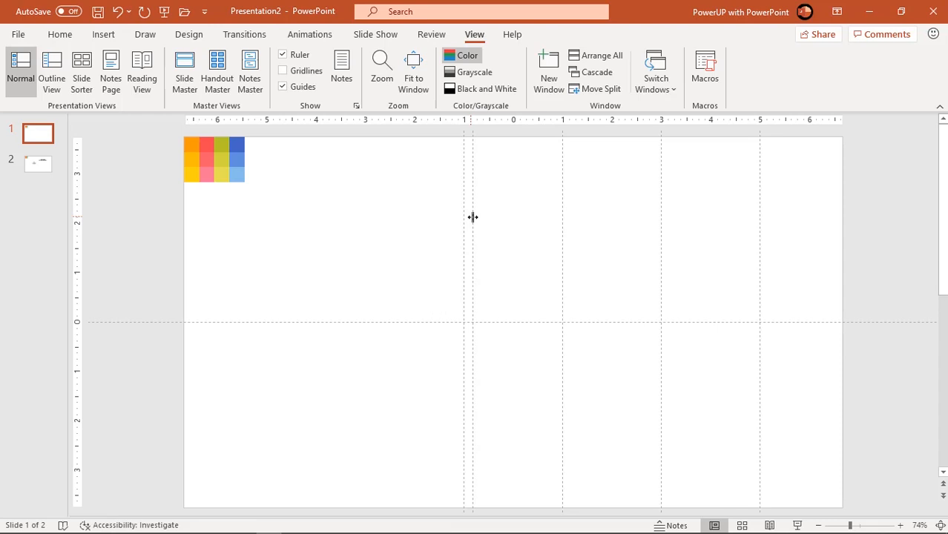
pyautogui.moveTo(463, 216); pyautogui.dragTo(365, 220)
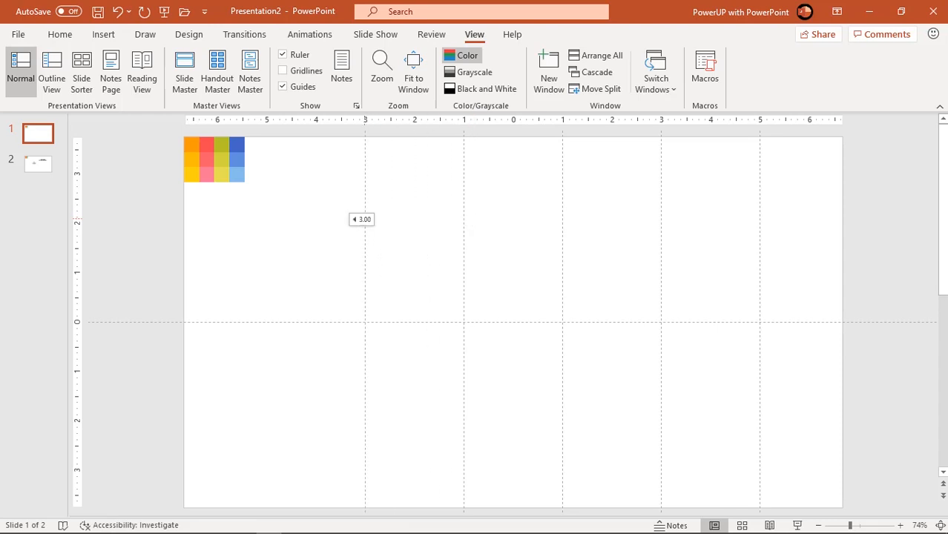
pyautogui.moveTo(365, 219); pyautogui.dragTo(374, 234)
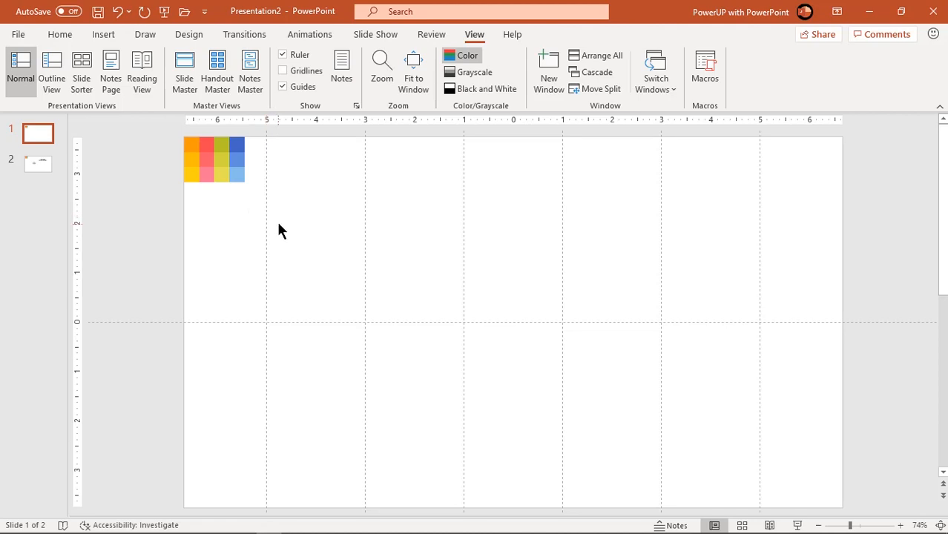
pyautogui.moveTo(402, 238)
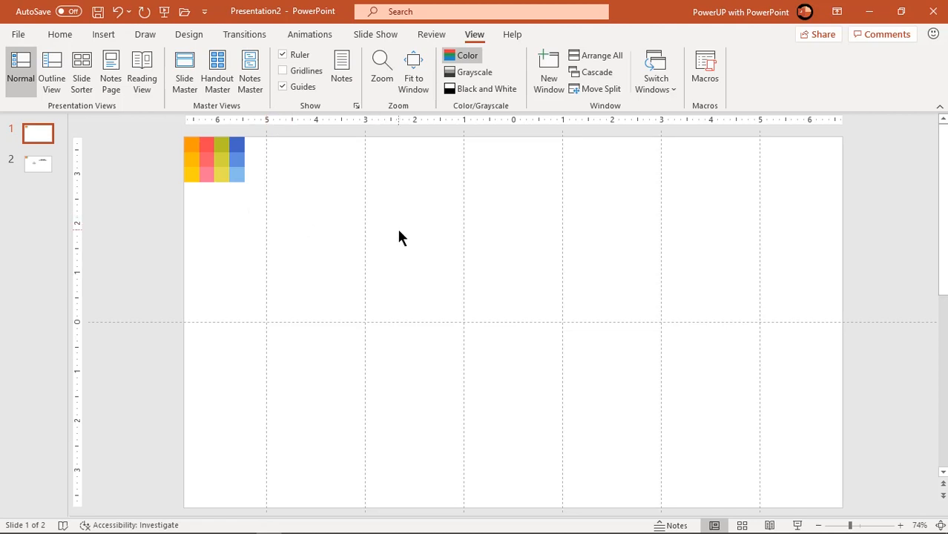
# Set the slide background to a two-stop radial gradient fill.
pyautogui.rightClick(400, 238)
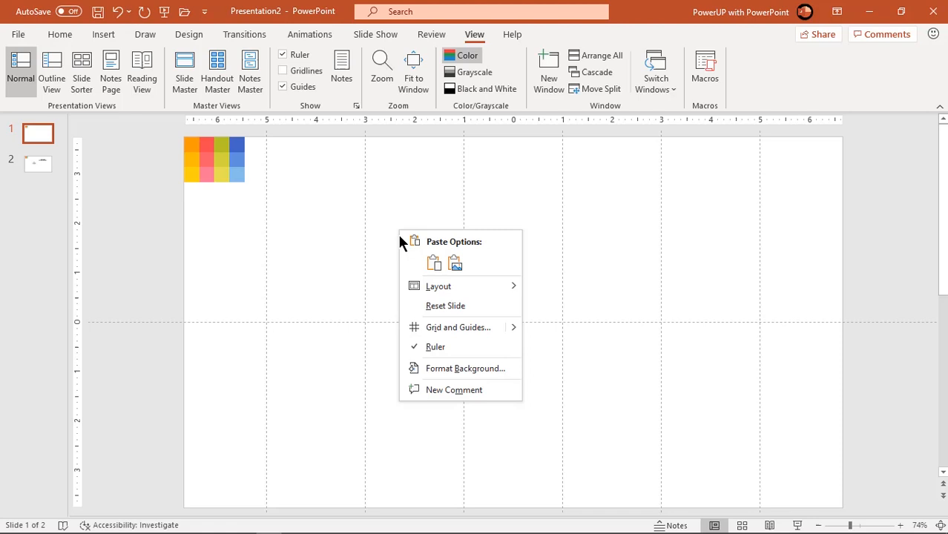
pyautogui.click(466, 367)
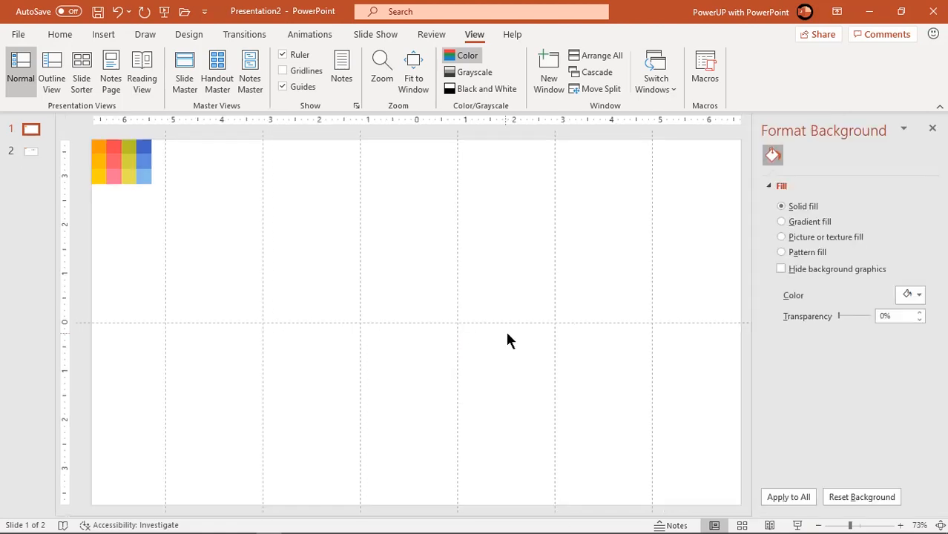
pyautogui.click(780, 221)
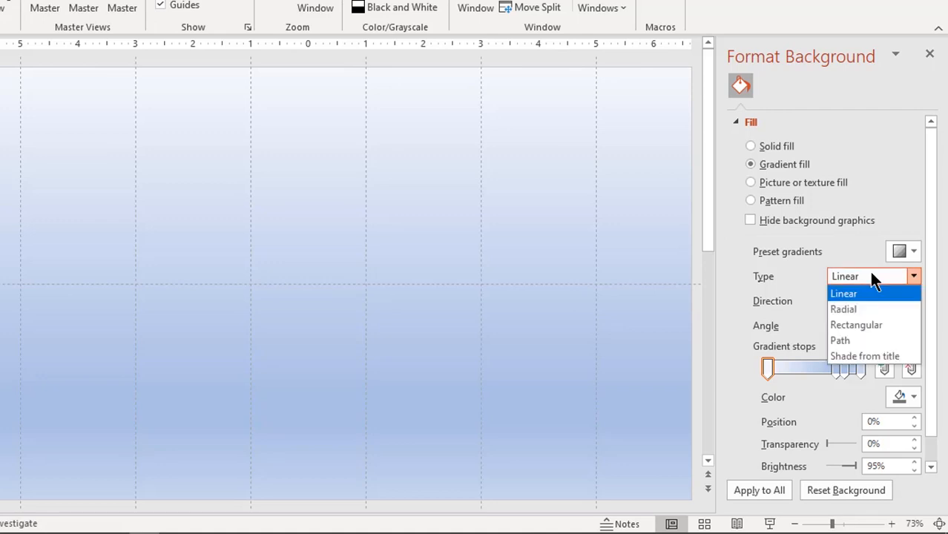
pyautogui.click(842, 309)
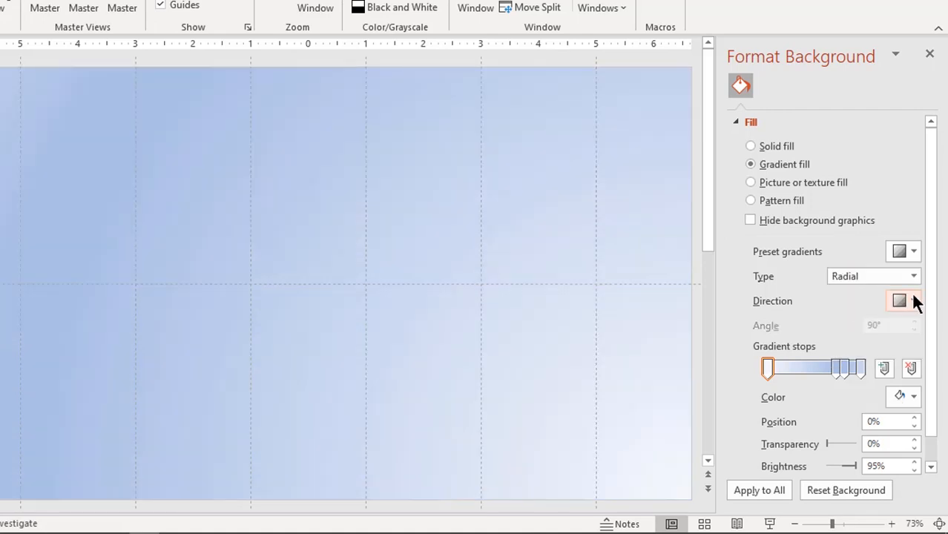
pyautogui.click(898, 300)
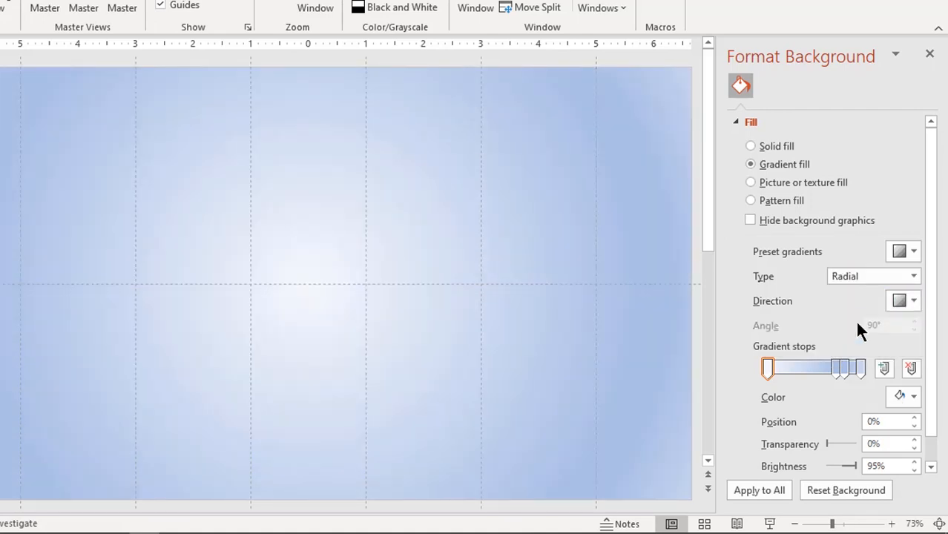
pyautogui.click(860, 367)
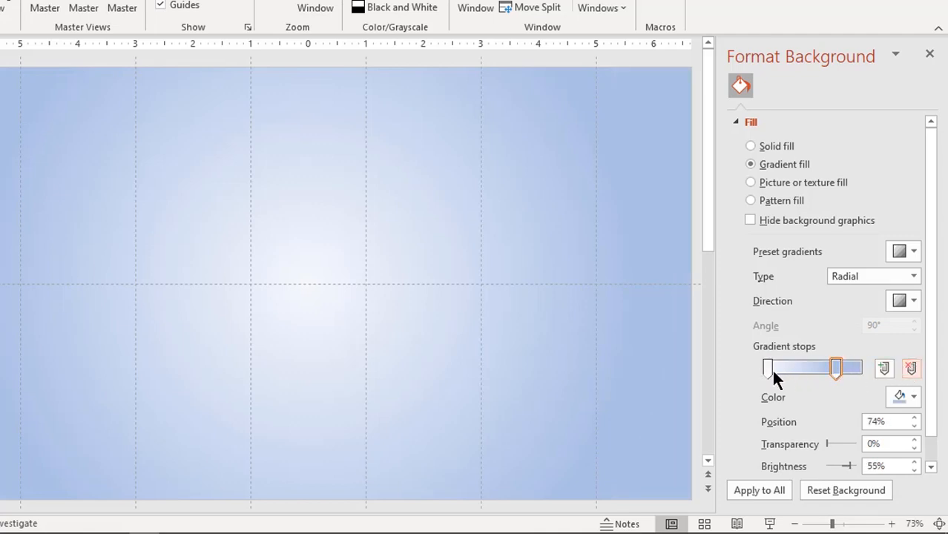
# Colour the gradient stops dark grey, lighter at the centre.
pyautogui.click(914, 396)
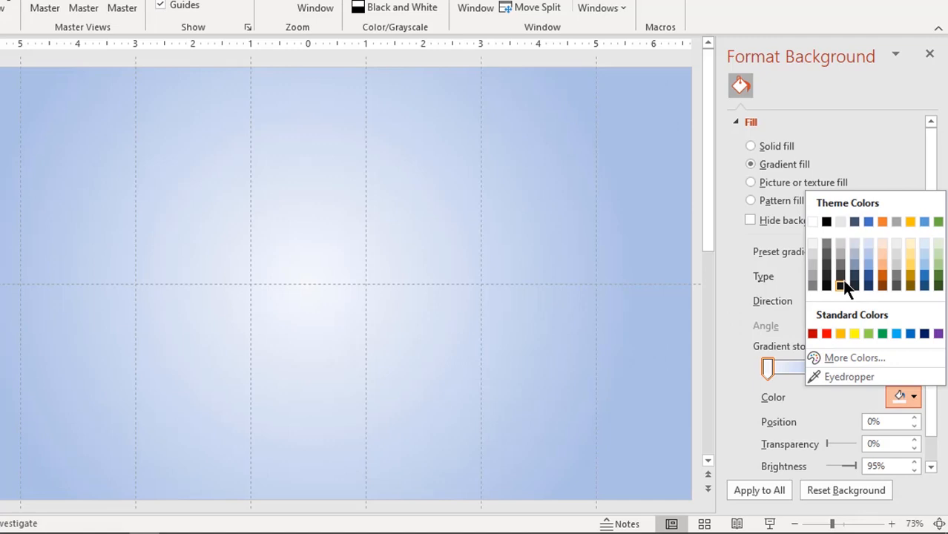
pyautogui.click(839, 288)
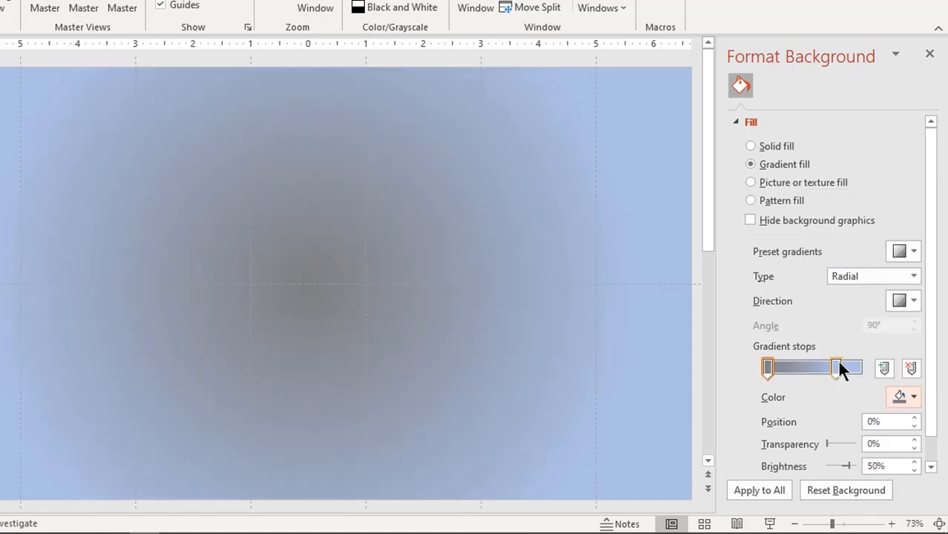
pyautogui.click(913, 398)
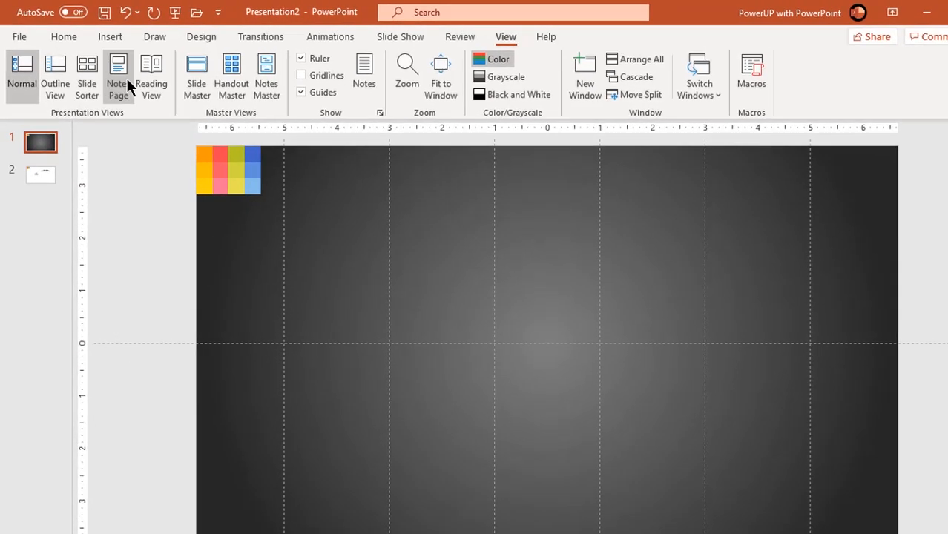
# Draw a small white circle at the left guide intersection as a timeline end.
pyautogui.click(110, 36)
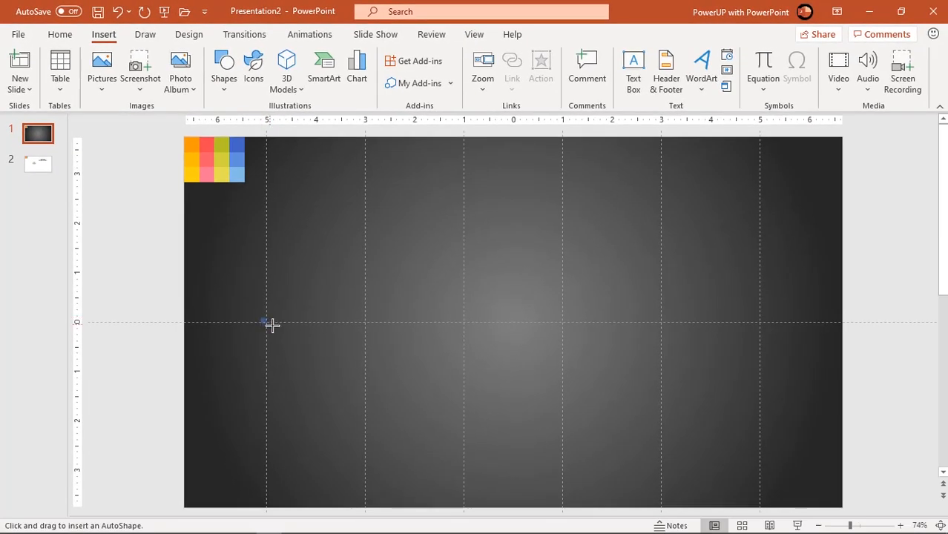
pyautogui.click(267, 324)
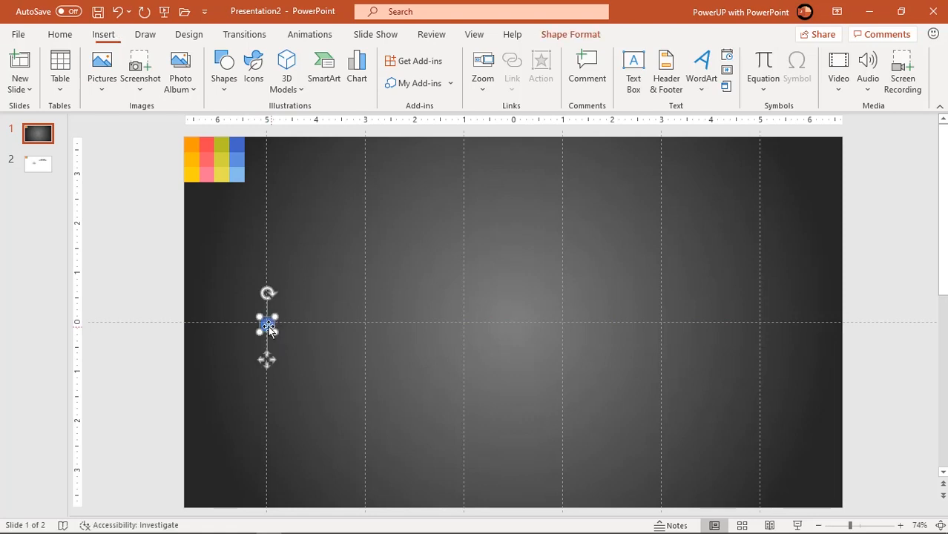
pyautogui.click(267, 325)
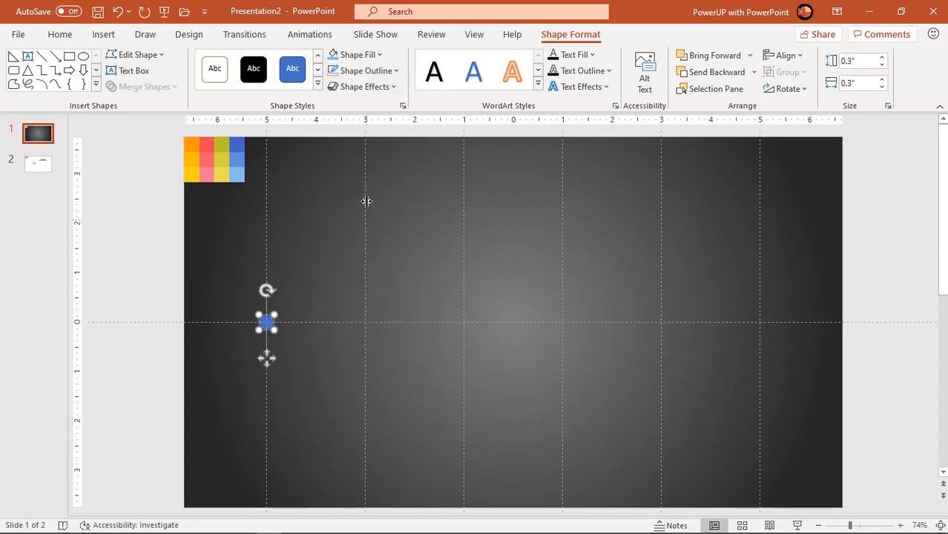
pyautogui.click(359, 54)
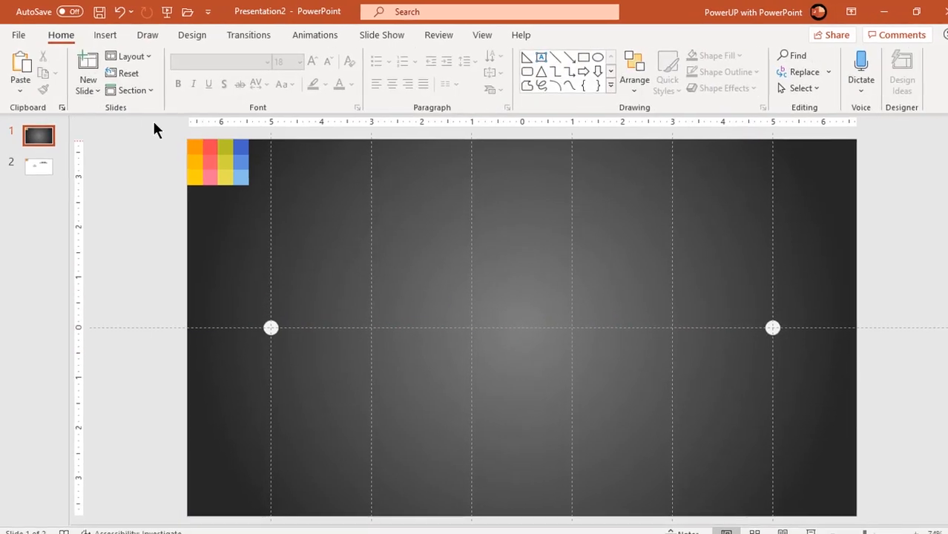
# Draw a straight white line joining the two end circles along the centre line.
pyautogui.click(103, 34)
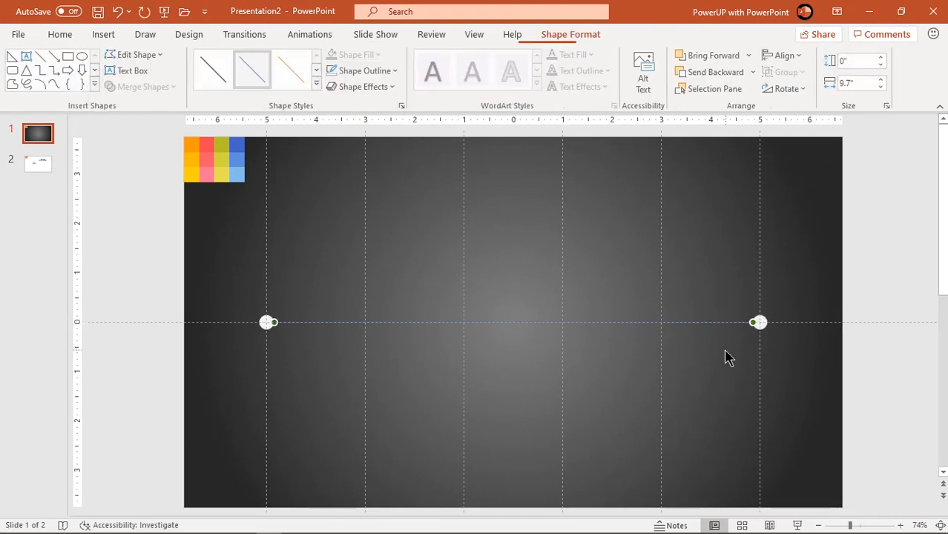
pyautogui.click(364, 71)
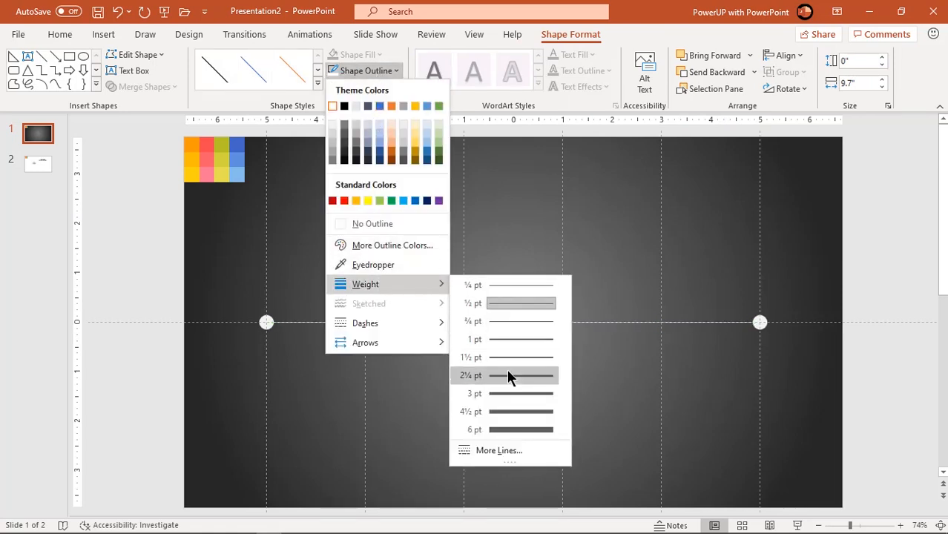
pyautogui.moveTo(507, 393)
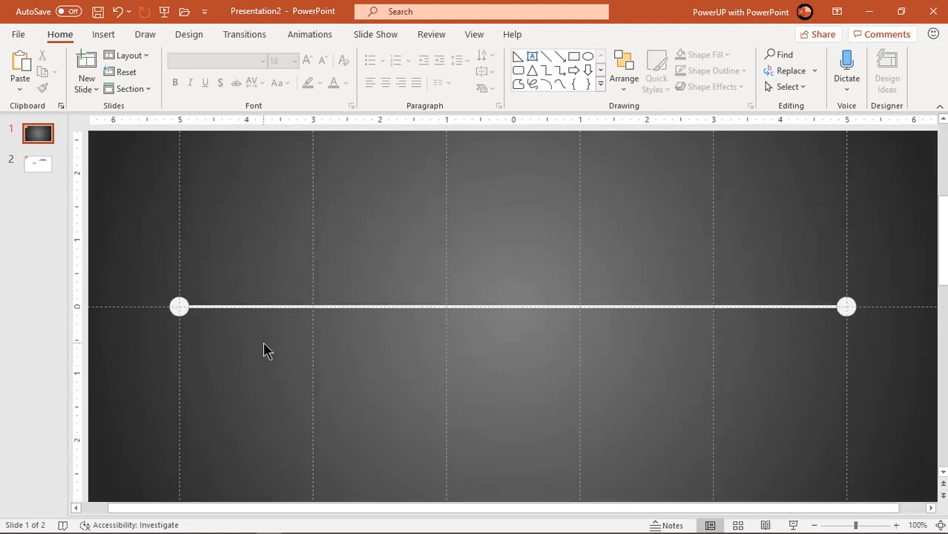
# Draw a large blue circle on the timeline at the second guide from the left.
pyautogui.click(104, 34)
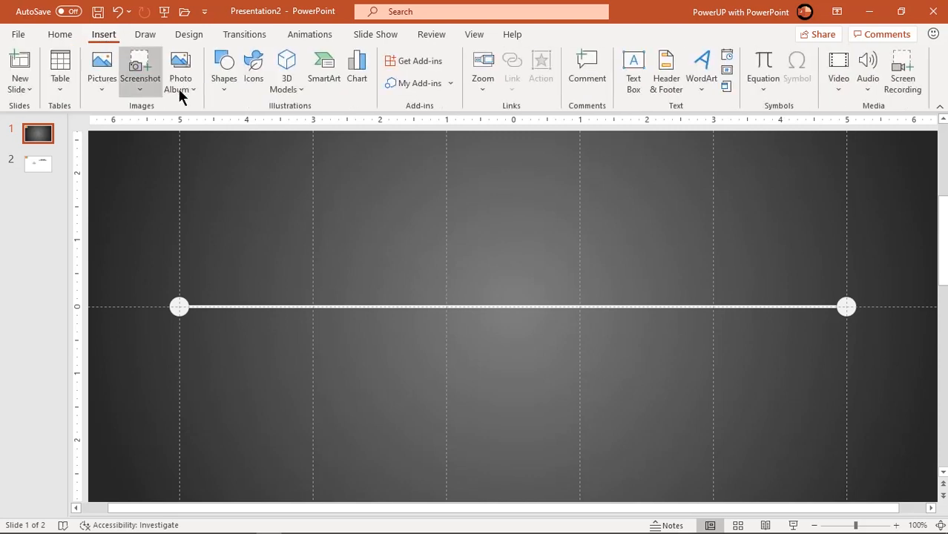
pyautogui.click(223, 71)
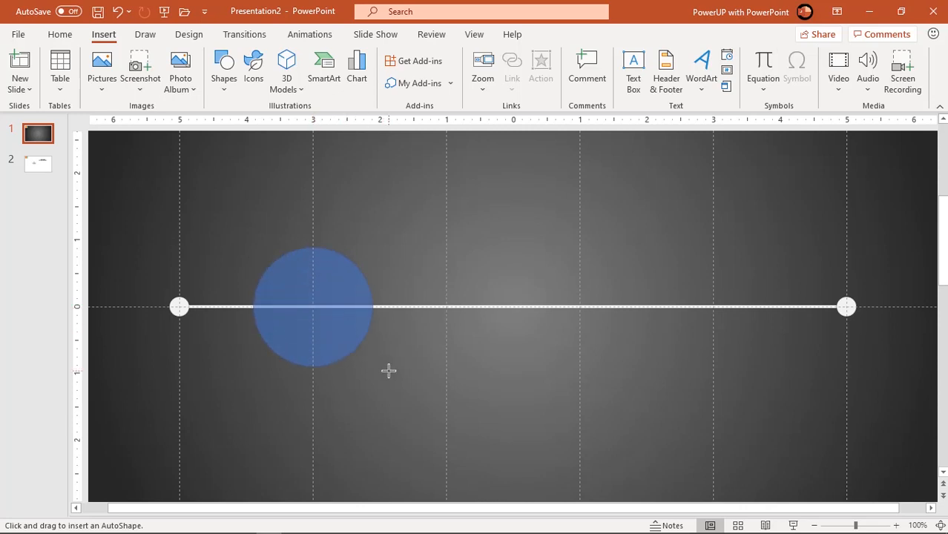
pyautogui.click(312, 306)
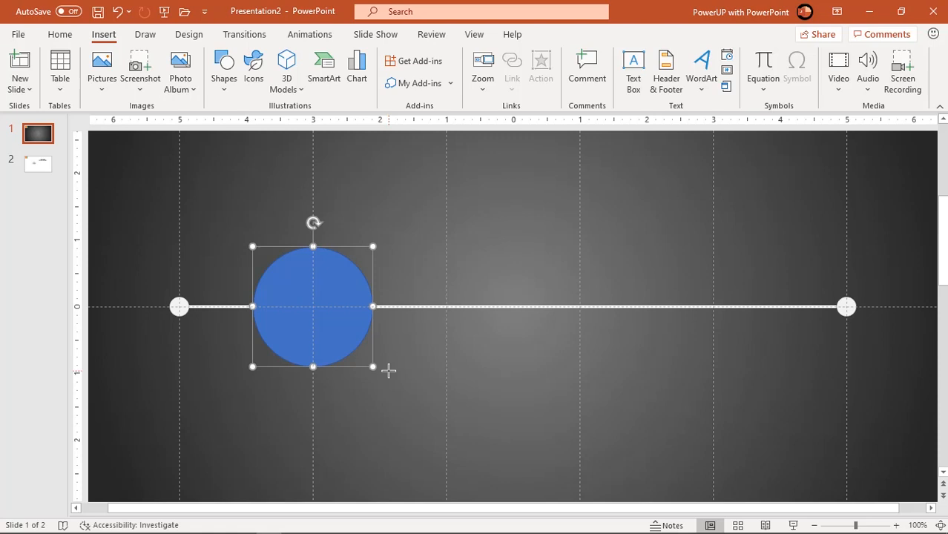
# Shrink the blue circle slightly to 1.63" keeping it round.
pyautogui.click(312, 305)
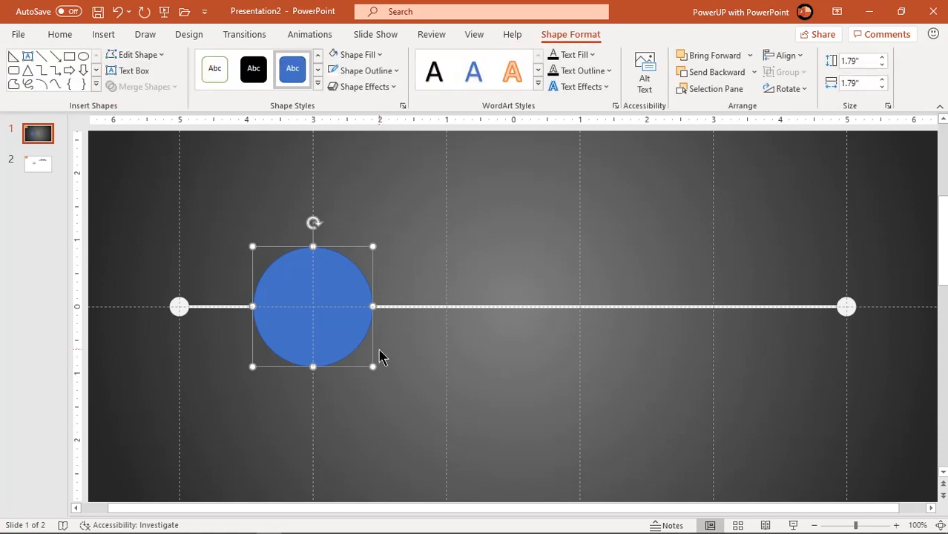
pyautogui.moveTo(376, 362)
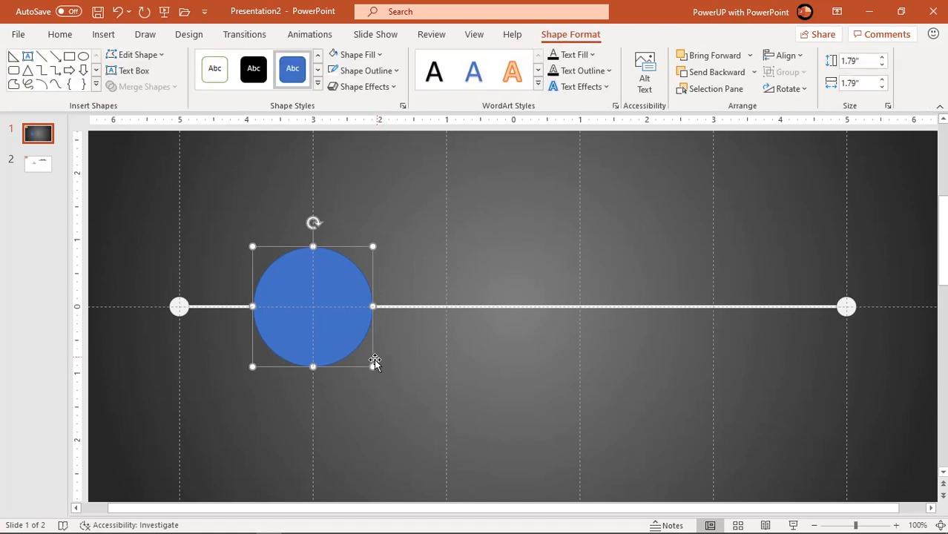
pyautogui.click(368, 362)
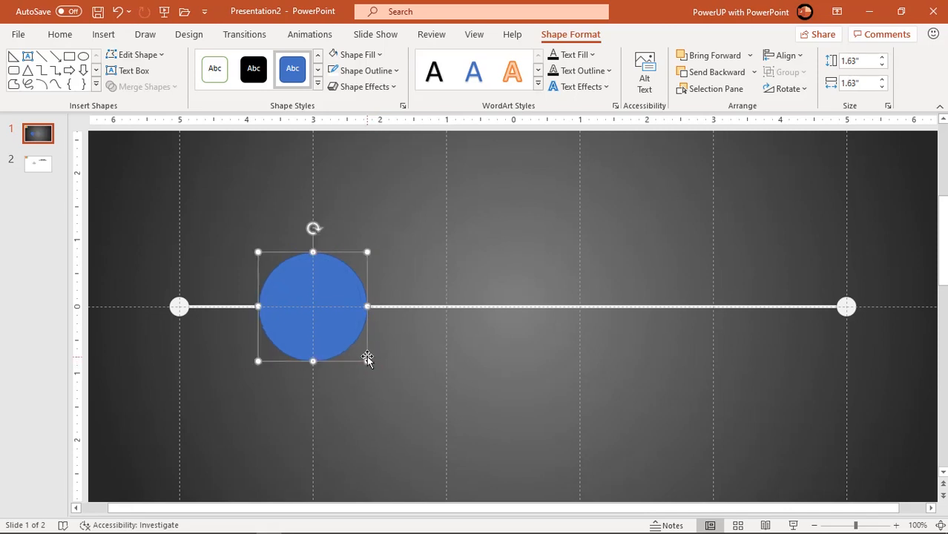
pyautogui.click(403, 360)
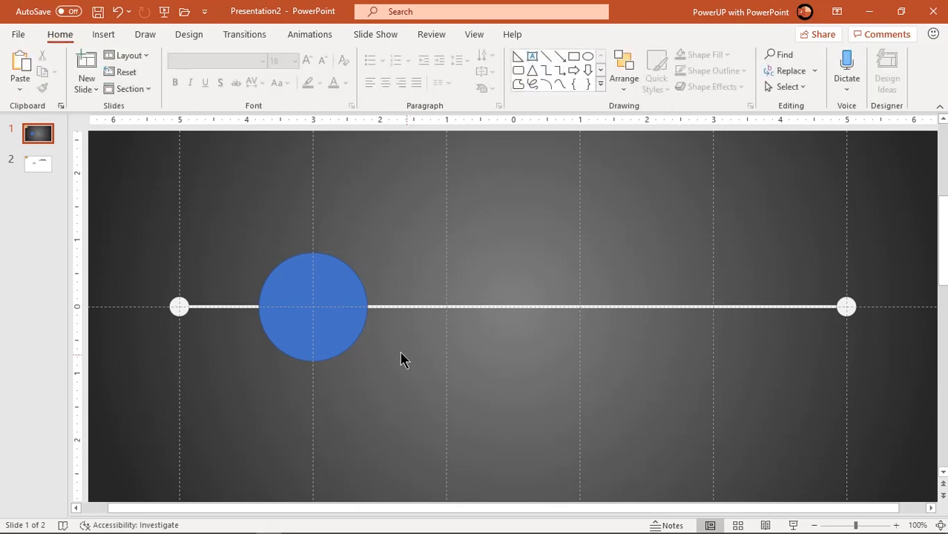
pyautogui.click(312, 305)
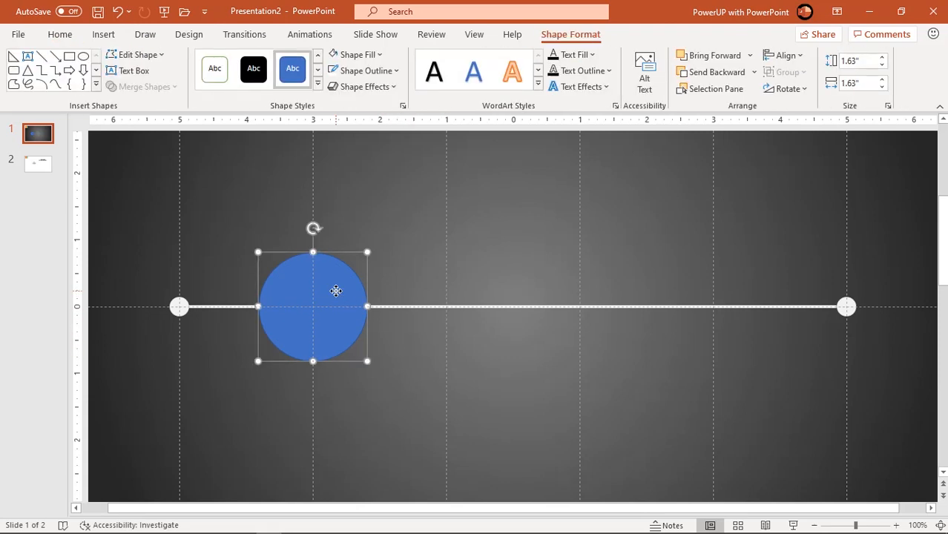
# Duplicate the circle, recolour it yellow and centre it inside the blue ring.
pyautogui.moveTo(335, 290); pyautogui.dragTo(331, 303)
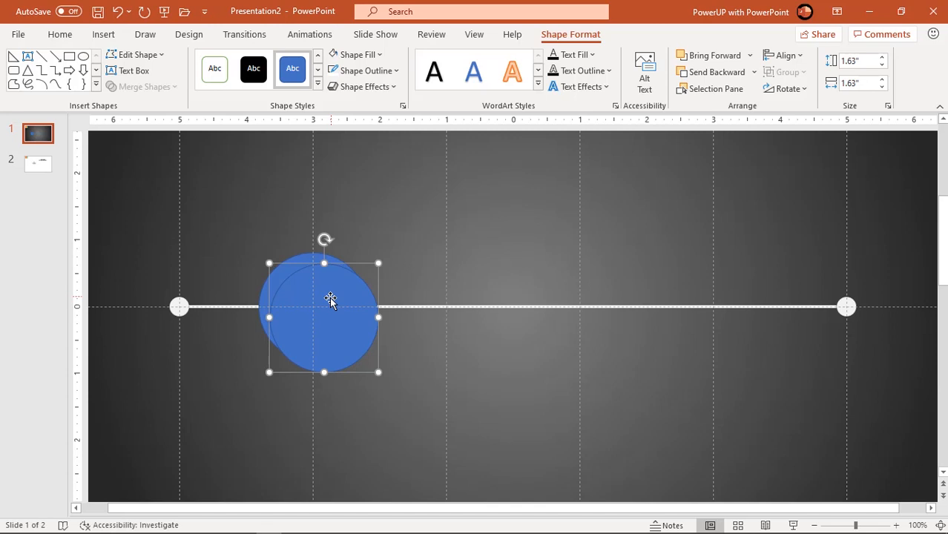
pyautogui.moveTo(332, 302); pyautogui.dragTo(456, 273)
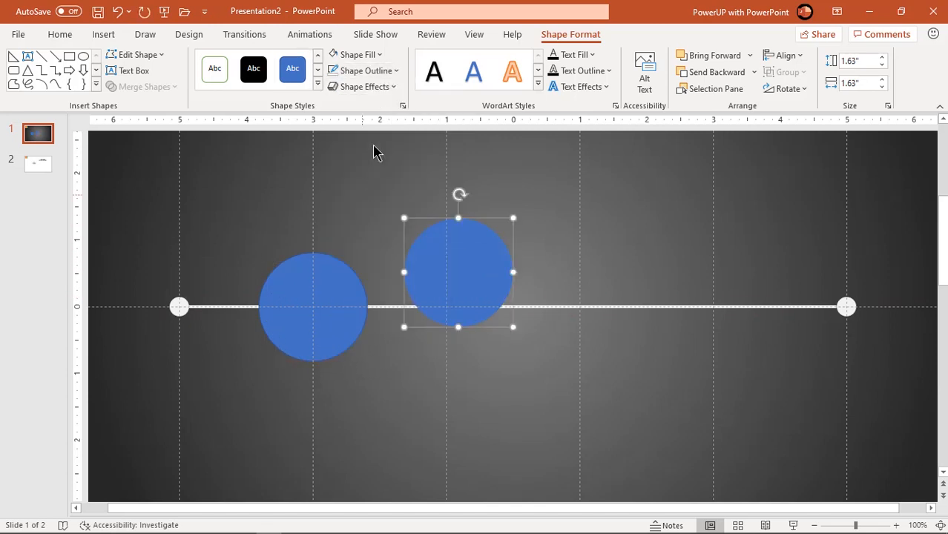
pyautogui.click(353, 53)
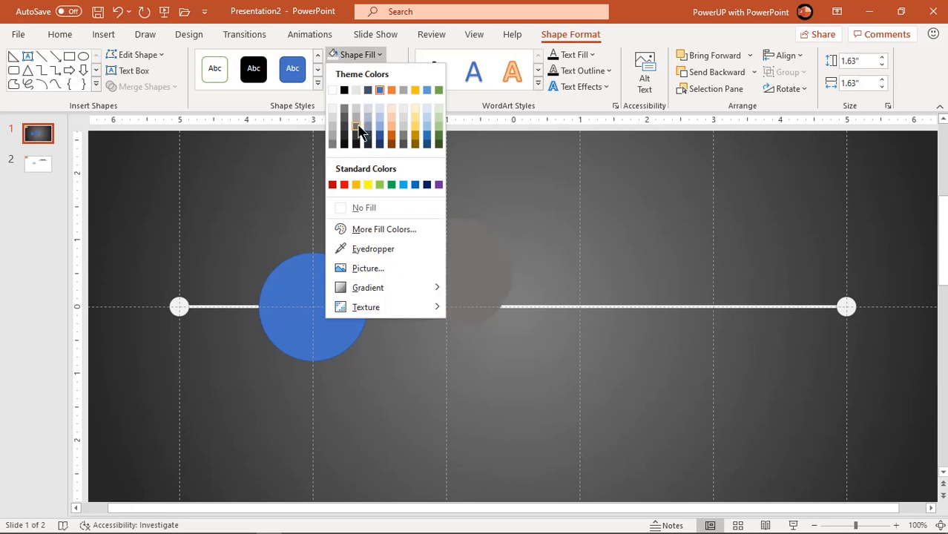
pyautogui.click(356, 126)
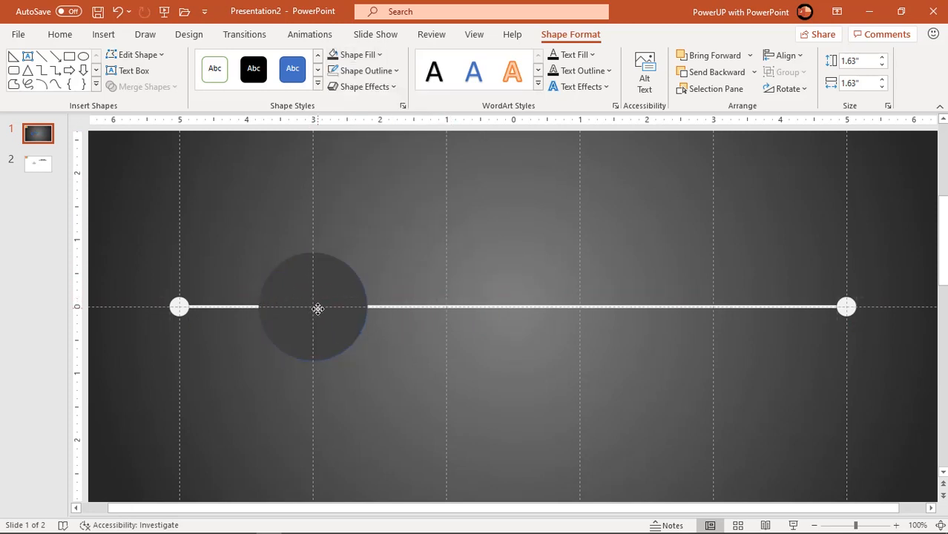
pyautogui.click(311, 307)
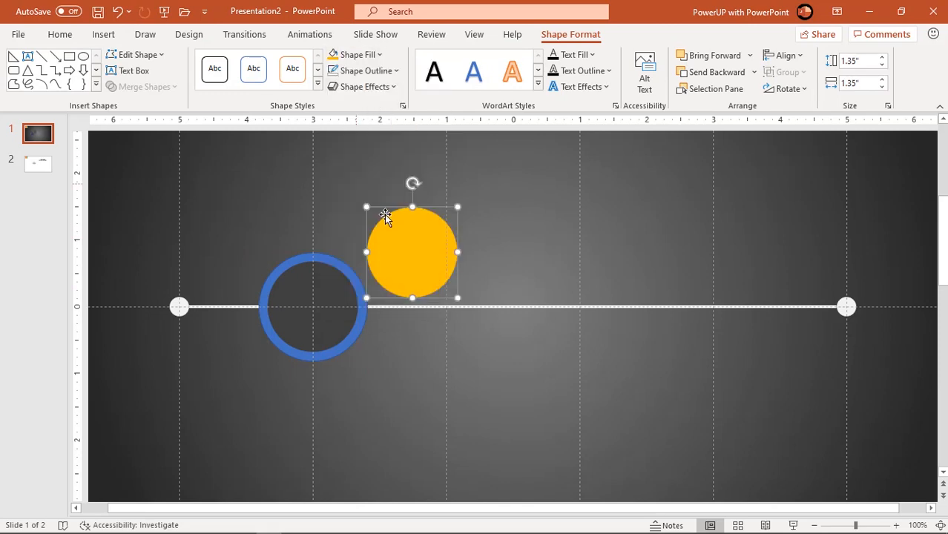
pyautogui.moveTo(412, 252); pyautogui.dragTo(311, 306)
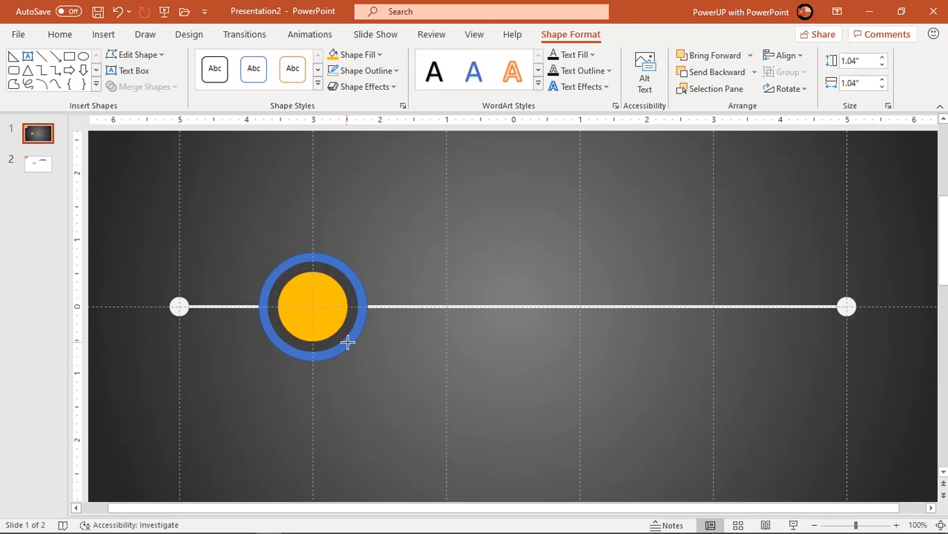
# Recolour the inner circle light blue to form the badge centre.
pyautogui.click(311, 305)
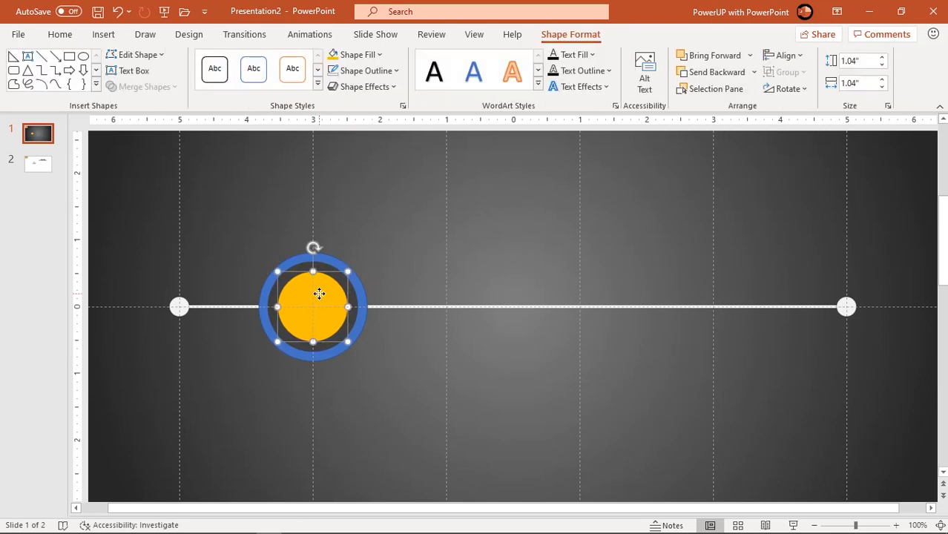
pyautogui.click(355, 53)
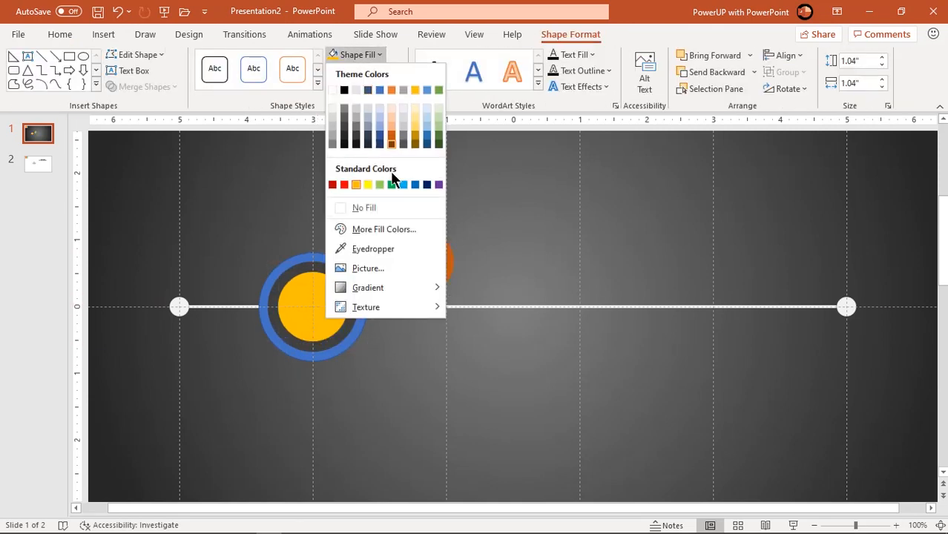
pyautogui.click(403, 184)
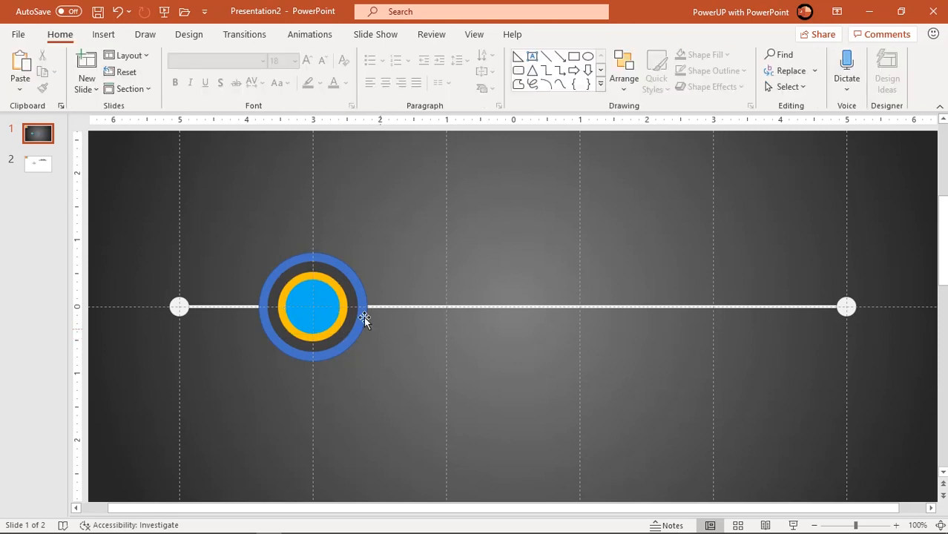
# Duplicate the light blue centre circle and refill the copy white for the badge centre.
pyautogui.click(311, 306)
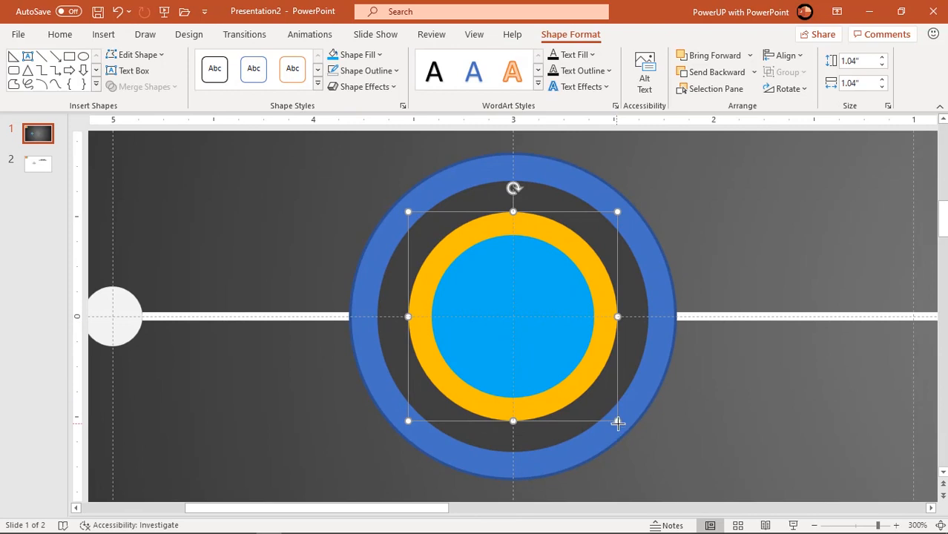
pyautogui.moveTo(617, 422); pyautogui.dragTo(622, 427)
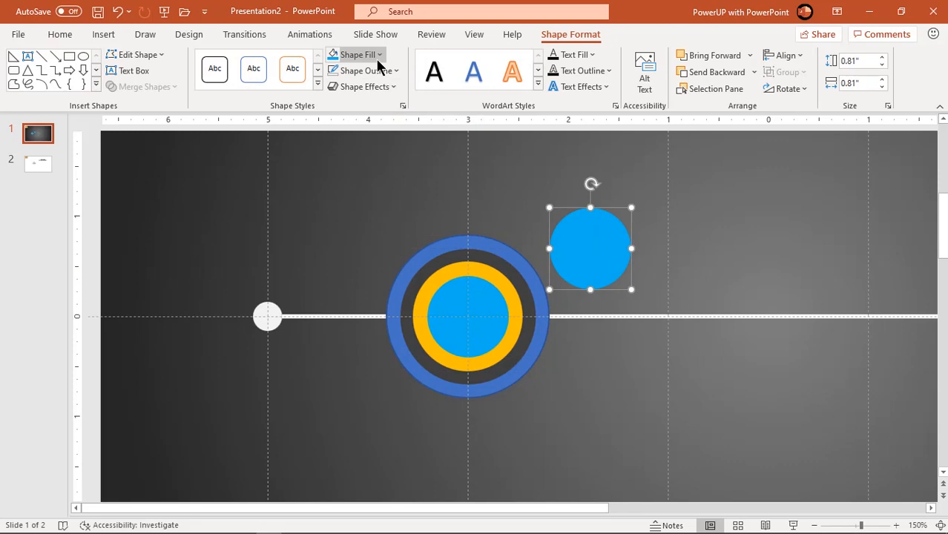
pyautogui.click(356, 54)
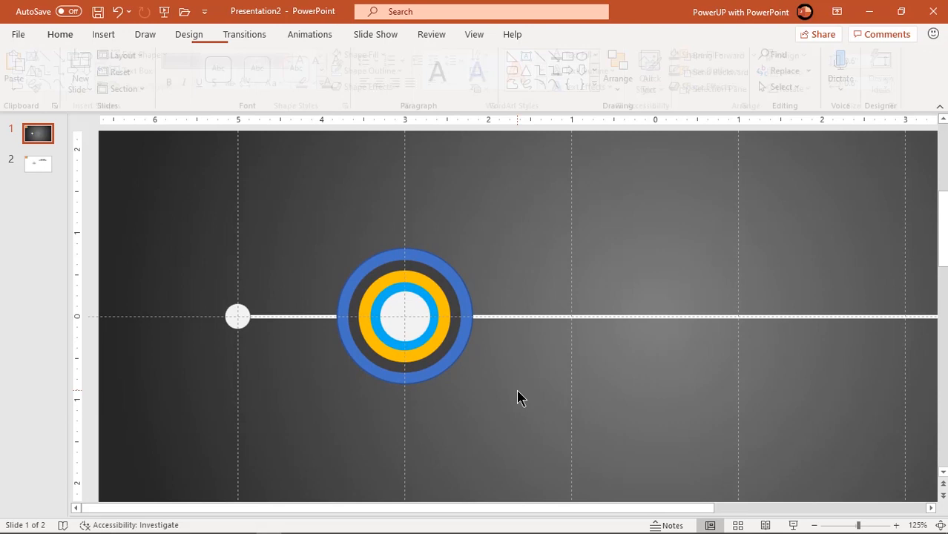
# Insert another blue circle to the right of the badge on the timeline.
pyautogui.click(60, 35)
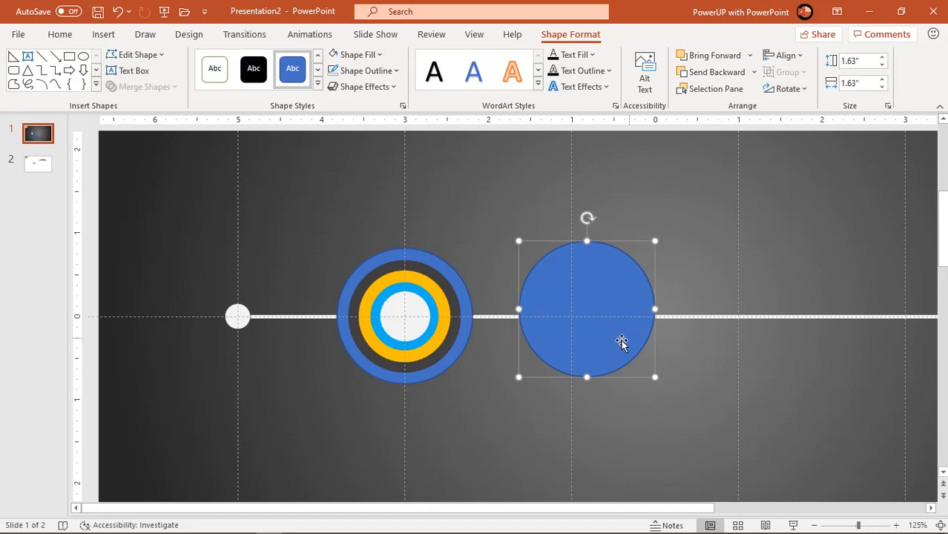
pyautogui.moveTo(364, 70)
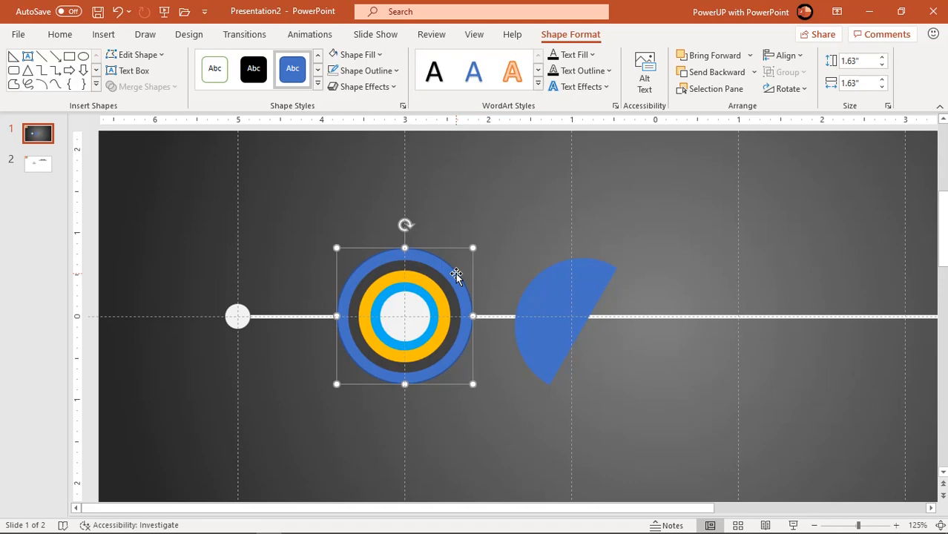
# Remove the outer circle's fill and give it a gradient outline.
pyautogui.rightClick(457, 277)
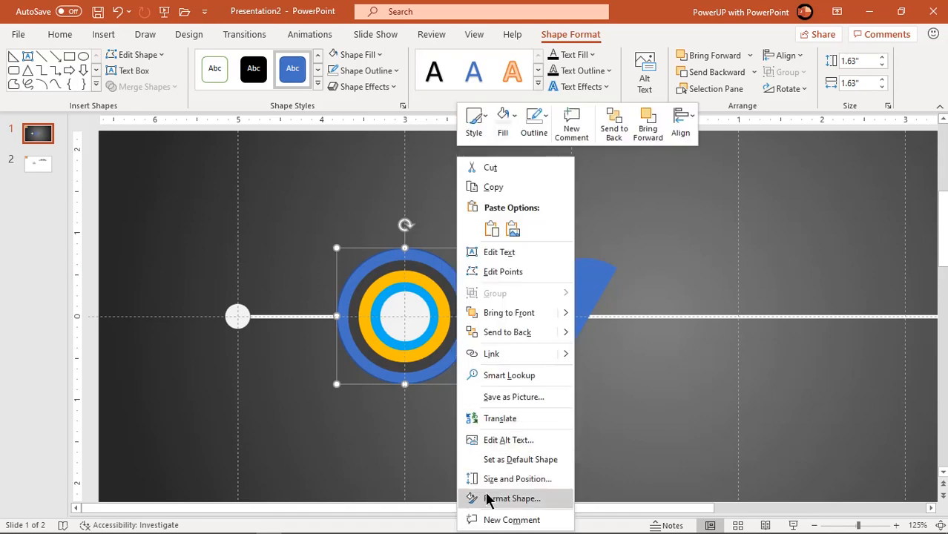
pyautogui.click(513, 498)
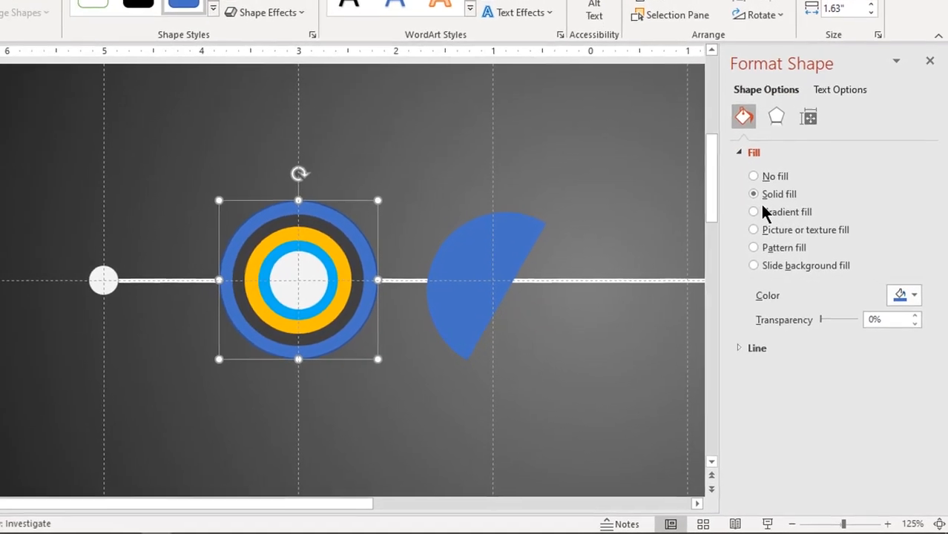
pyautogui.click(754, 175)
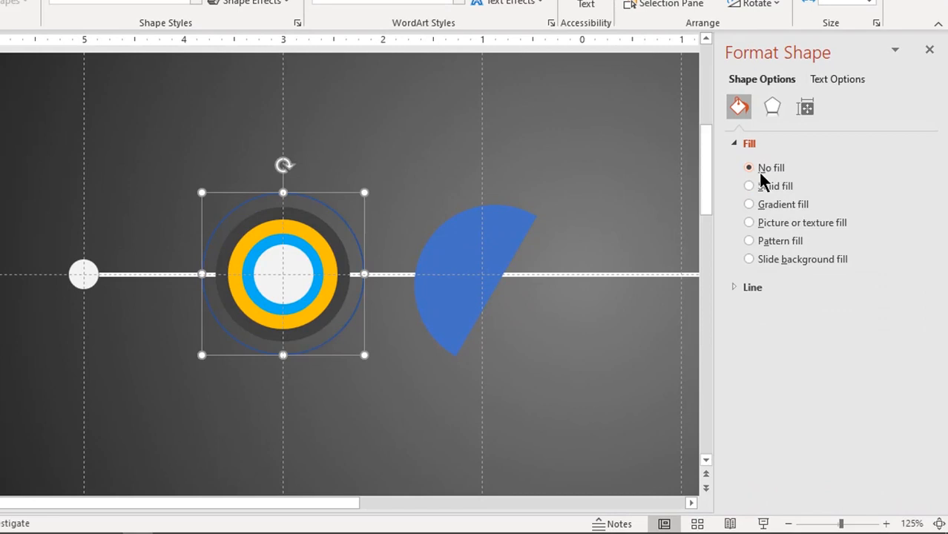
pyautogui.click(750, 287)
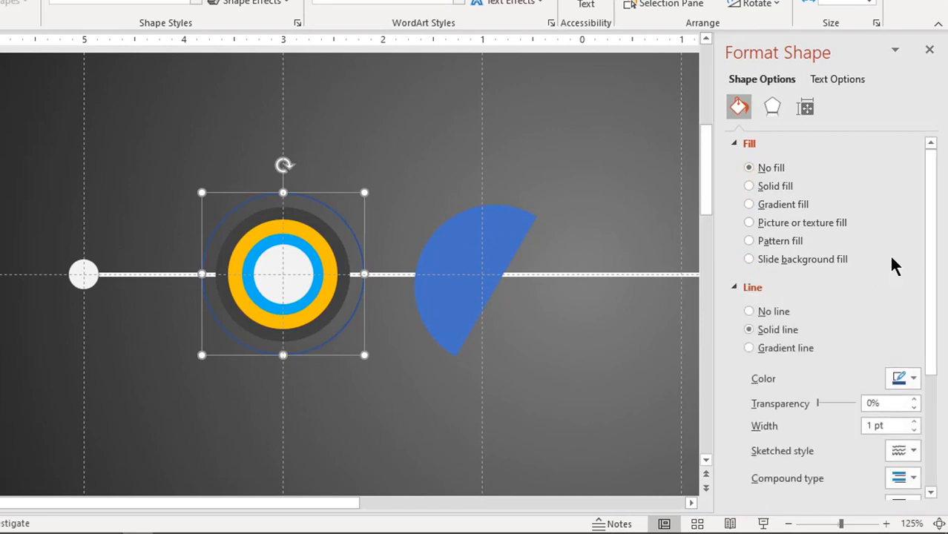
pyautogui.scroll(-3)
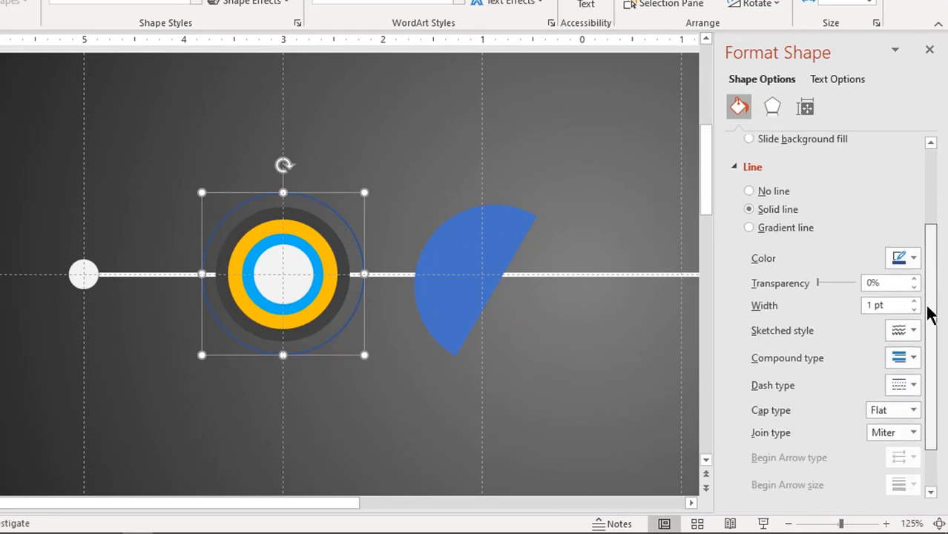
pyautogui.click(747, 223)
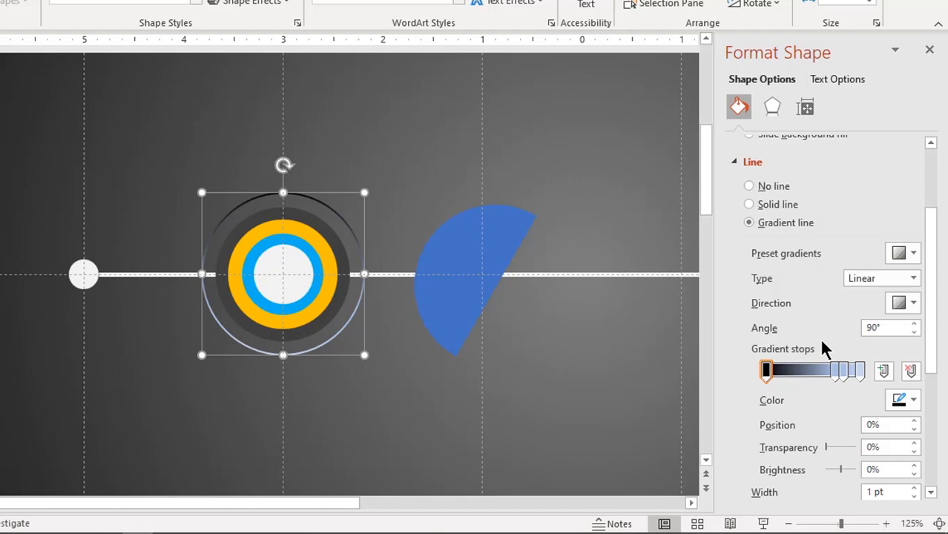
# Adjust the outline's gradient stops and colours to shade from dark to light.
pyautogui.click(803, 371)
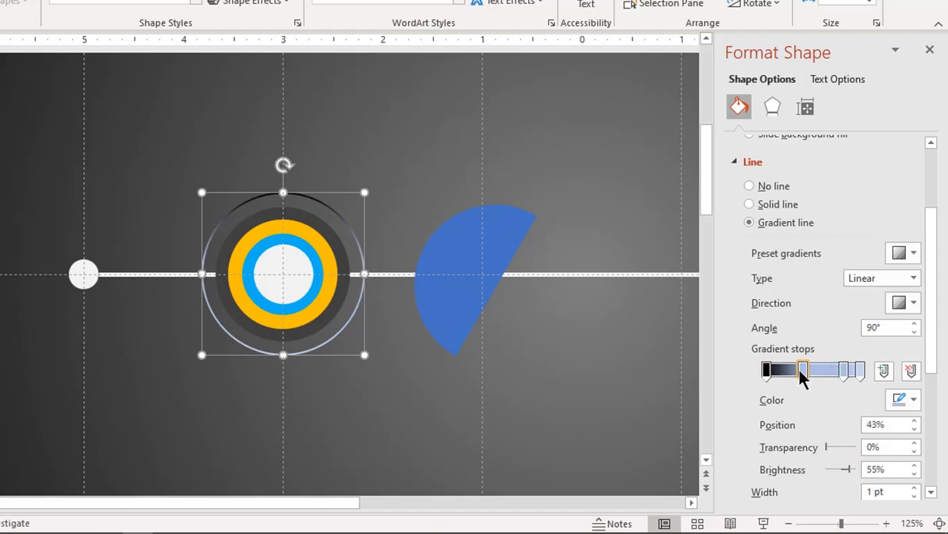
pyautogui.click(912, 401)
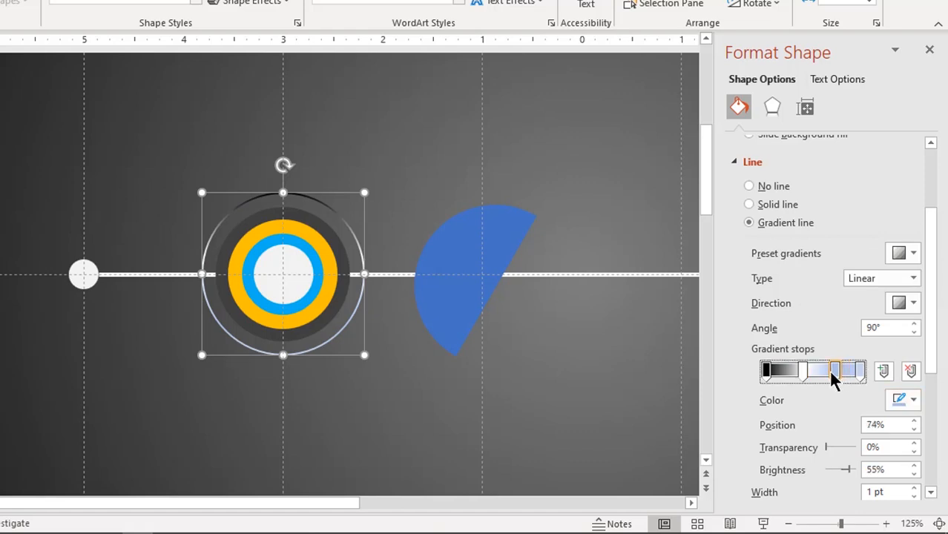
pyautogui.click(910, 400)
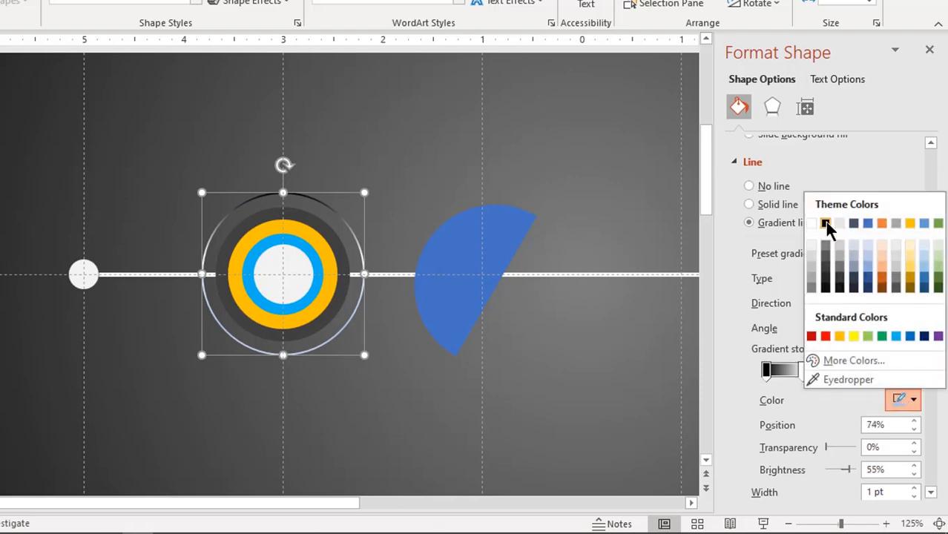
pyautogui.click(824, 223)
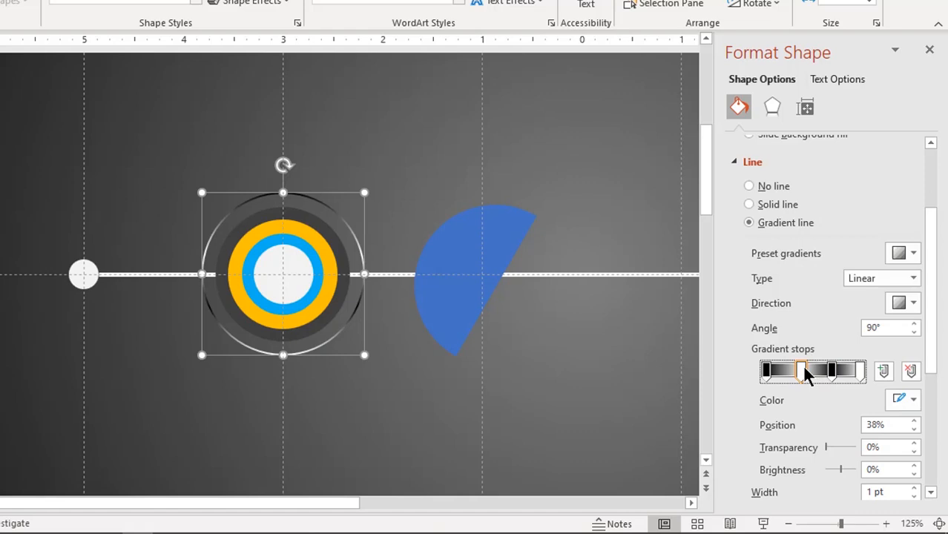
pyautogui.moveTo(804, 370); pyautogui.dragTo(795, 371)
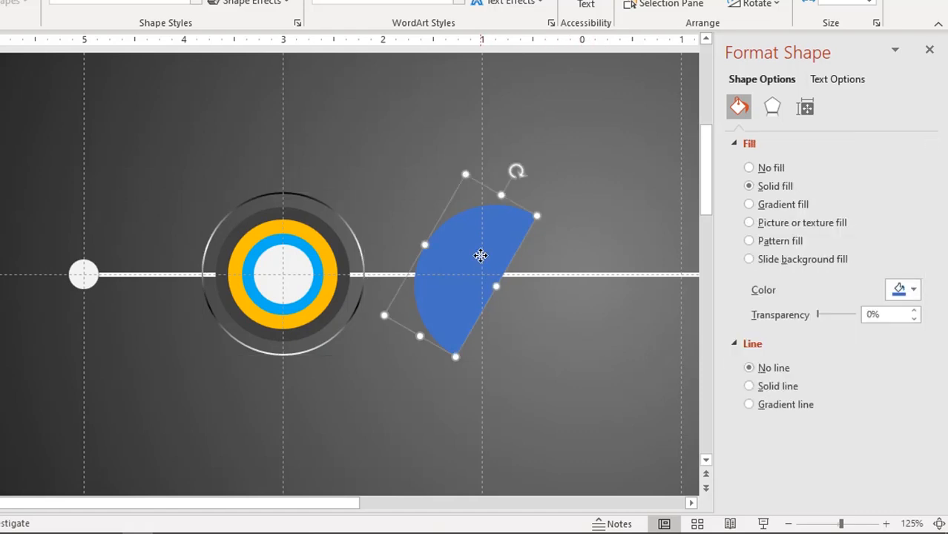
pyautogui.moveTo(488, 280)
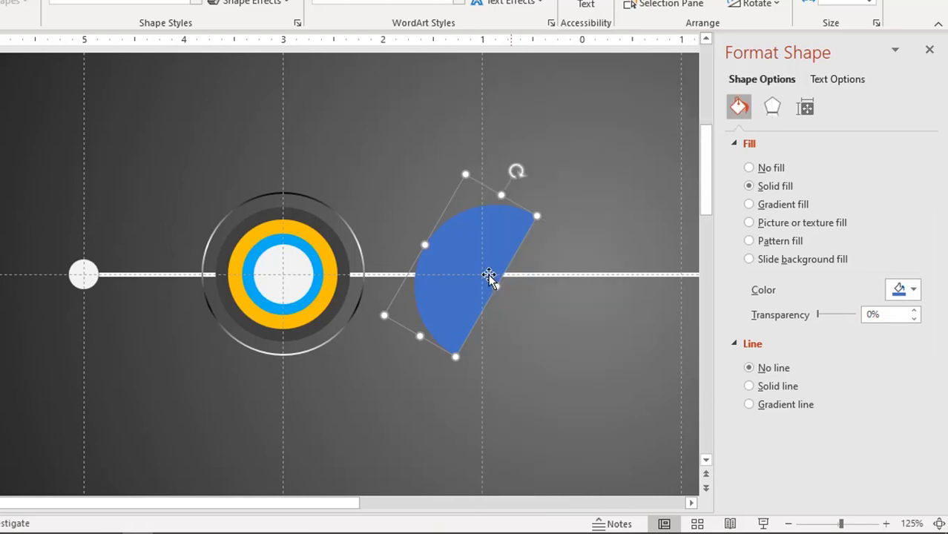
# Move the blue wedge onto the ringed circle with its point at the centre.
pyautogui.moveTo(489, 279); pyautogui.dragTo(267, 240)
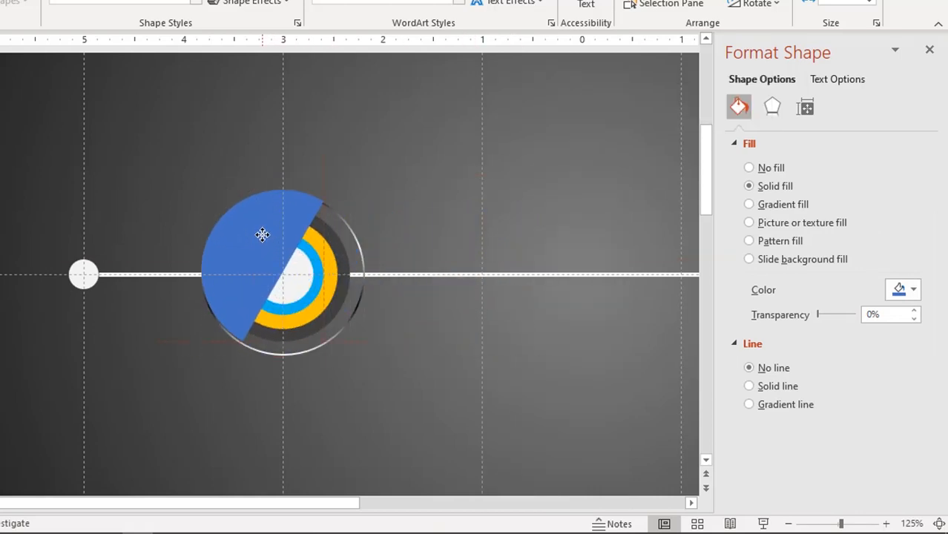
pyautogui.click(261, 234)
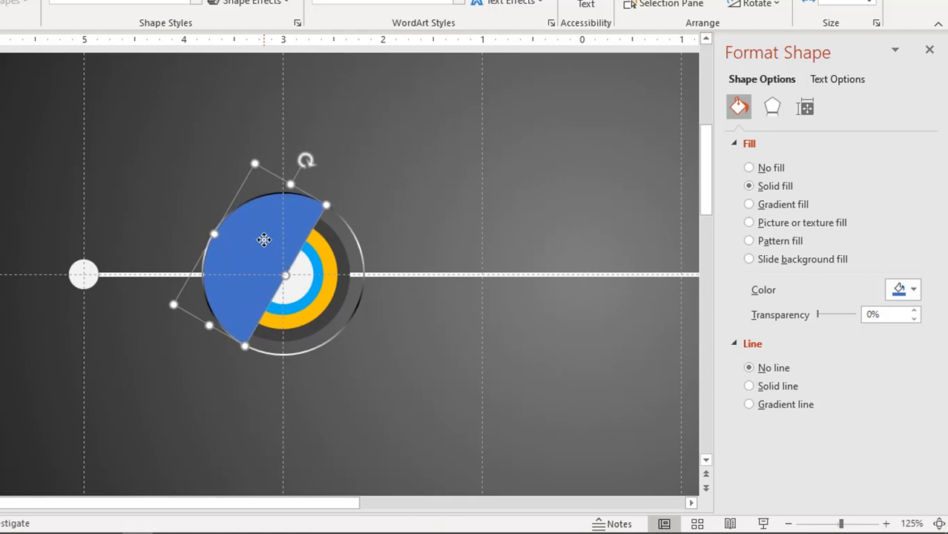
pyautogui.moveTo(755, 215)
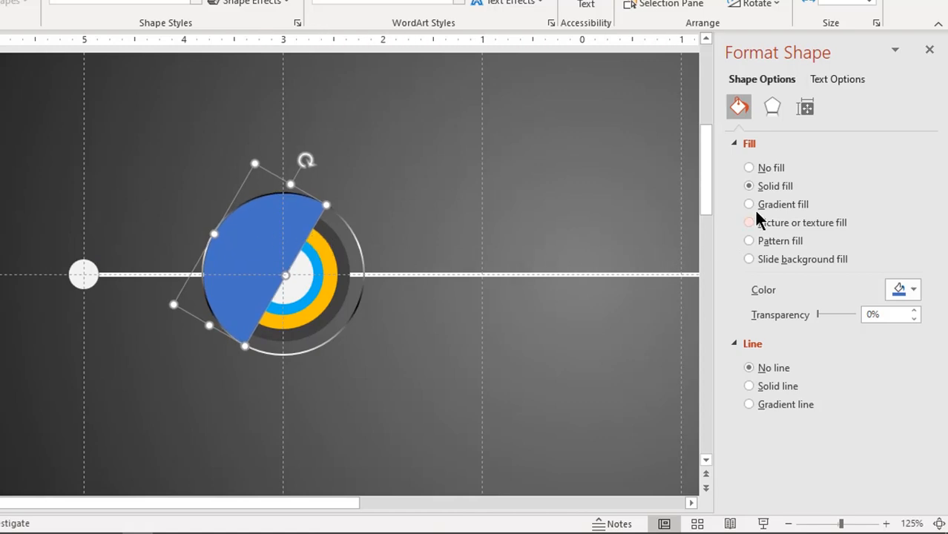
# Switch the wedge to a gradient fill and remove the extra stop, keeping white stops.
pyautogui.click(747, 205)
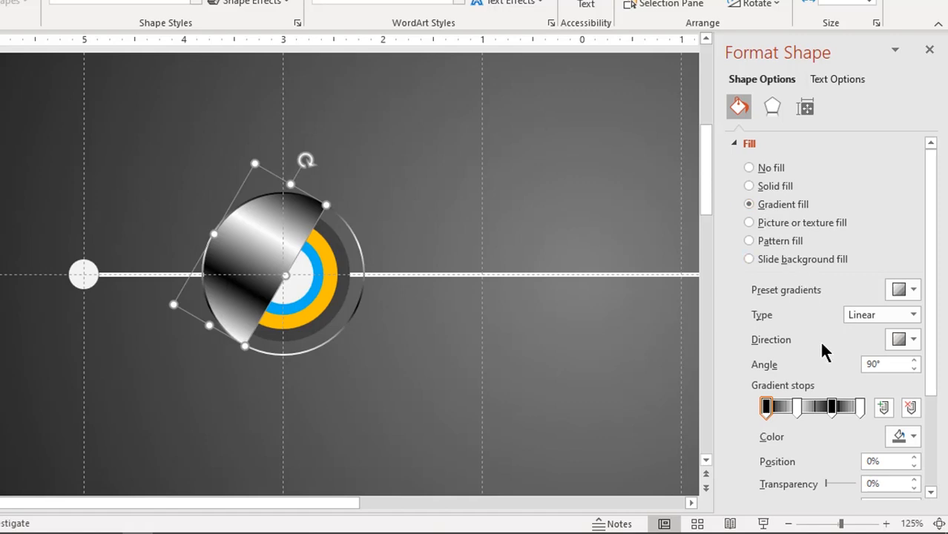
pyautogui.click(903, 339)
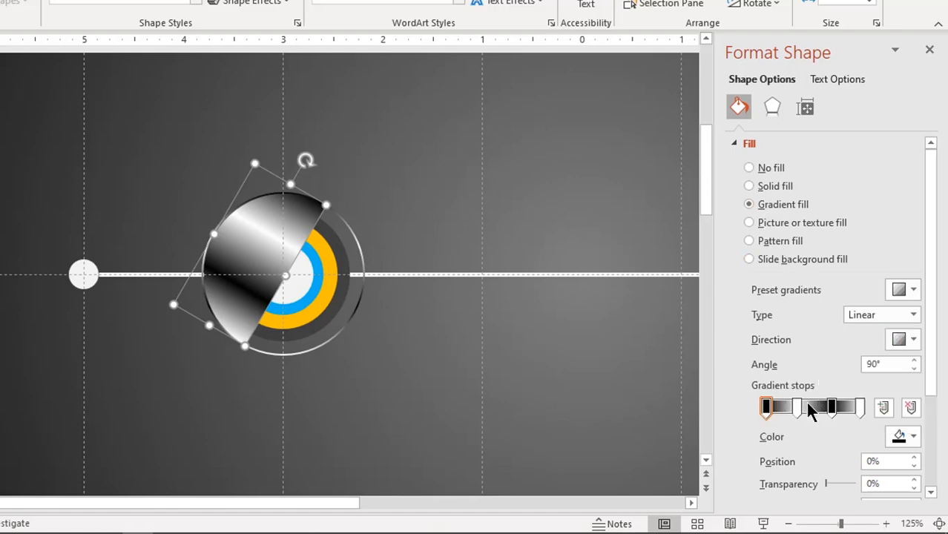
pyautogui.click(910, 406)
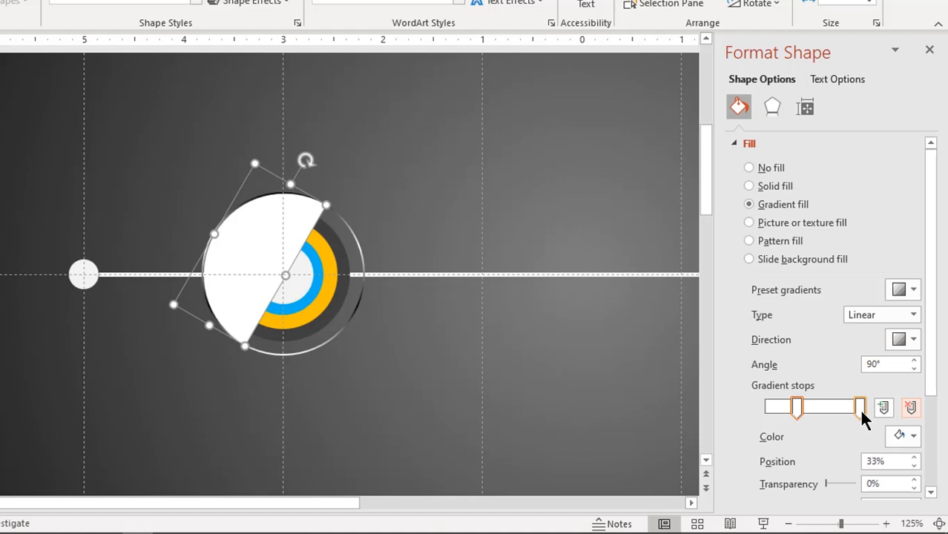
pyautogui.moveTo(858, 407); pyautogui.dragTo(860, 406)
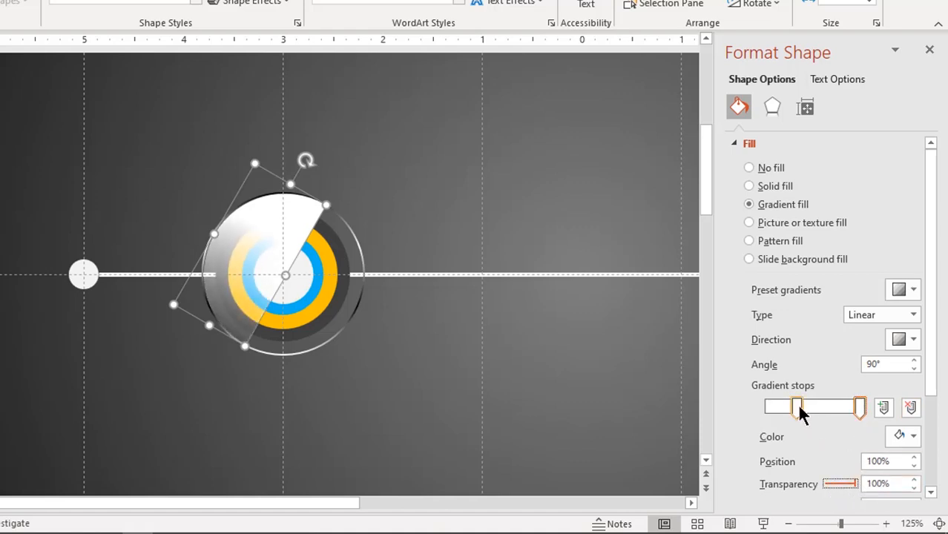
# Set the stops' transparency and positions so the white highlight fades to clear, adding a partly transparent stop.
pyautogui.moveTo(859, 406); pyautogui.dragTo(795, 406)
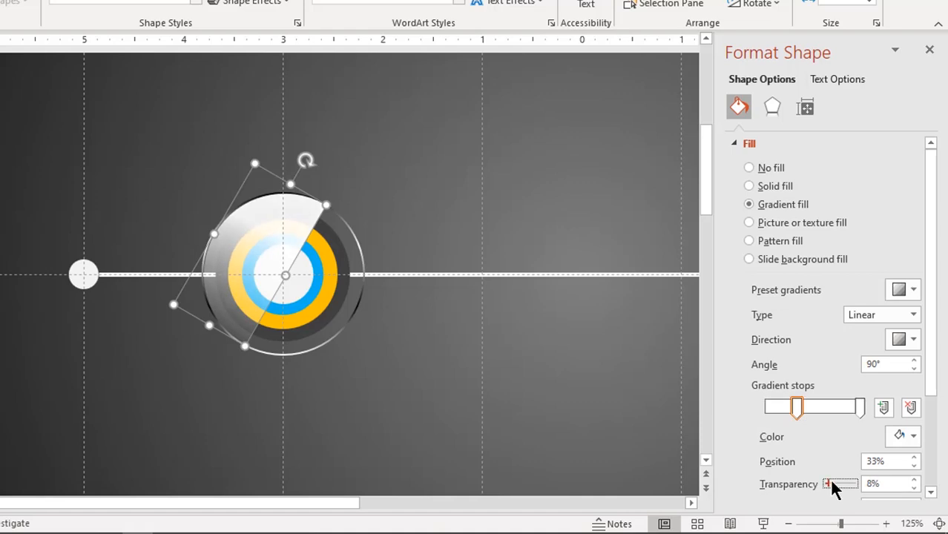
pyautogui.moveTo(830, 484); pyautogui.dragTo(839, 484)
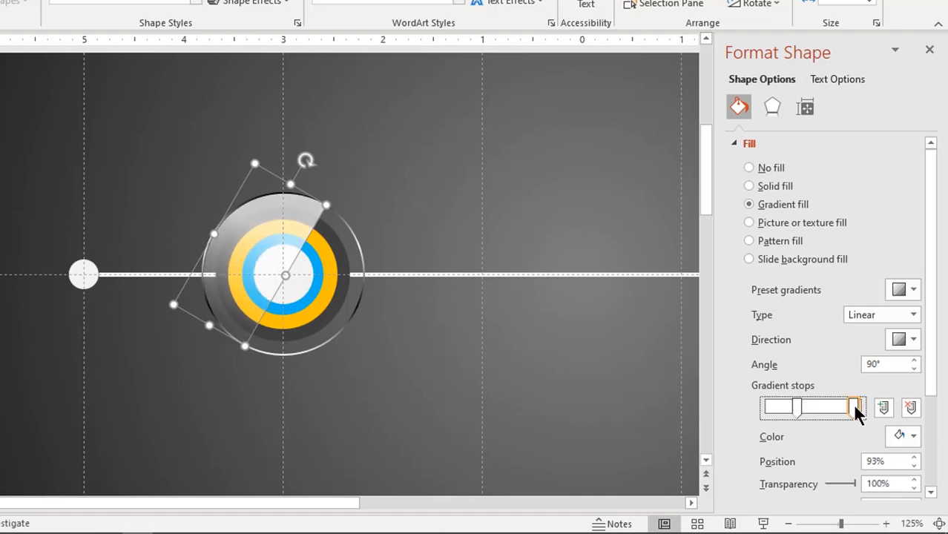
pyautogui.moveTo(853, 406); pyautogui.dragTo(838, 406)
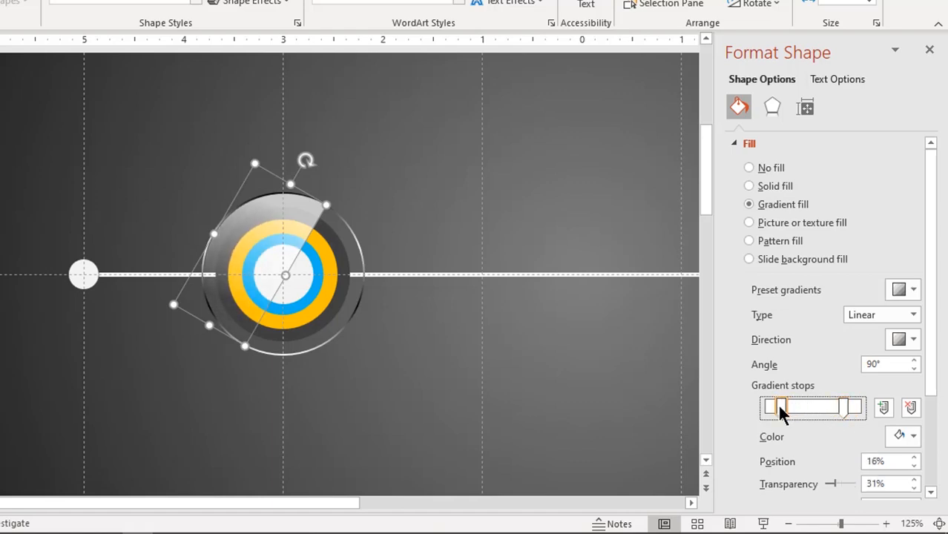
pyautogui.click(780, 406)
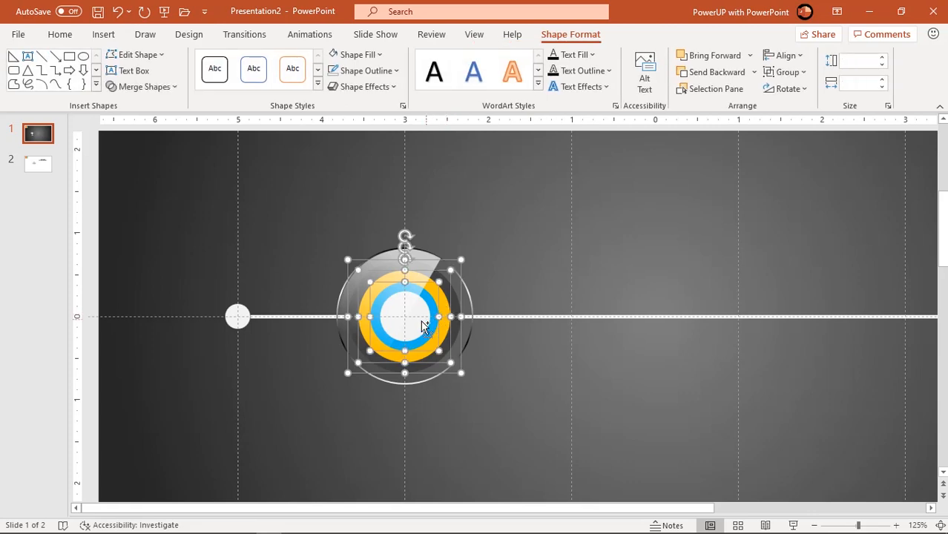
# Apply a centred outer shadow preset to the circle shapes via Format Object > Effects.
pyautogui.rightClick(423, 326)
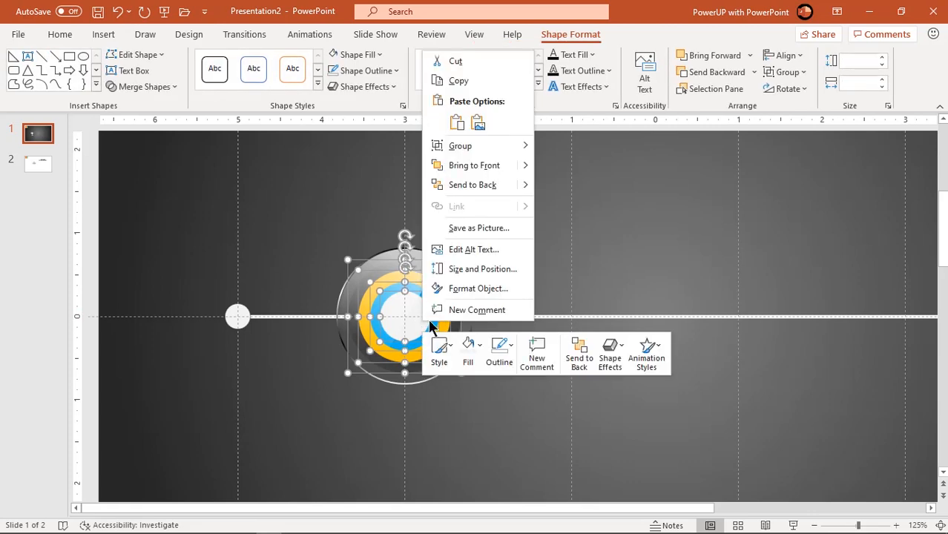
pyautogui.click(477, 288)
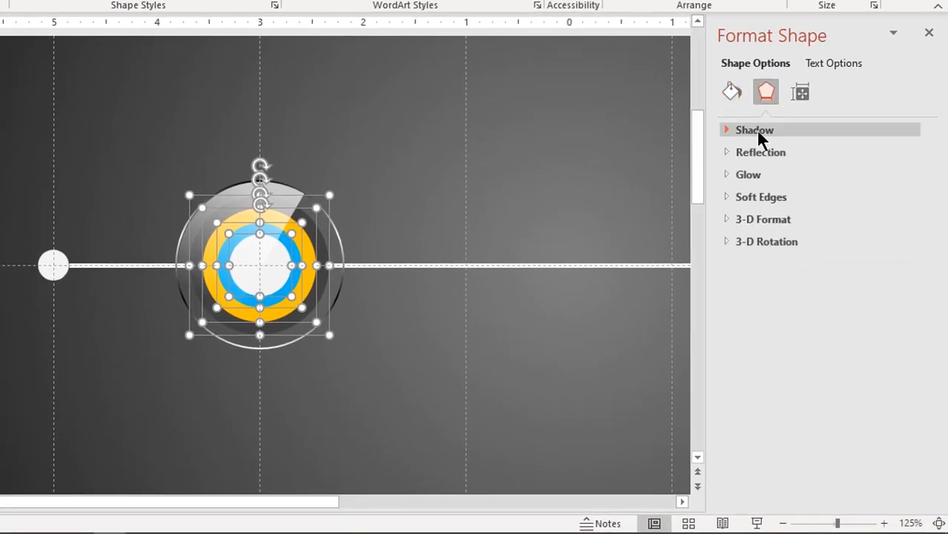
pyautogui.click(902, 152)
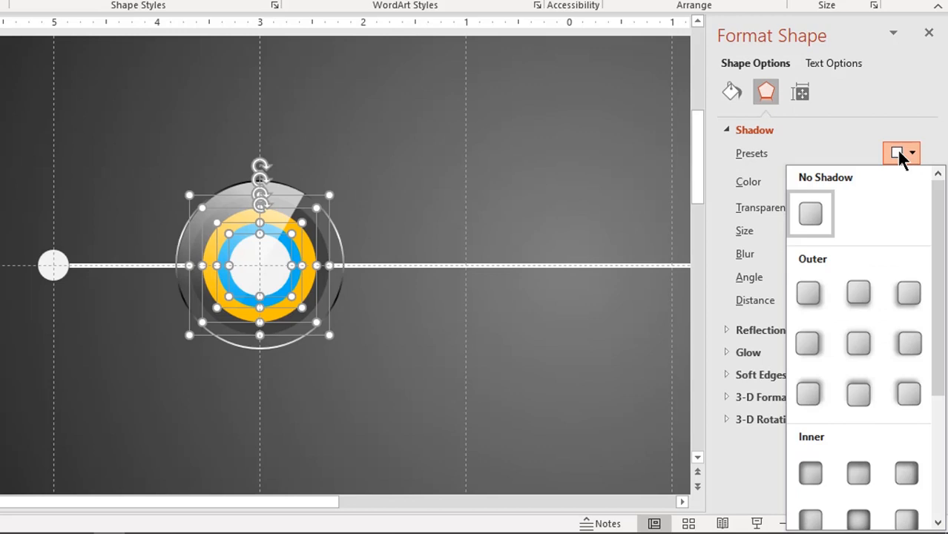
pyautogui.click(857, 344)
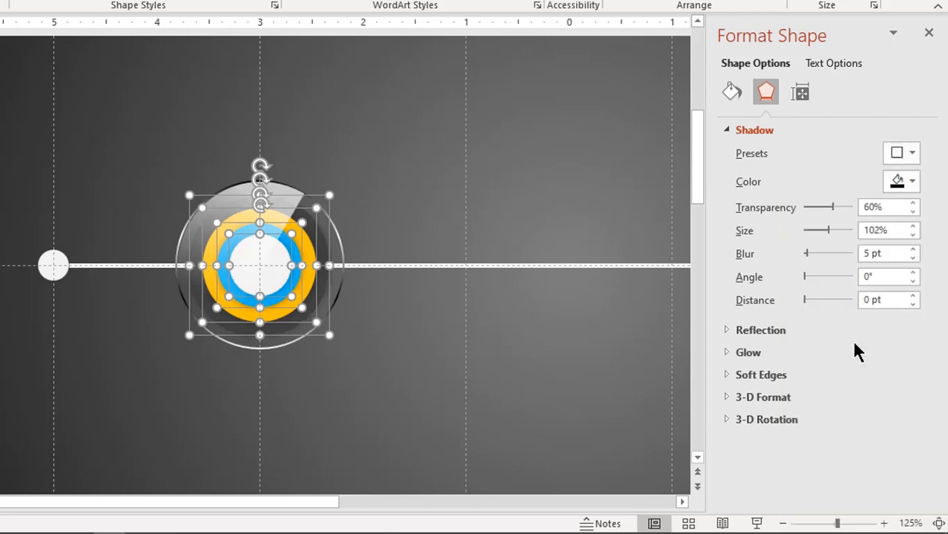
pyautogui.click(883, 208)
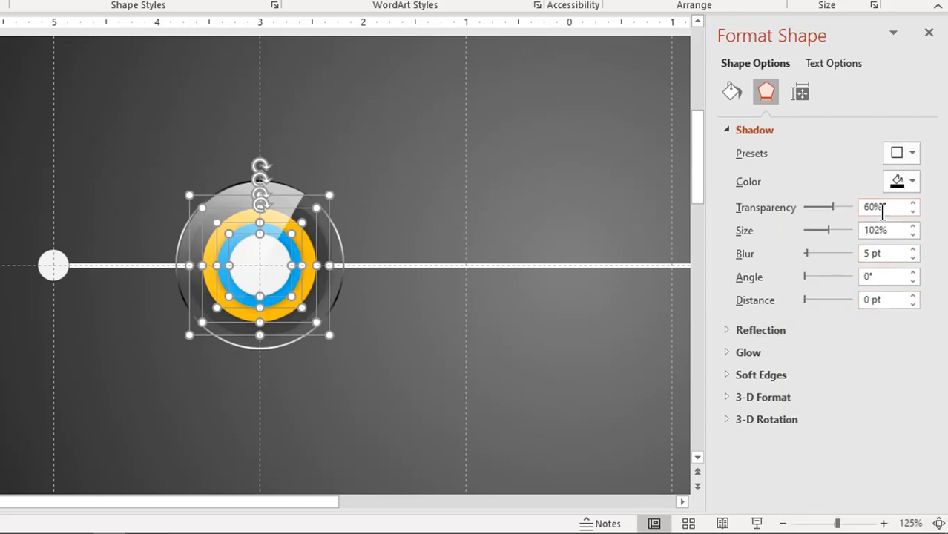
# Lower the shadow transparency to about 22% for a darker, soft shadow.
pyautogui.moveTo(825, 208); pyautogui.dragTo(831, 208)
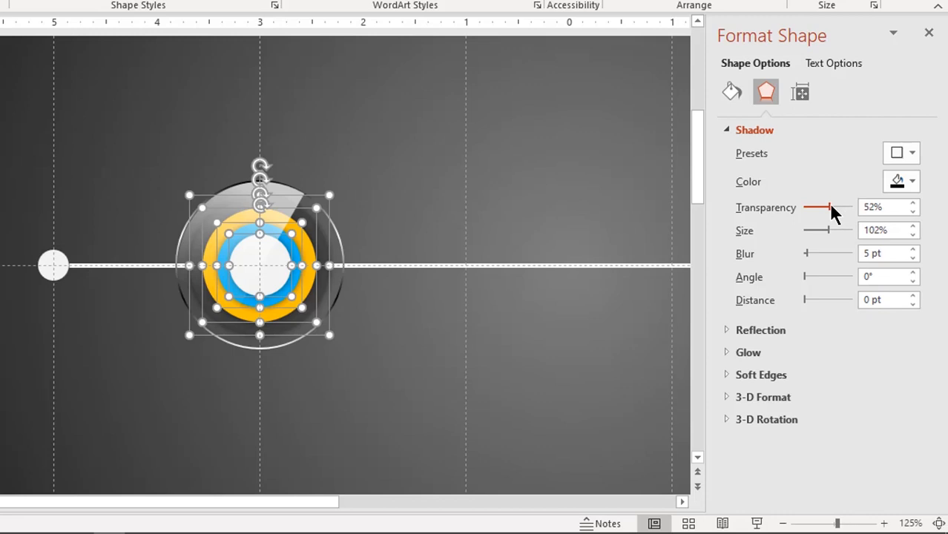
pyautogui.moveTo(830, 208); pyautogui.dragTo(810, 208)
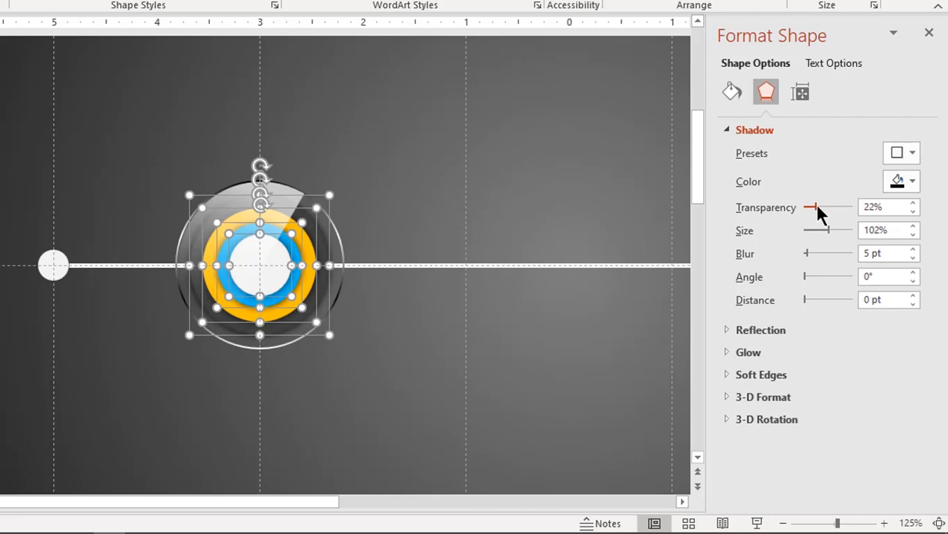
pyautogui.moveTo(810, 208); pyautogui.dragTo(822, 208)
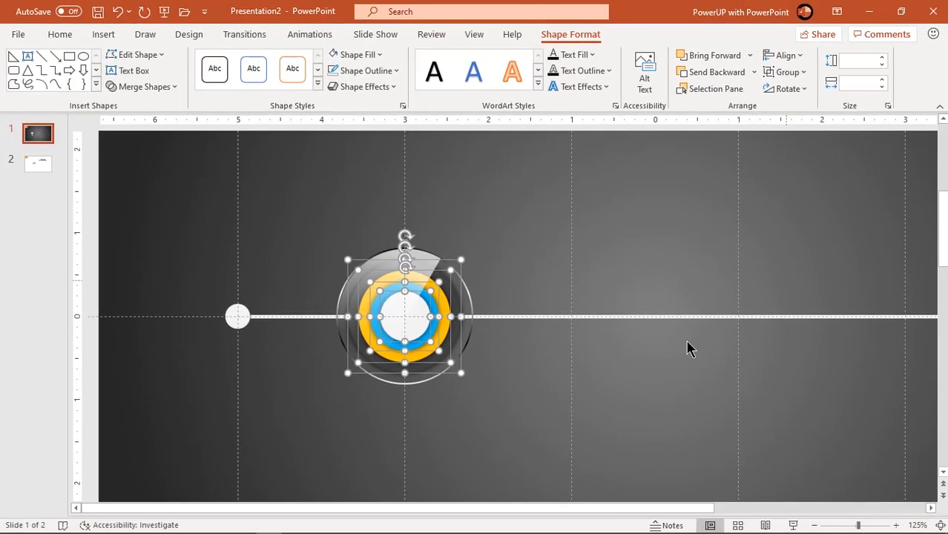
# Draw a white arc from Insert > Shapes and fit it over the top of the first circle.
pyautogui.click(510, 392)
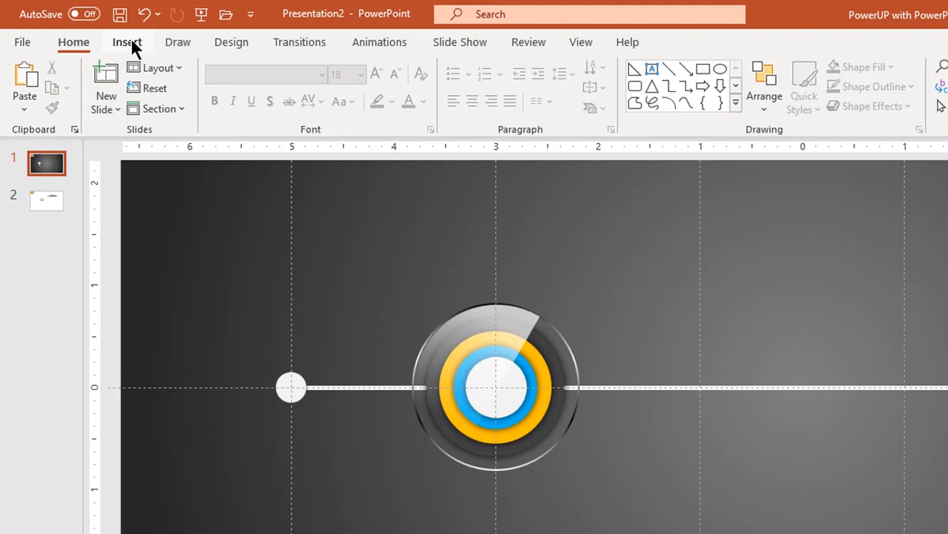
pyautogui.click(126, 42)
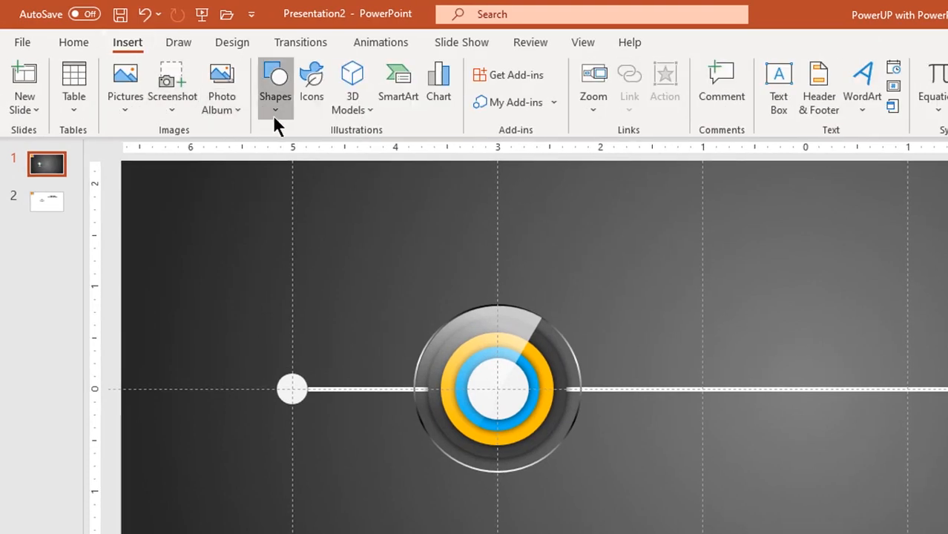
pyautogui.click(276, 84)
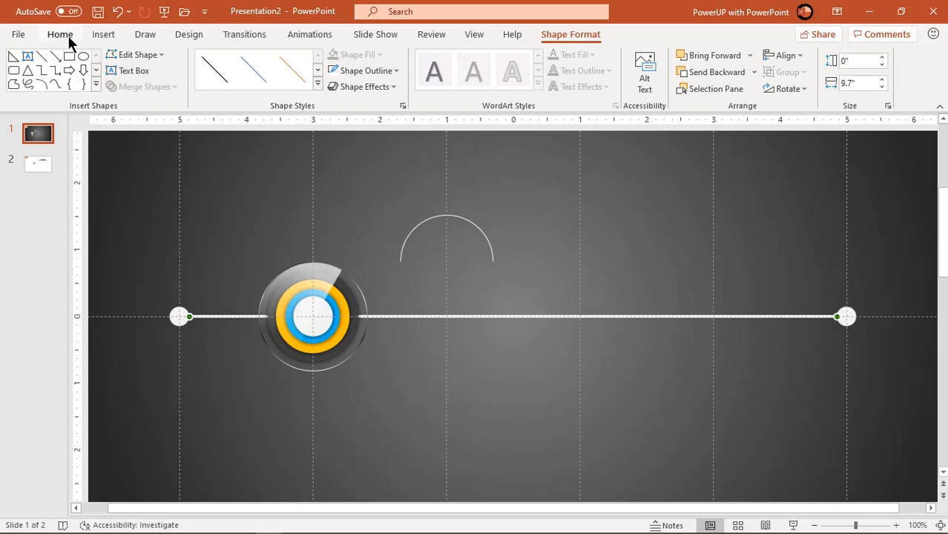
pyautogui.click(59, 34)
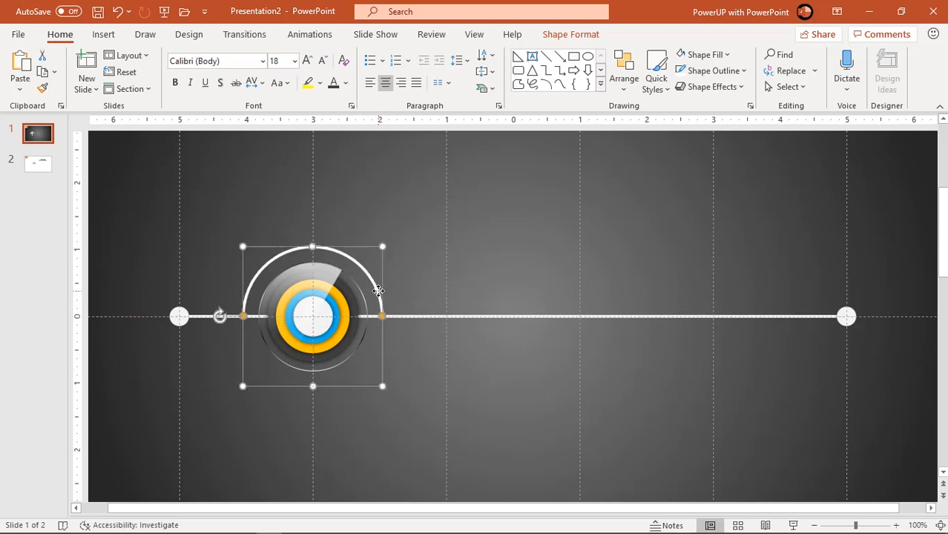
pyautogui.moveTo(404, 355)
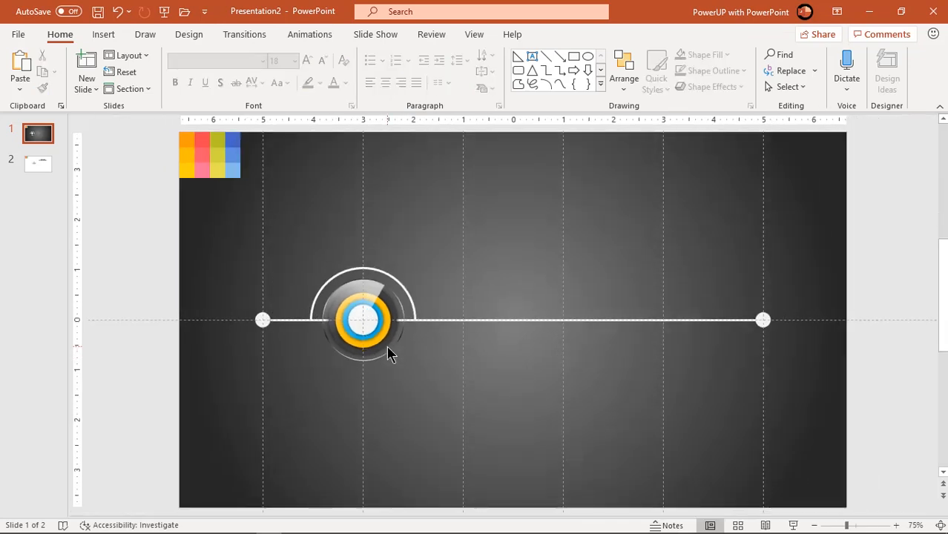
# Recolour the selected rings in graded orange shades using Shape Fill from the palette swatches.
pyautogui.click(364, 318)
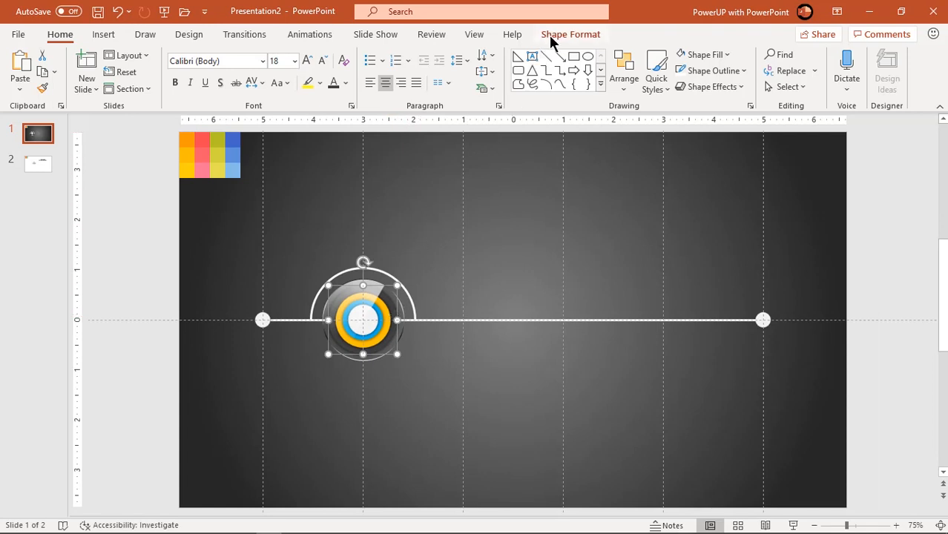
pyautogui.click(570, 34)
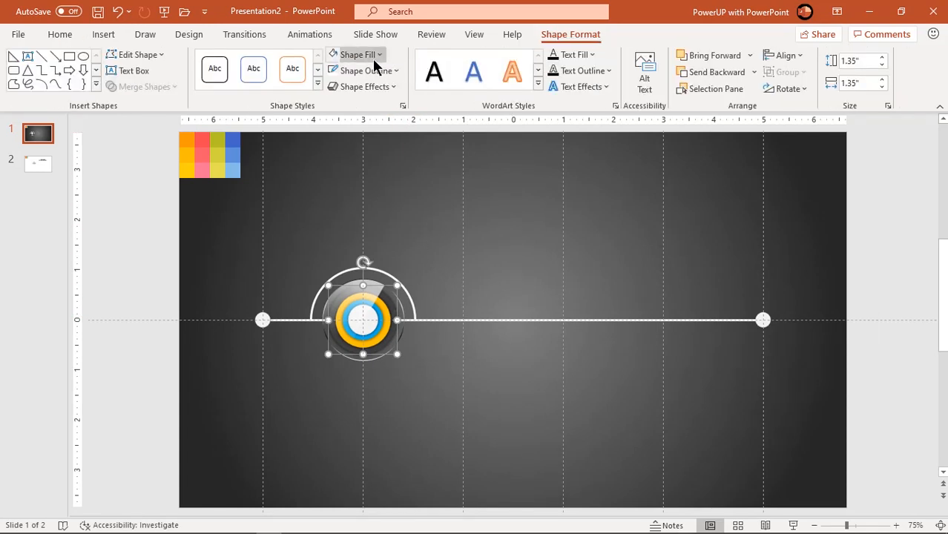
pyautogui.click(359, 53)
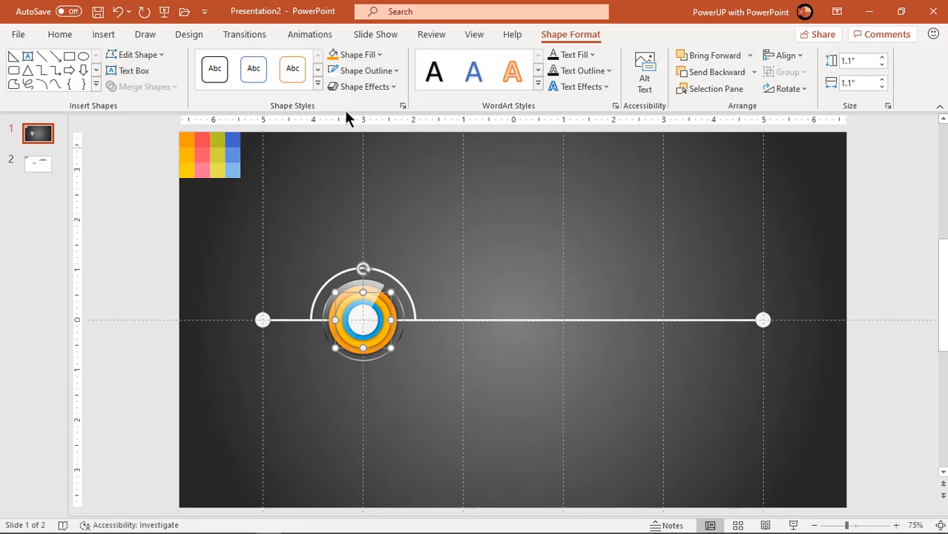
pyautogui.click(359, 54)
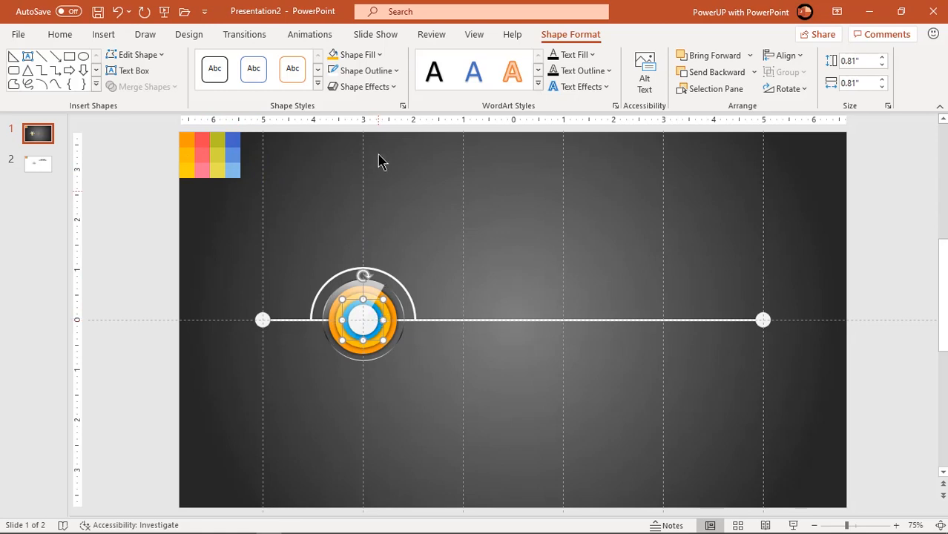
pyautogui.click(357, 54)
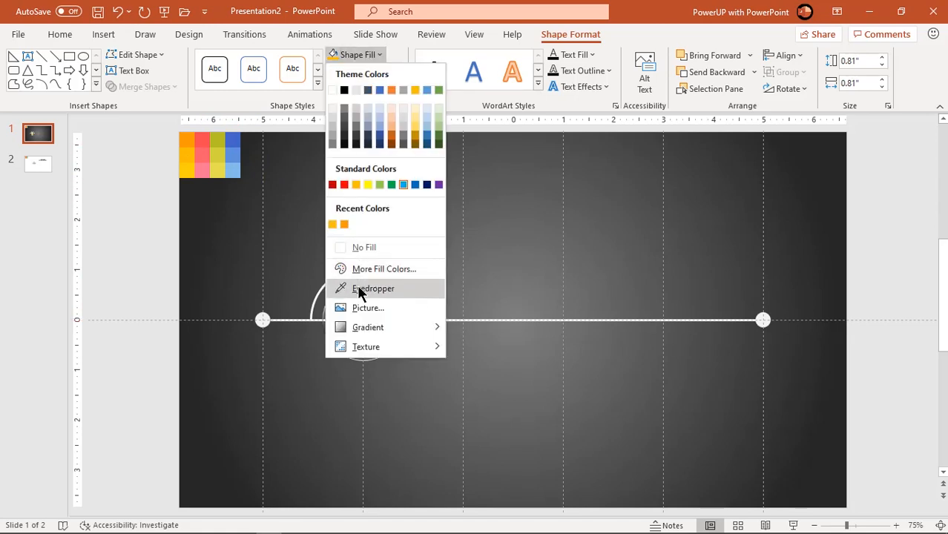
pyautogui.click(373, 288)
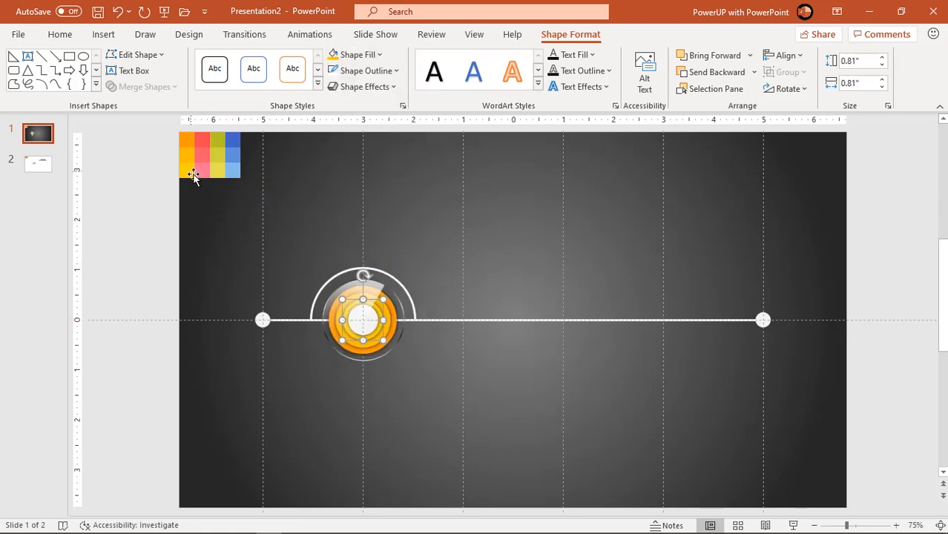
pyautogui.click(486, 279)
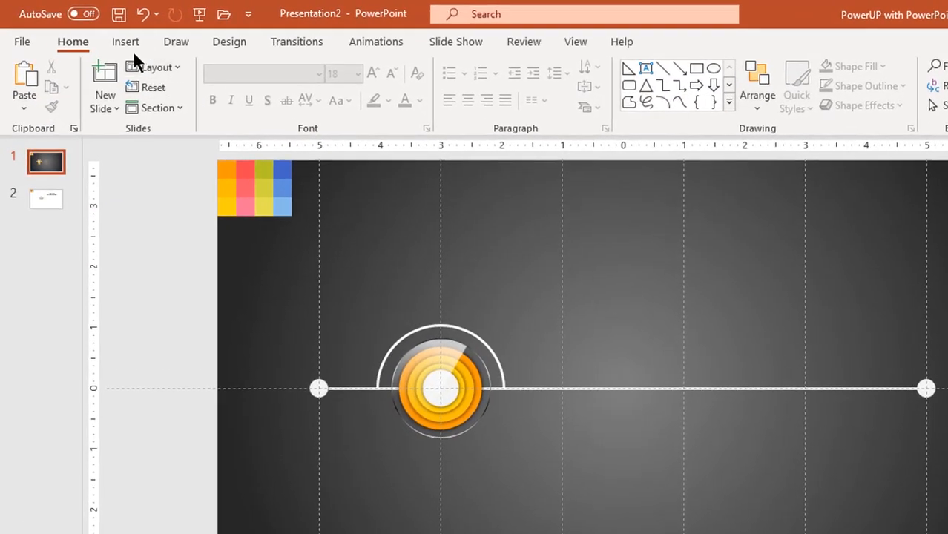
# Draw an isosceles triangle above the first circle and fill it white.
pyautogui.click(124, 42)
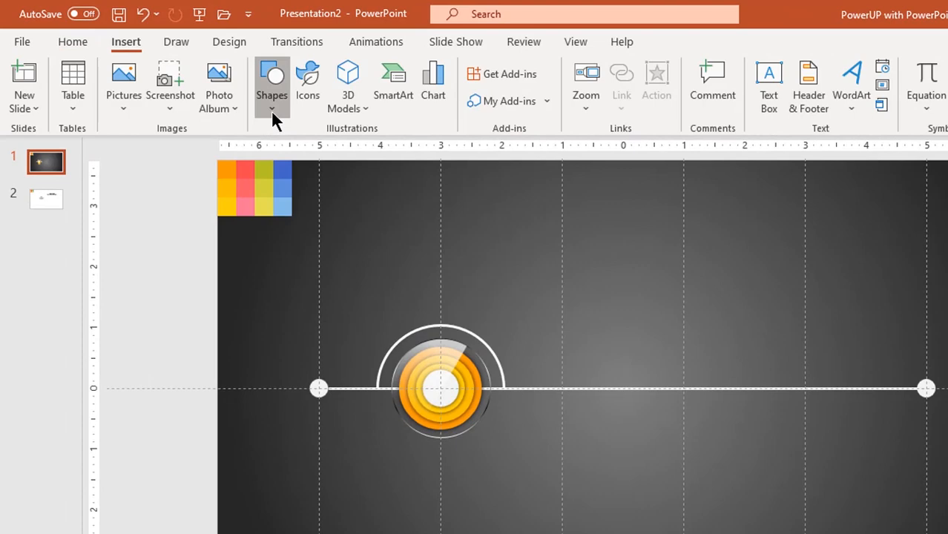
pyautogui.click(271, 84)
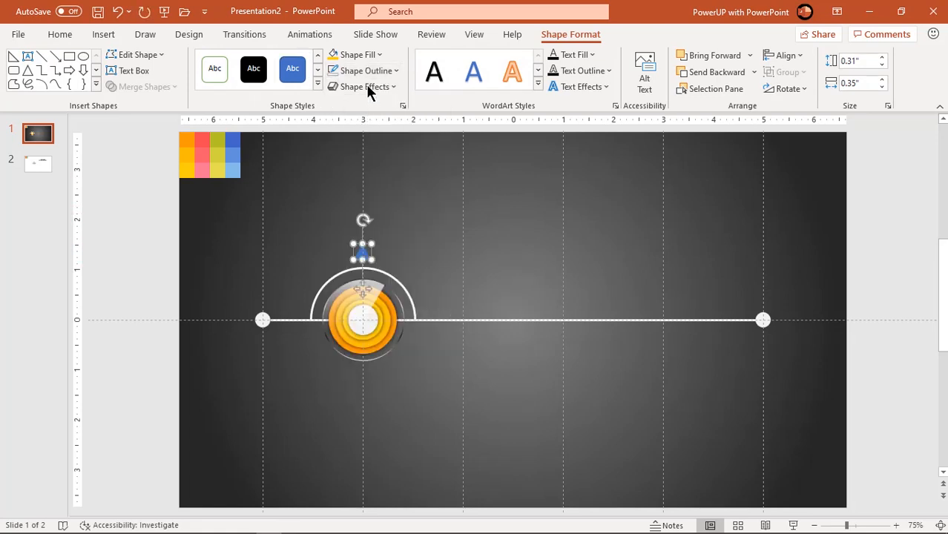
pyautogui.click(359, 53)
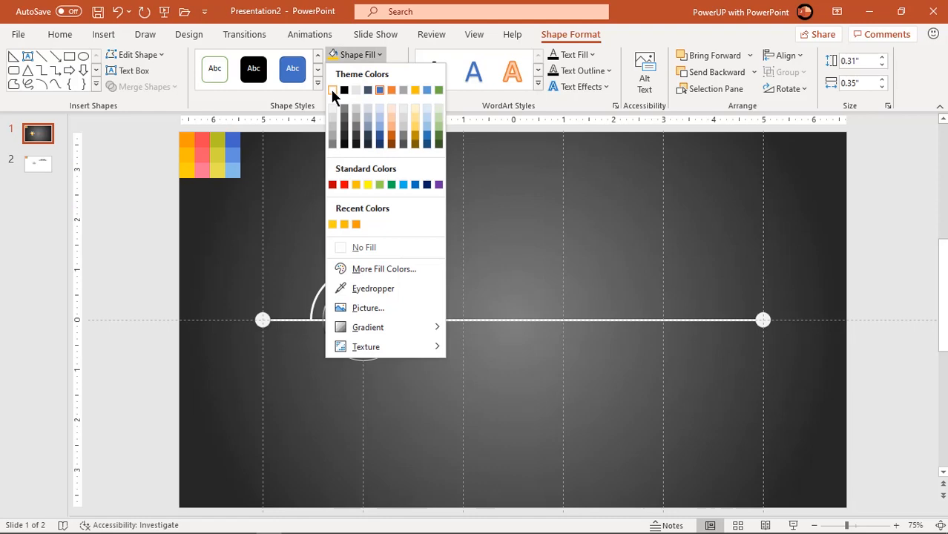
pyautogui.click(332, 91)
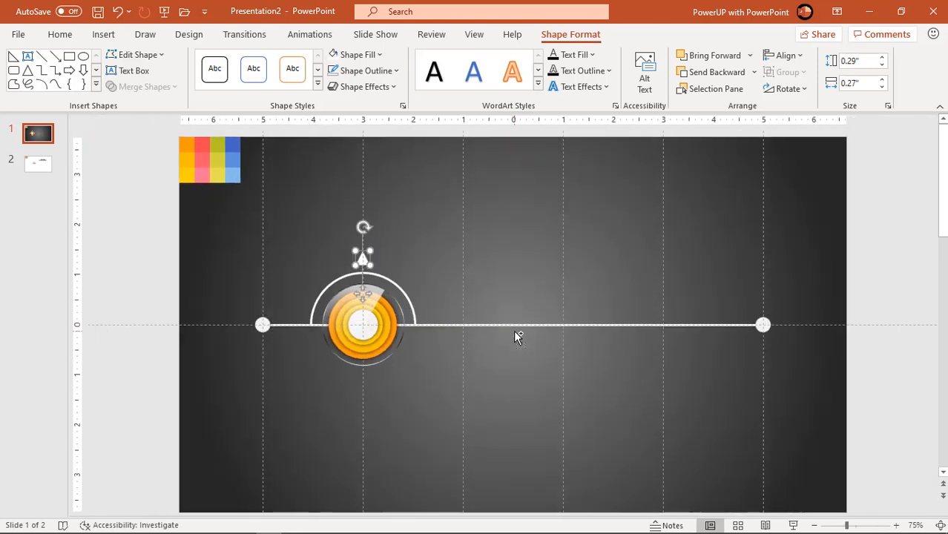
pyautogui.click(59, 34)
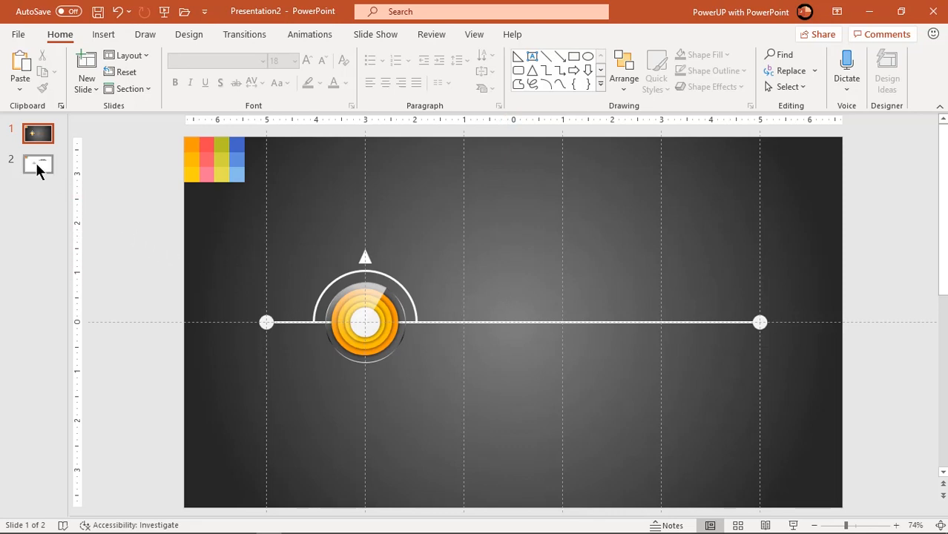
# Copy the heading and number 1 from slide 2 onto slide 1 and turn the heading white.
pyautogui.click(38, 163)
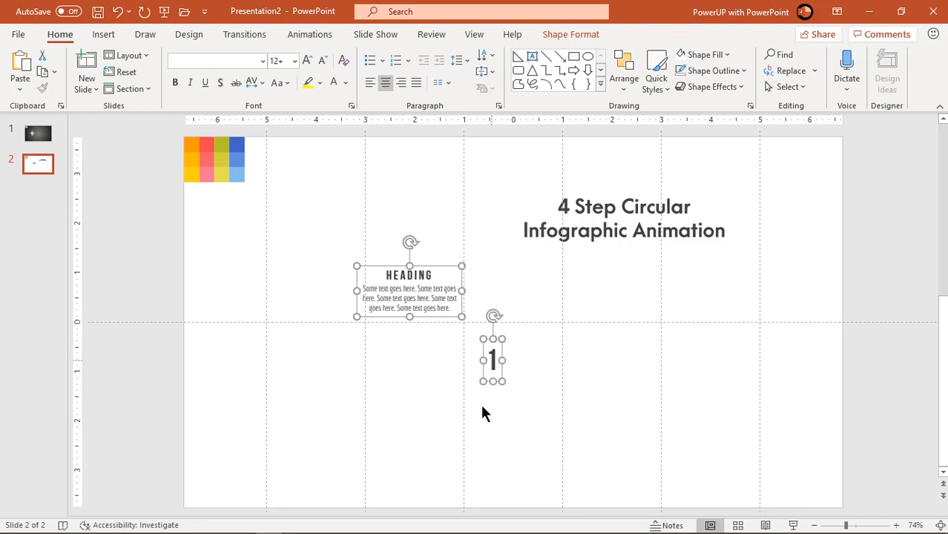
pyautogui.moveTo(46, 147)
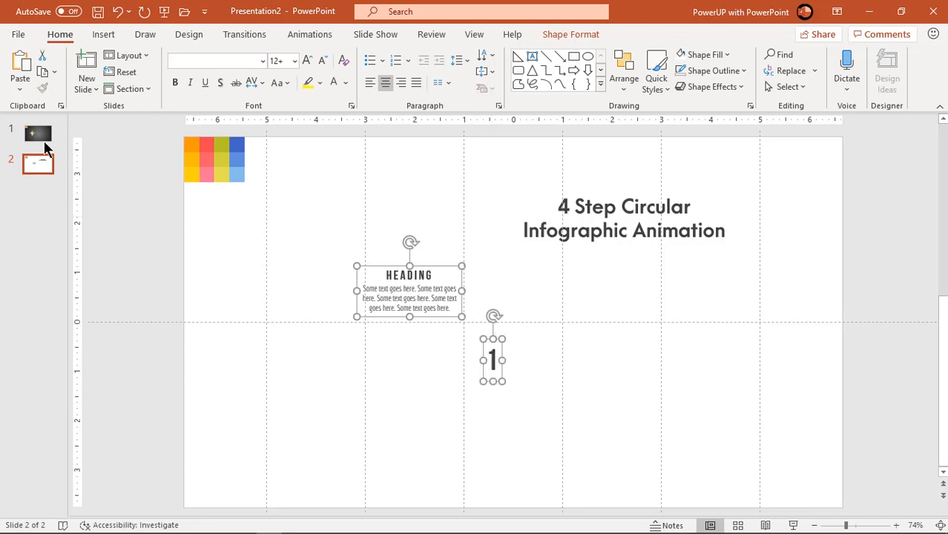
pyautogui.click(38, 133)
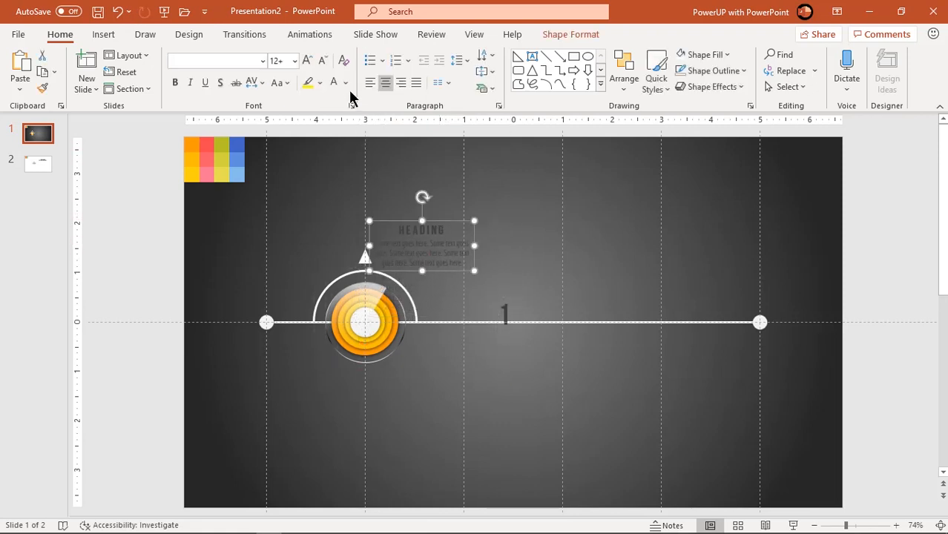
pyautogui.click(344, 83)
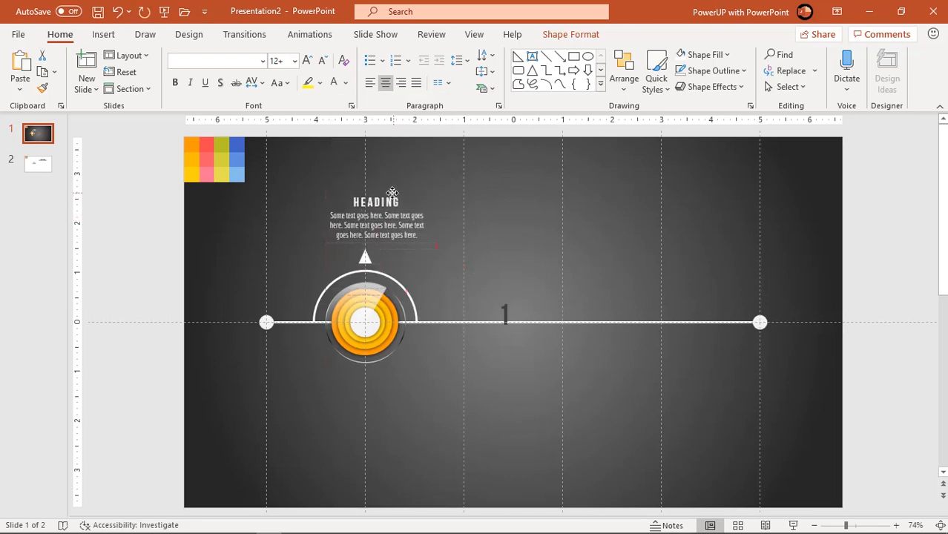
pyautogui.click(375, 215)
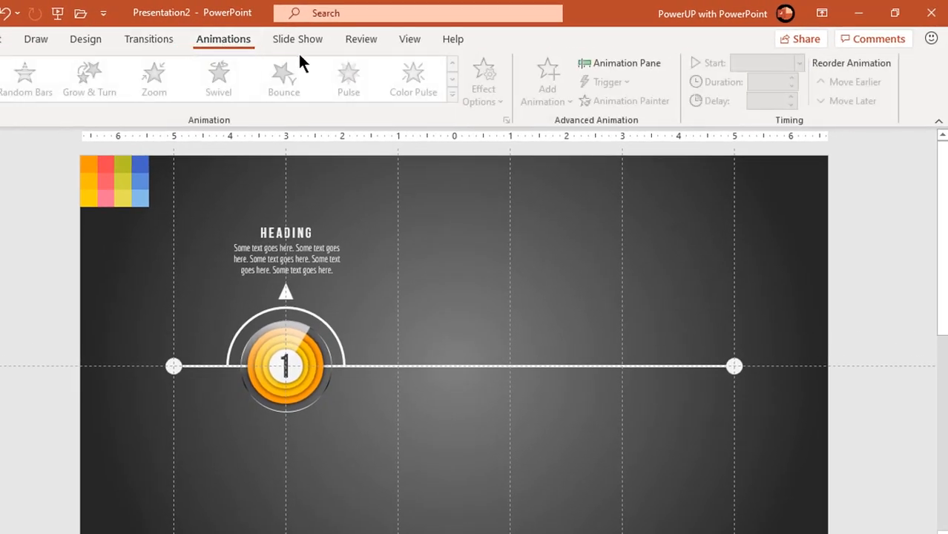
# Give the timeline line a Wipe From Left entrance, Start After Previous, duration 1.00.
pyautogui.click(620, 62)
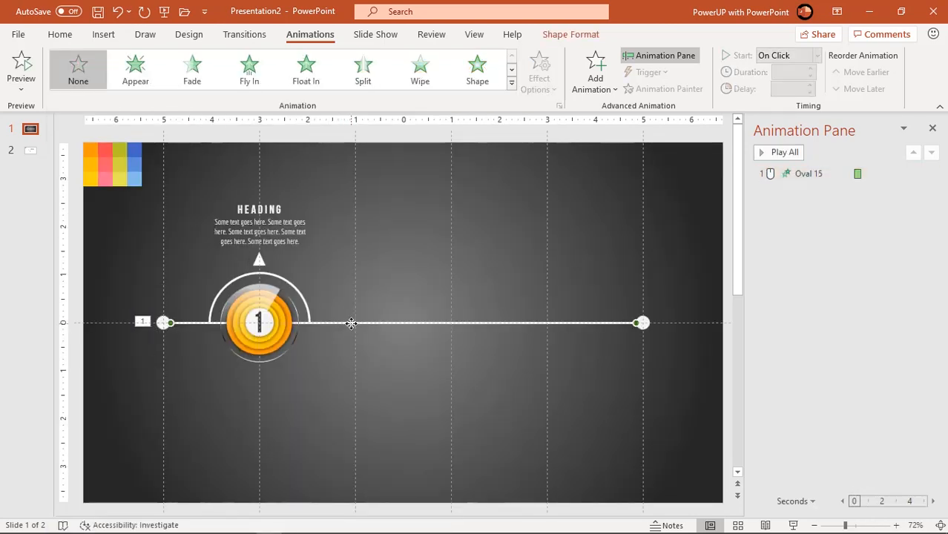
pyautogui.click(420, 66)
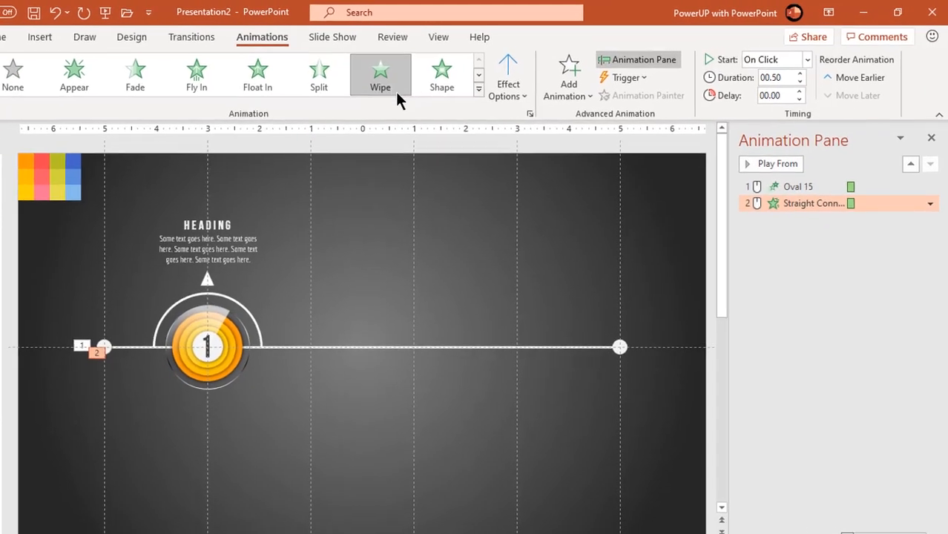
pyautogui.click(507, 74)
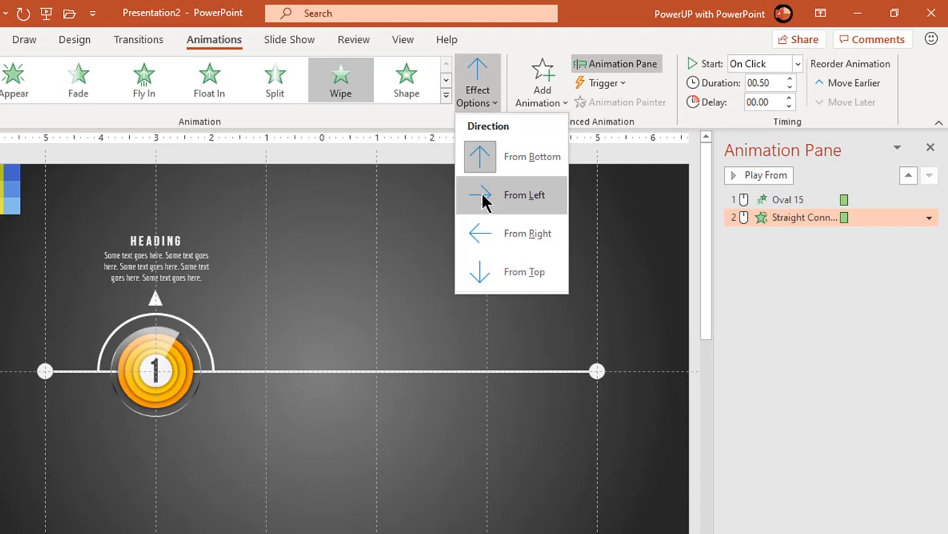
pyautogui.click(523, 194)
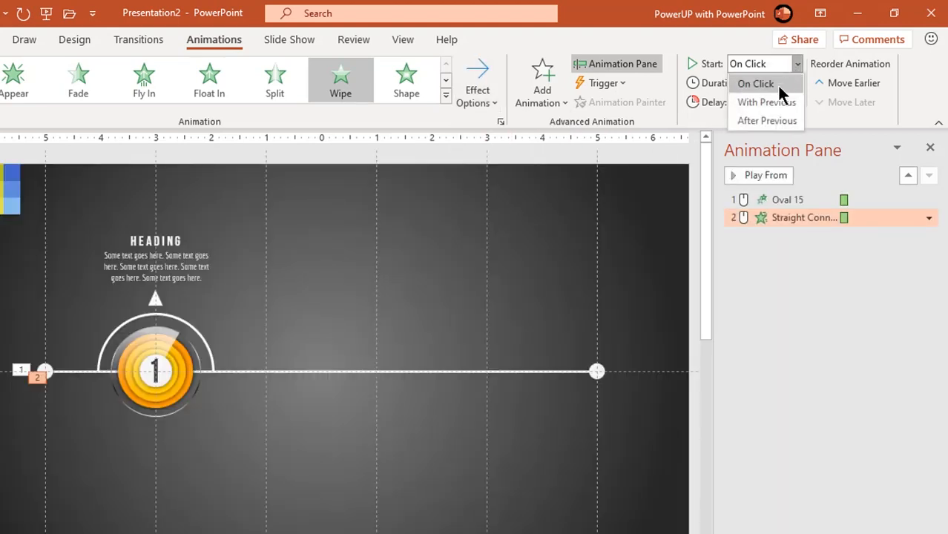
pyautogui.click(765, 120)
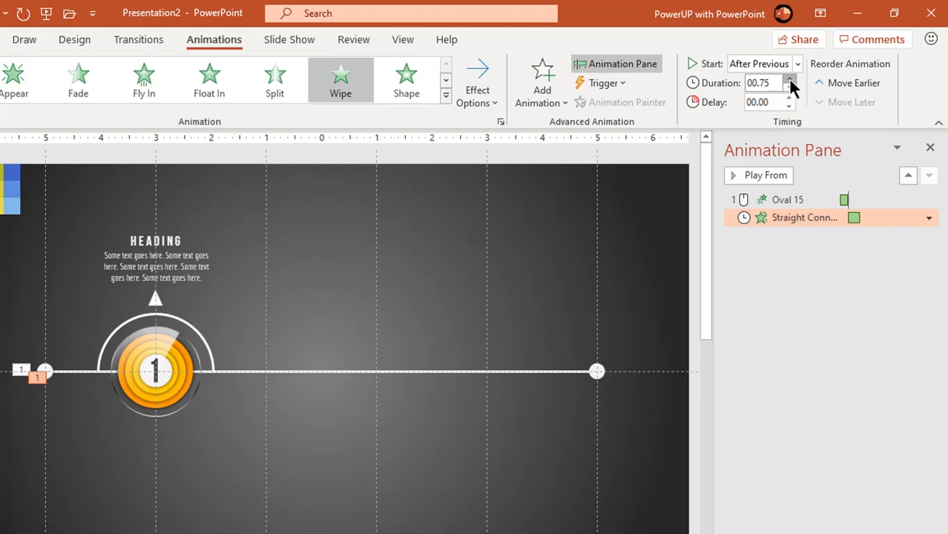
pyautogui.click(789, 80)
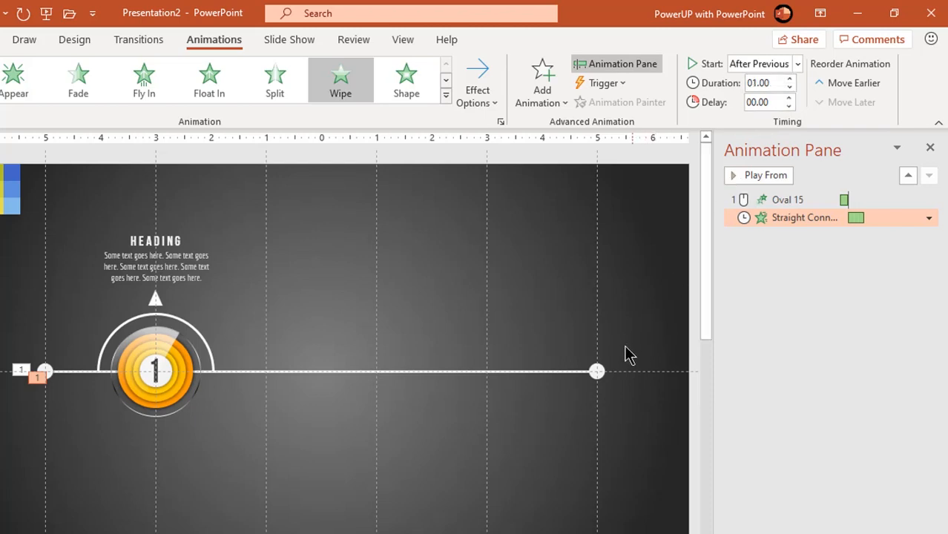
# Start the right end dot after previous, then give the arc a Wipe entrance and adjust its duration.
pyautogui.click(596, 370)
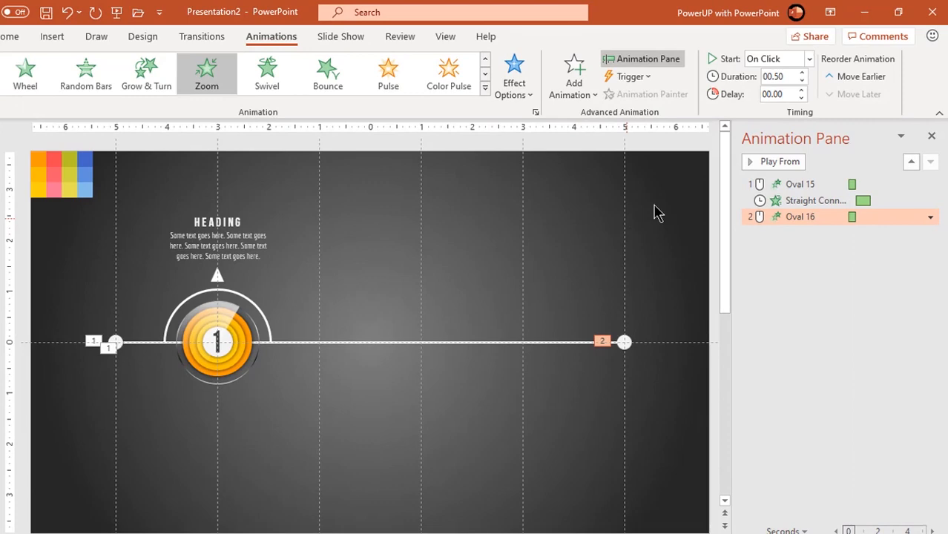
pyautogui.click(807, 60)
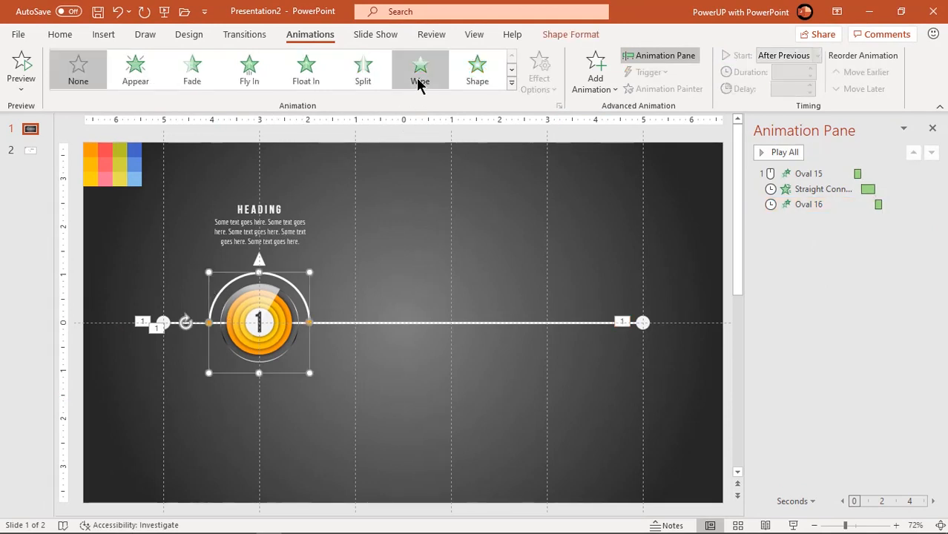
pyautogui.click(420, 67)
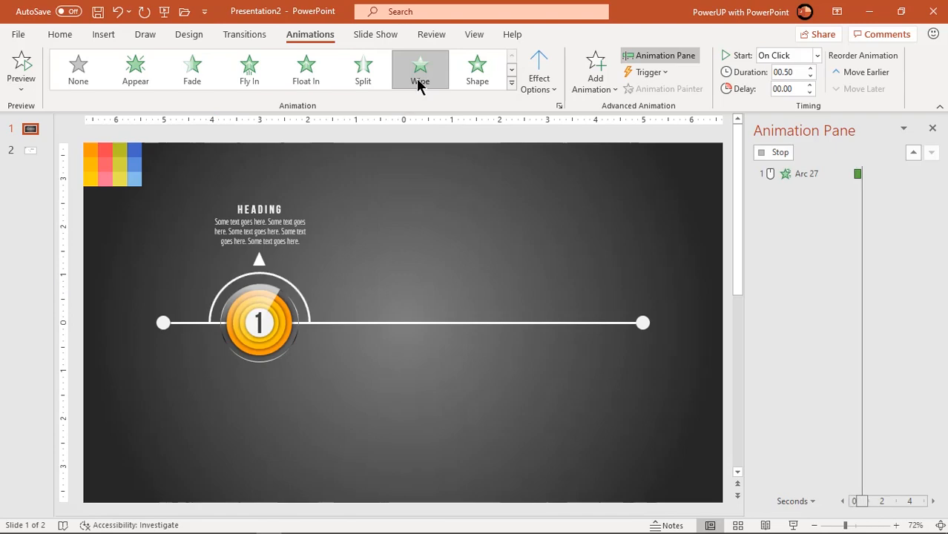
pyautogui.click(539, 72)
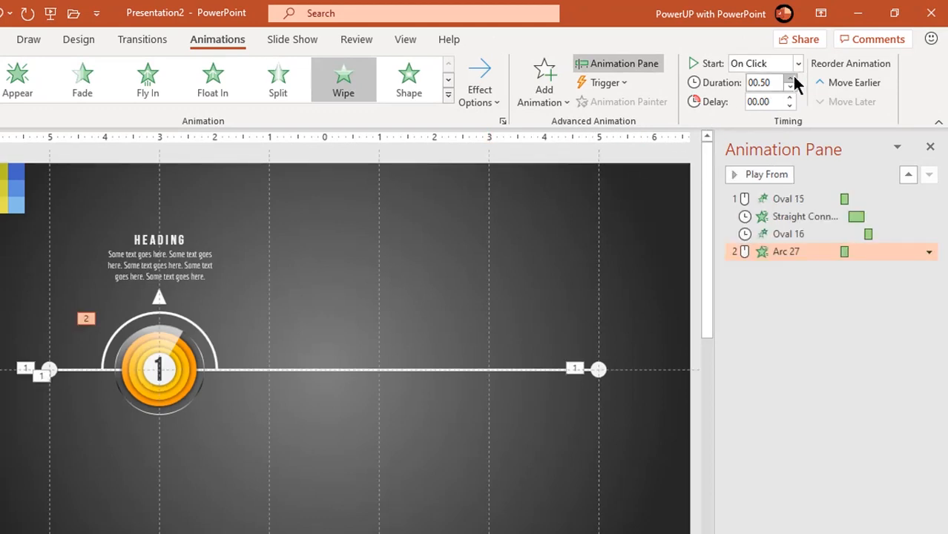
pyautogui.click(789, 78)
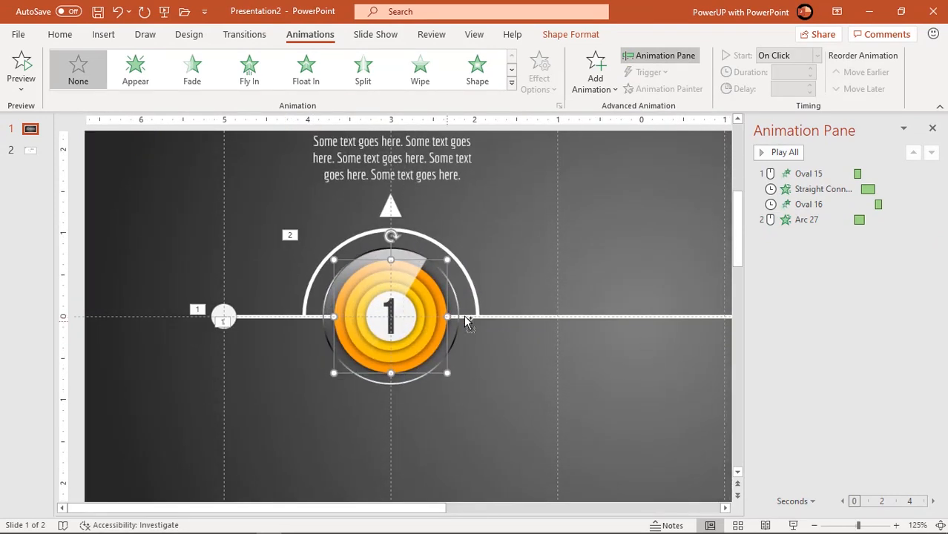
pyautogui.moveTo(438, 318)
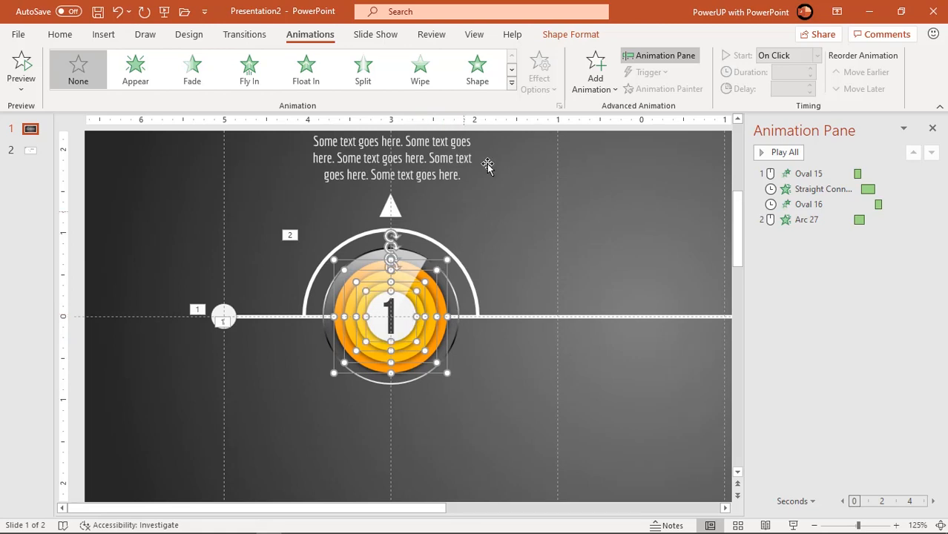
# Give the four rings Zoom entrances, first After Previous, the rest With Previous with staggered delays.
pyautogui.click(510, 83)
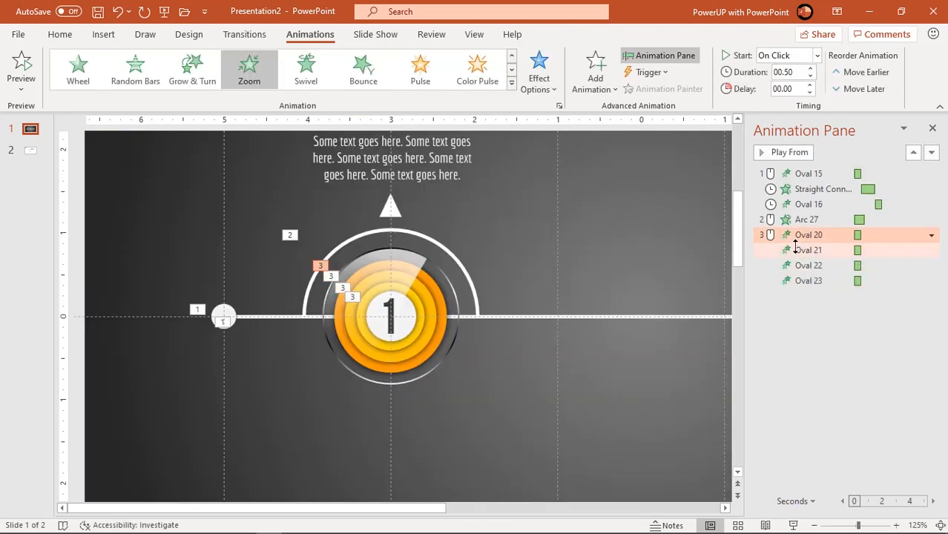
pyautogui.click(789, 55)
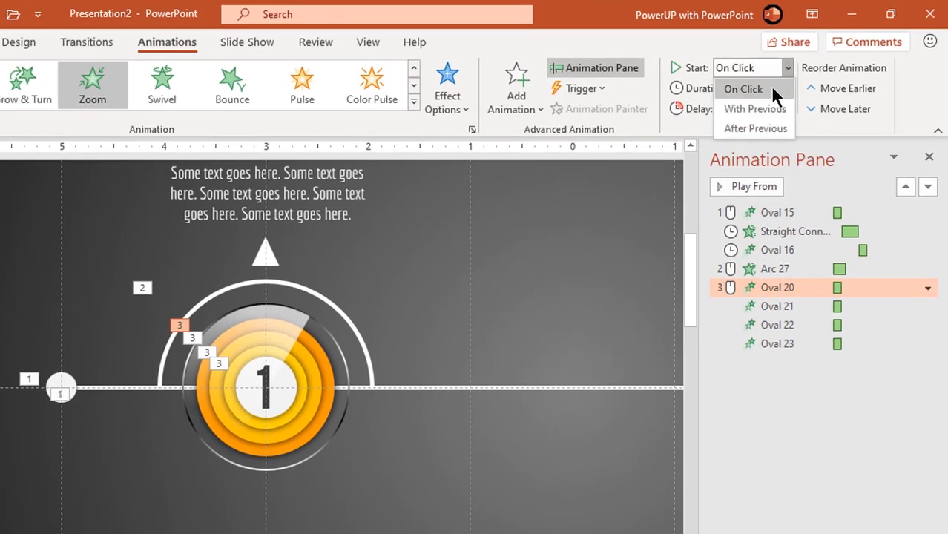
pyautogui.click(755, 127)
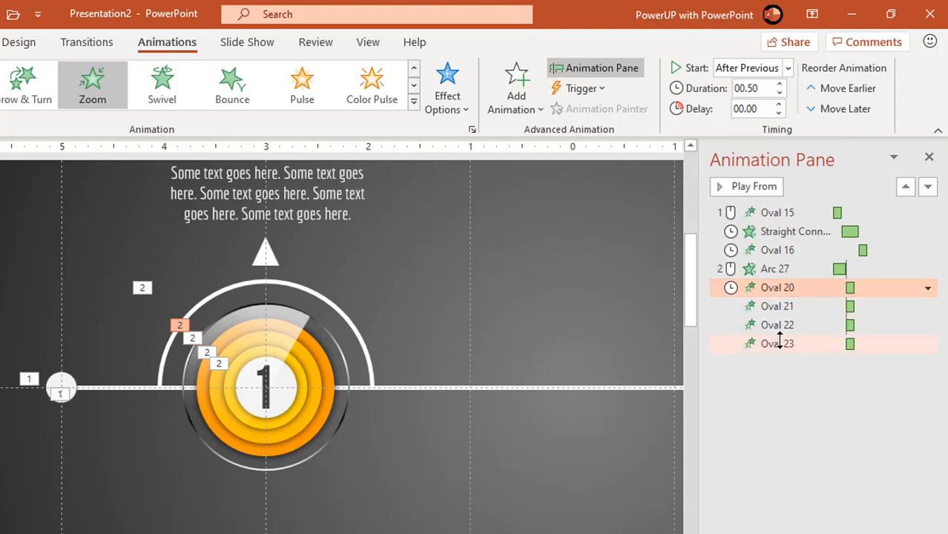
pyautogui.click(780, 83)
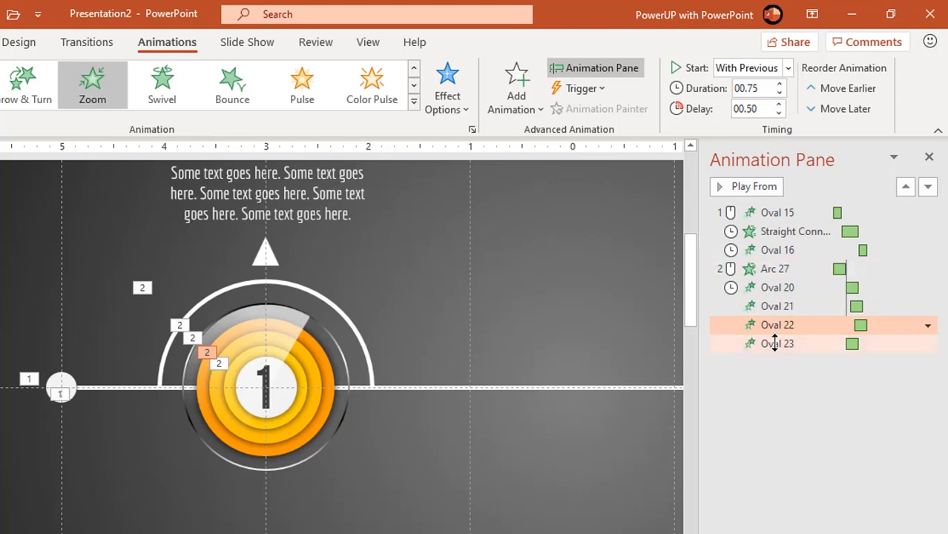
pyautogui.click(778, 344)
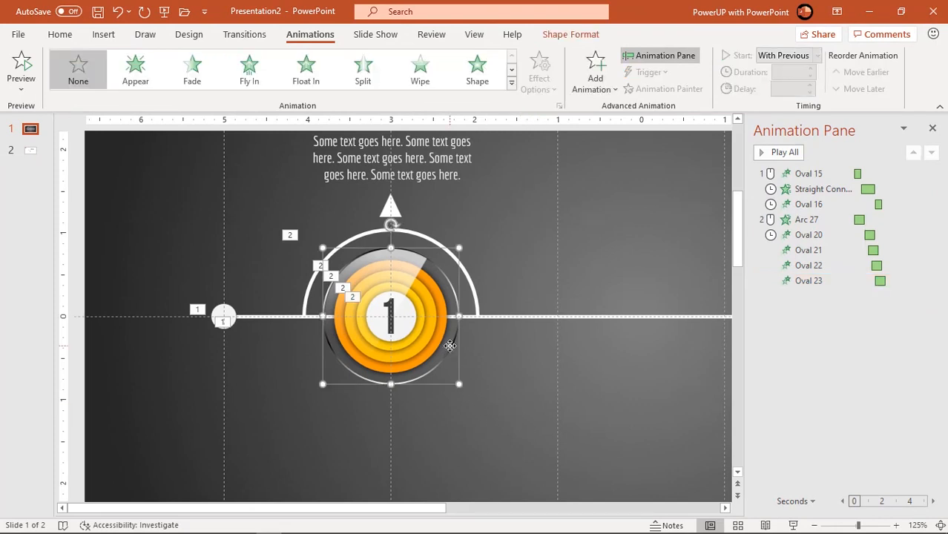
# Apply the Pinwheel entrance from More Entrance Effects to Oval 19.
pyautogui.click(510, 81)
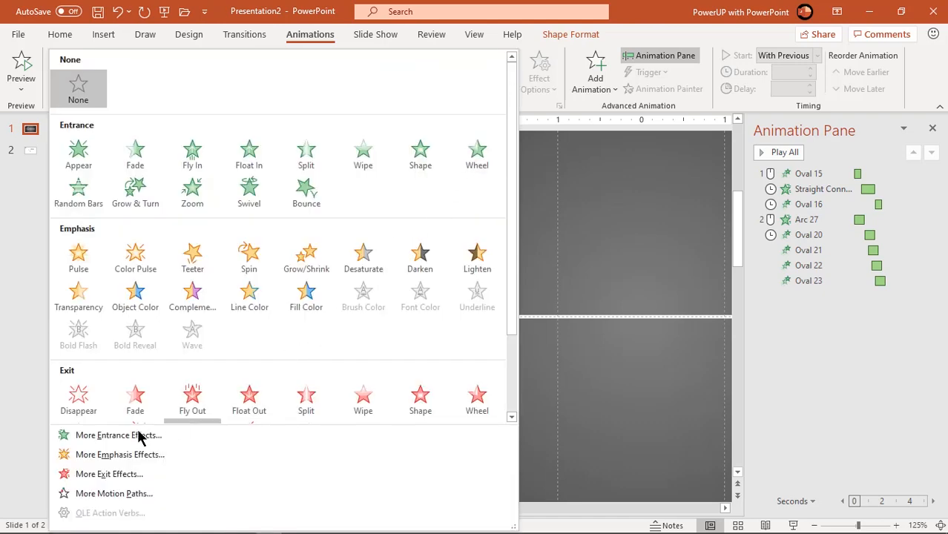
pyautogui.click(119, 435)
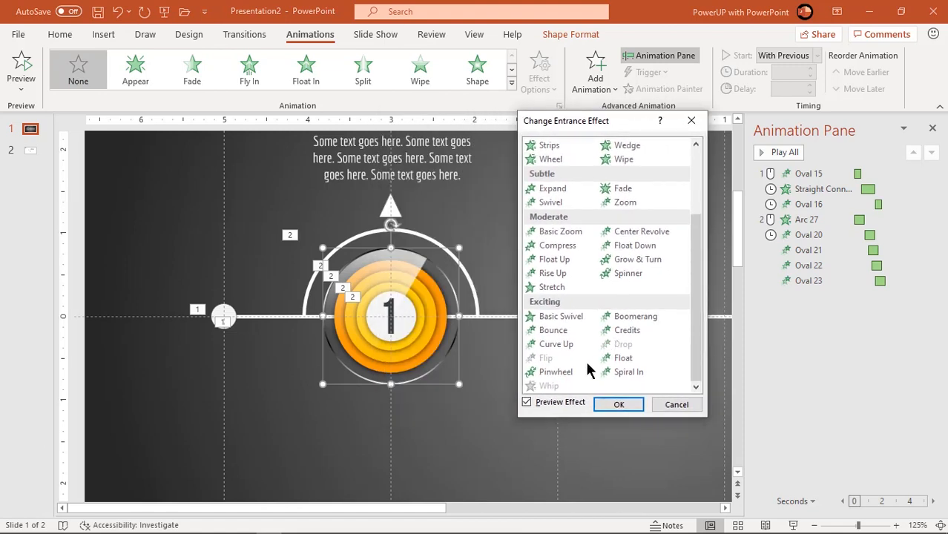
pyautogui.click(554, 371)
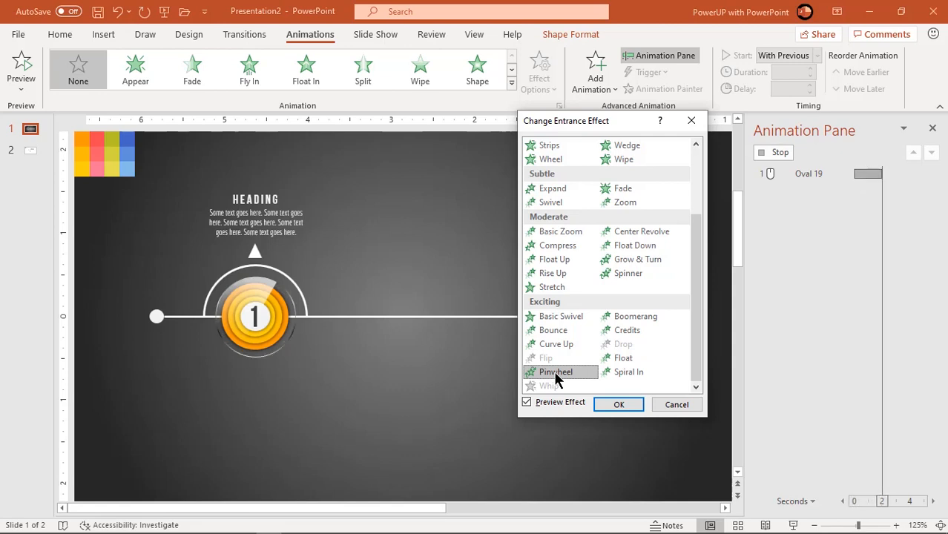
pyautogui.click(619, 403)
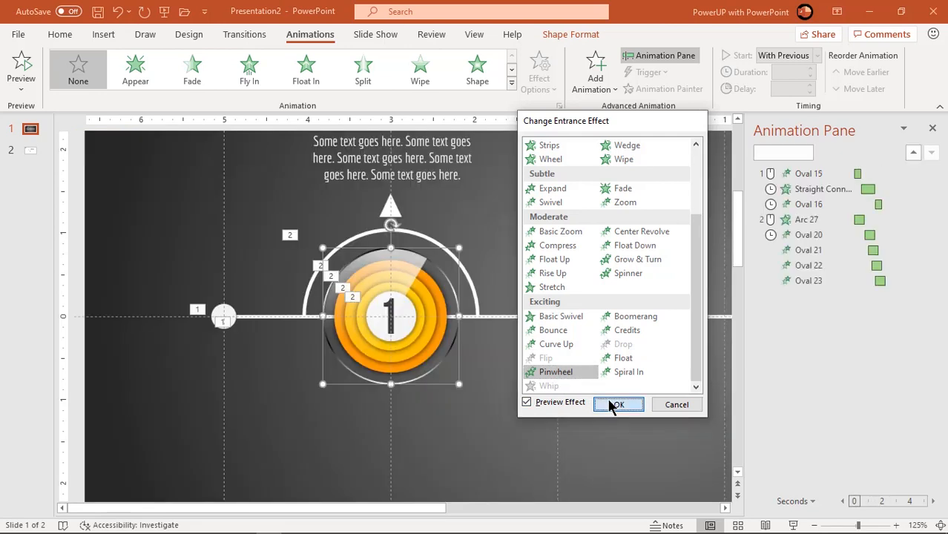
# Set the Pinwheel to Start With Previous with duration 0.75 and delay 0.75.
pyautogui.click(617, 403)
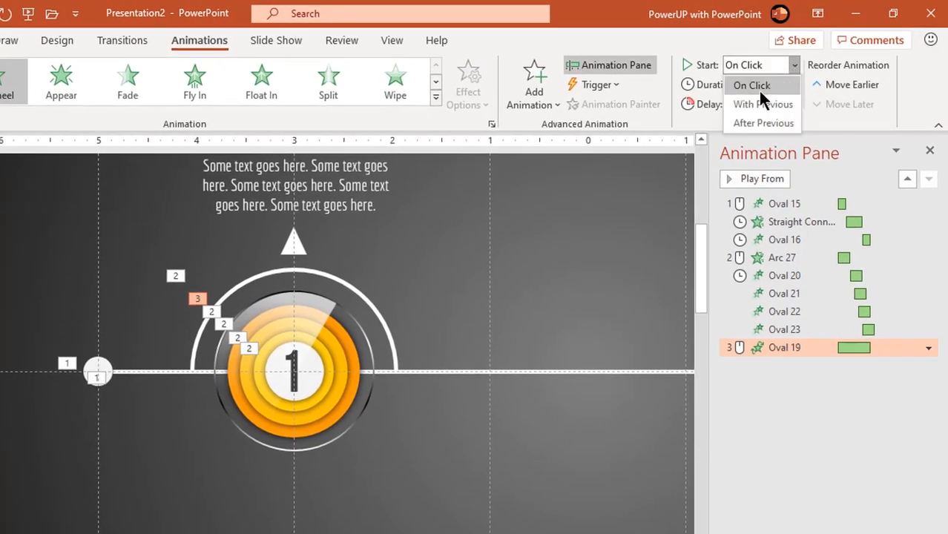
pyautogui.click(762, 104)
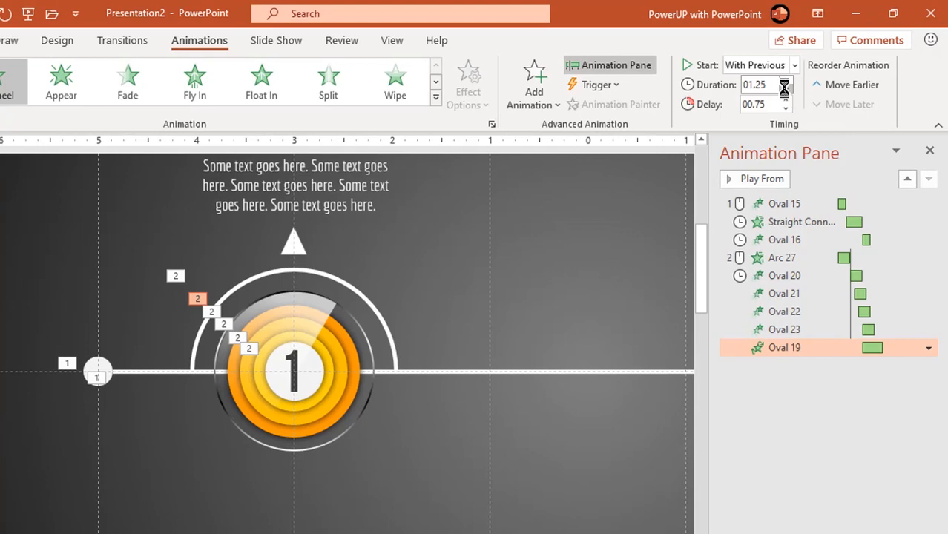
pyautogui.click(785, 88)
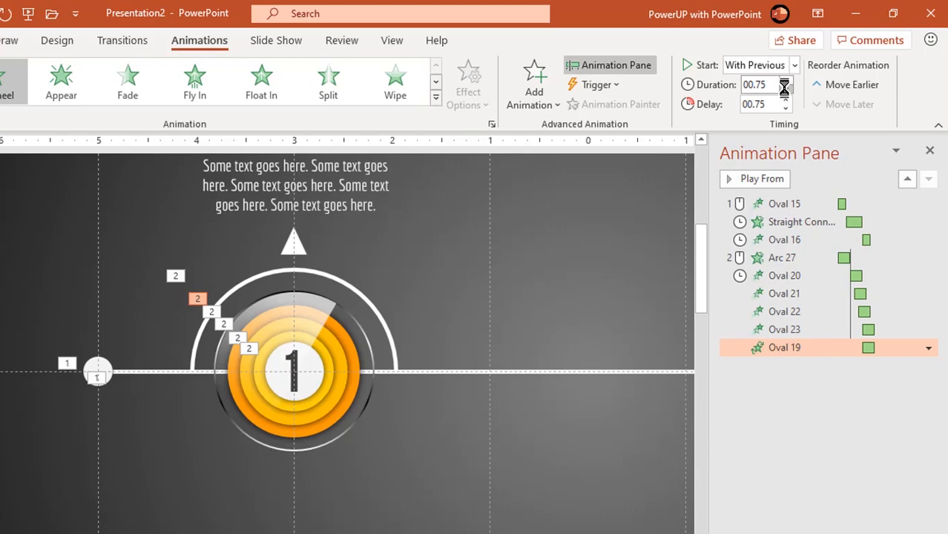
pyautogui.click(786, 101)
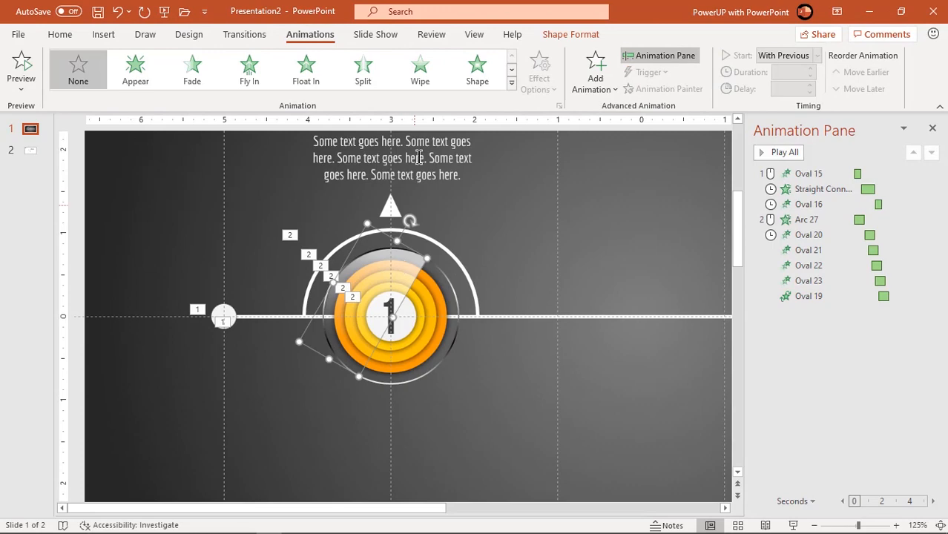
# Give the freeform slice a Wipe With Previous, duration 0.75, delay 1.25.
pyautogui.click(418, 69)
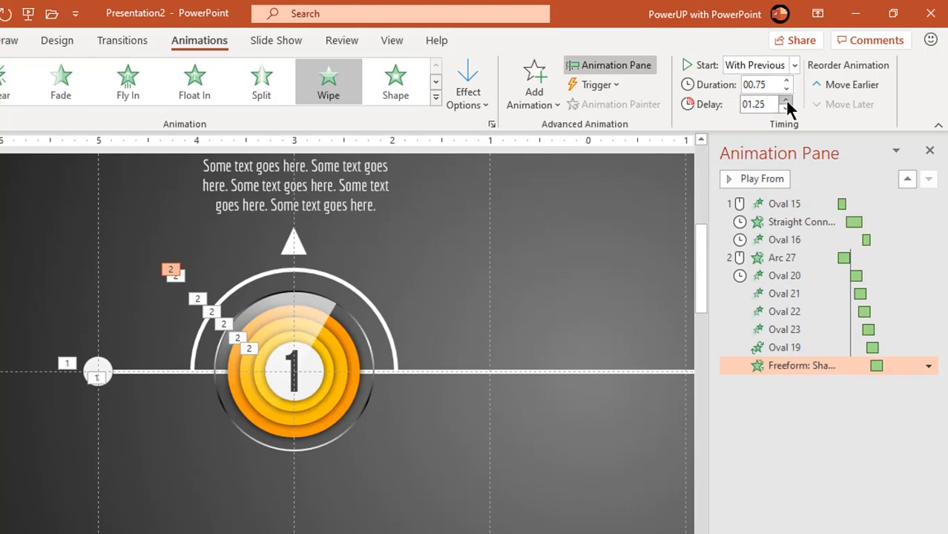
pyautogui.click(786, 101)
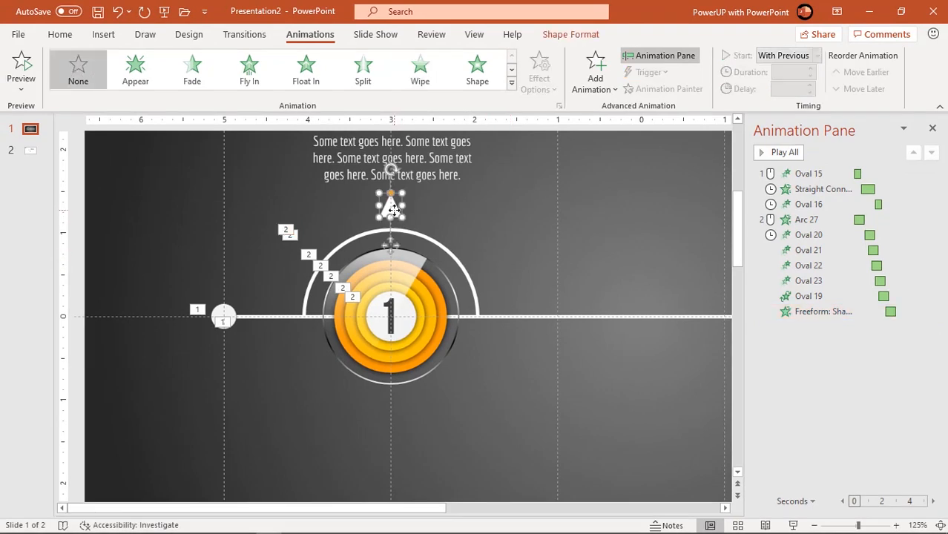
# Give the small triangle above circle 1 a Wipe entrance starting After Previous.
pyautogui.click(418, 67)
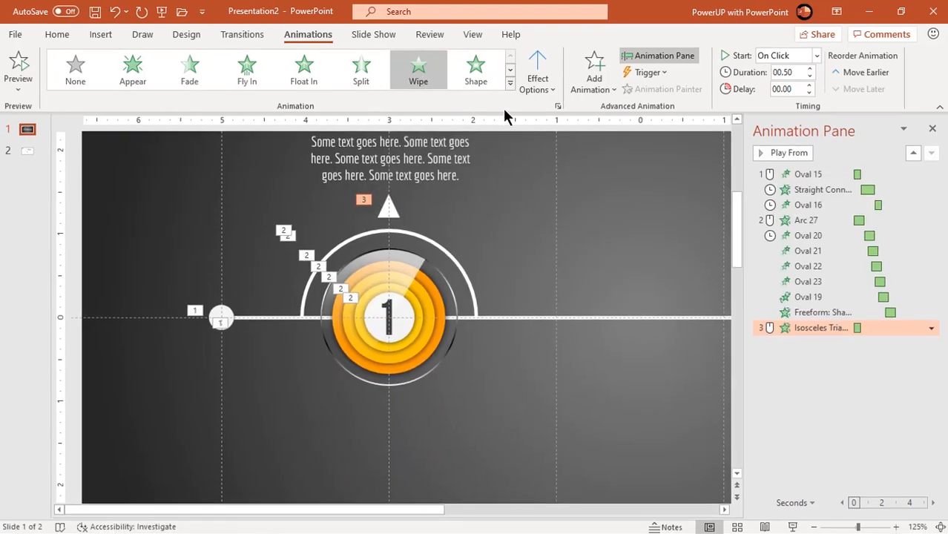
pyautogui.click(815, 55)
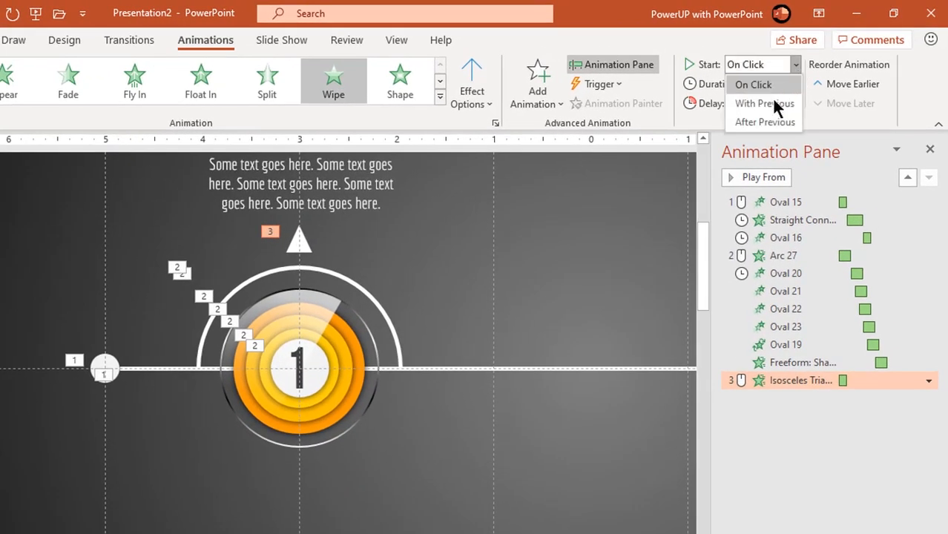
pyautogui.click(765, 121)
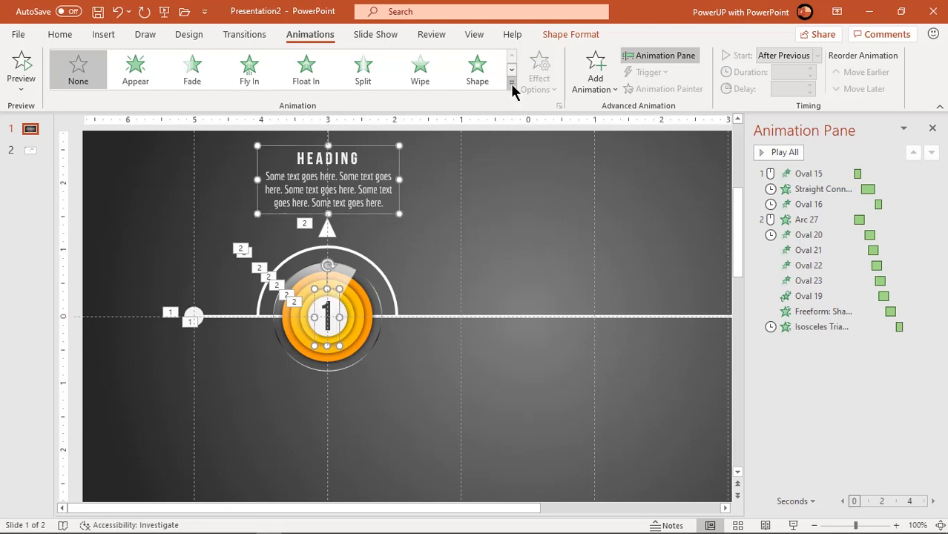
# Give the numeral 1 and heading text box a Zoom entrance after the triangle.
pyautogui.click(510, 84)
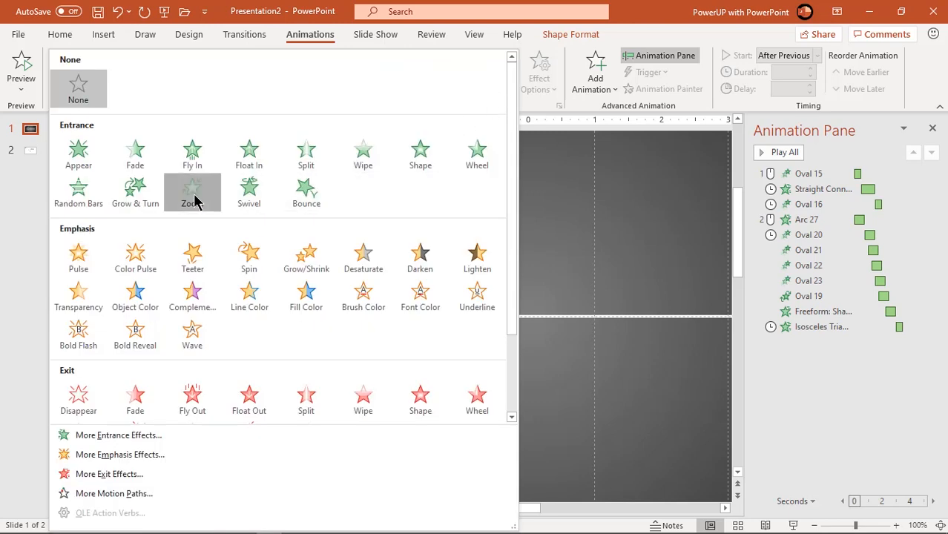
pyautogui.click(193, 193)
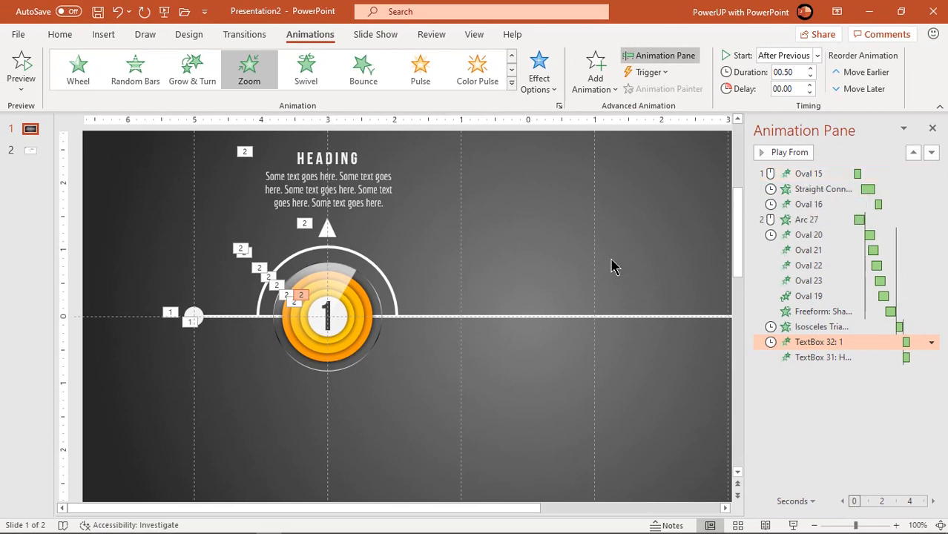
pyautogui.scroll(-3)
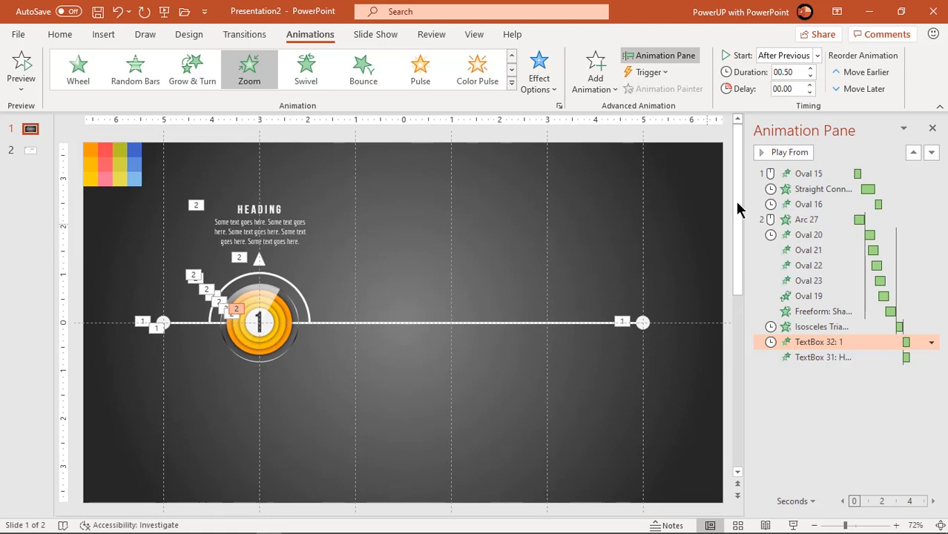
pyautogui.click(809, 172)
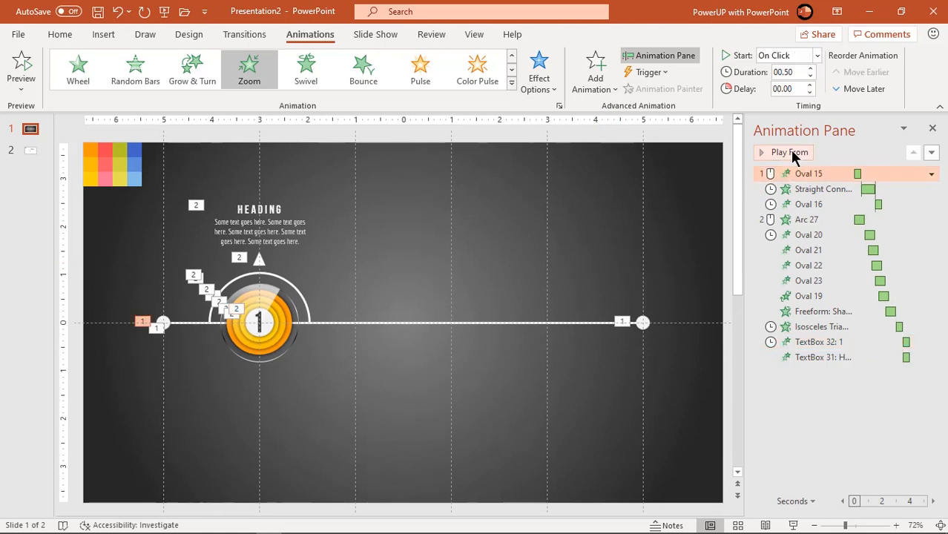
pyautogui.click(789, 151)
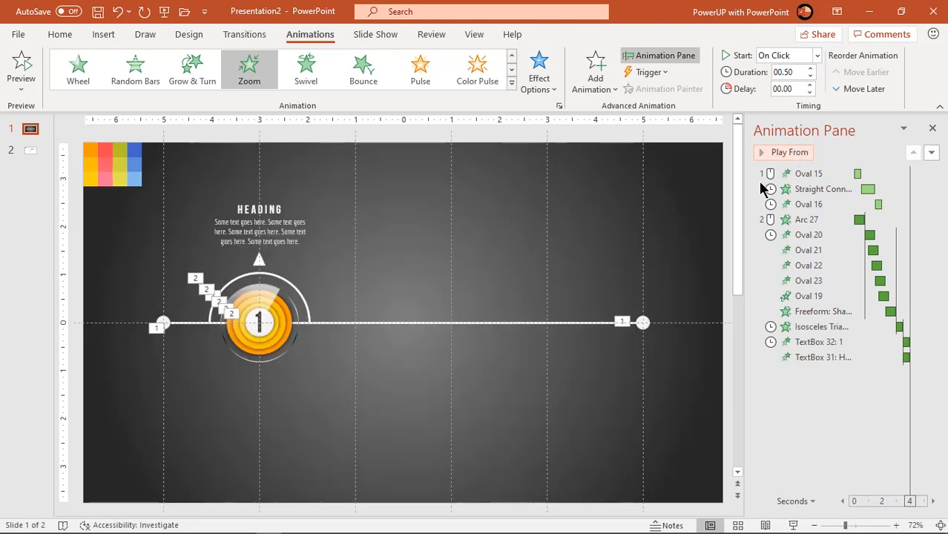
# Paste a copy of step 1 further right and flip it vertically as step 2 below the timeline.
pyautogui.click(808, 172)
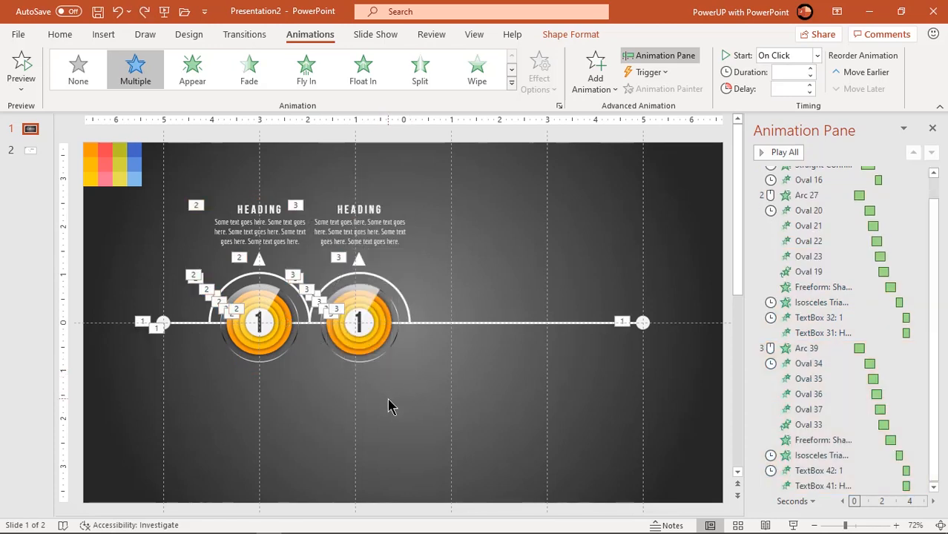
pyautogui.click(807, 347)
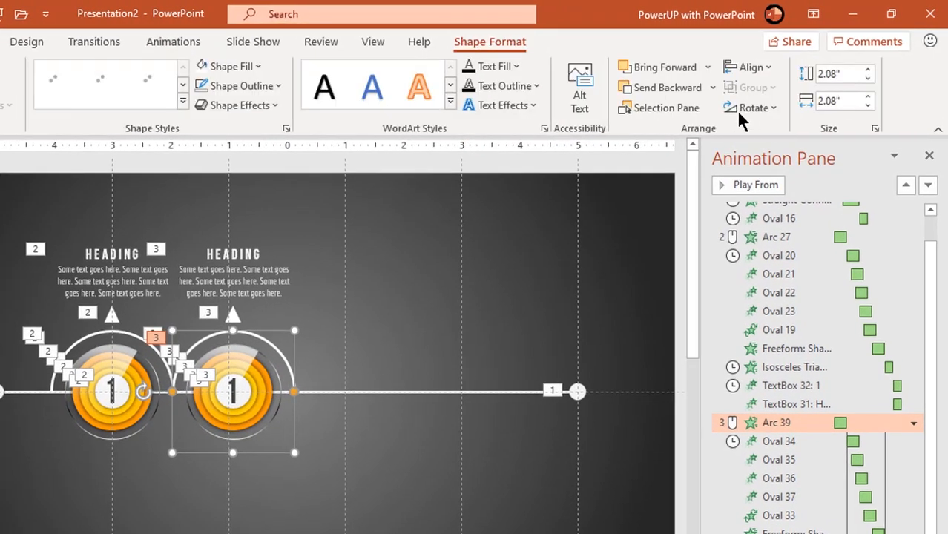
pyautogui.click(751, 107)
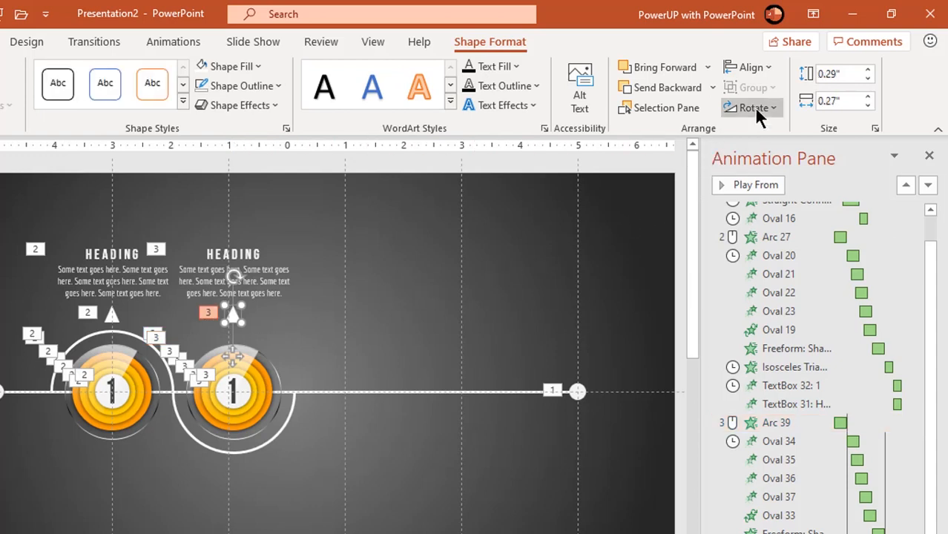
pyautogui.click(472, 312)
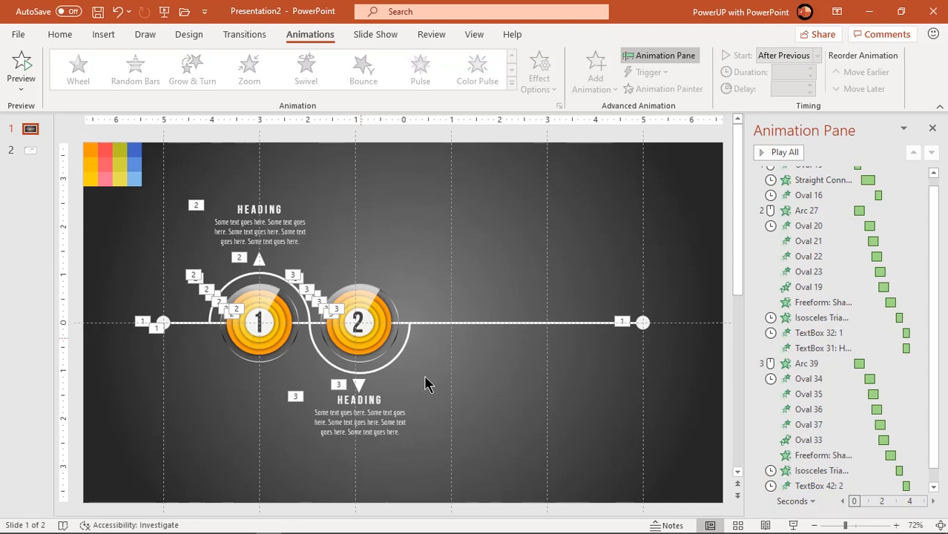
# Recolour step 2's circle and rings with red Shape Fill shades.
pyautogui.click(359, 320)
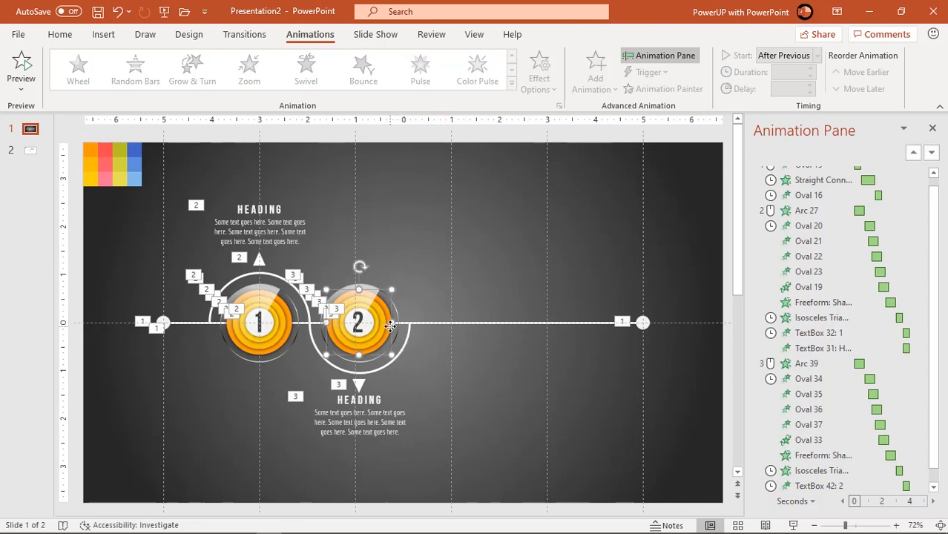
pyautogui.click(808, 378)
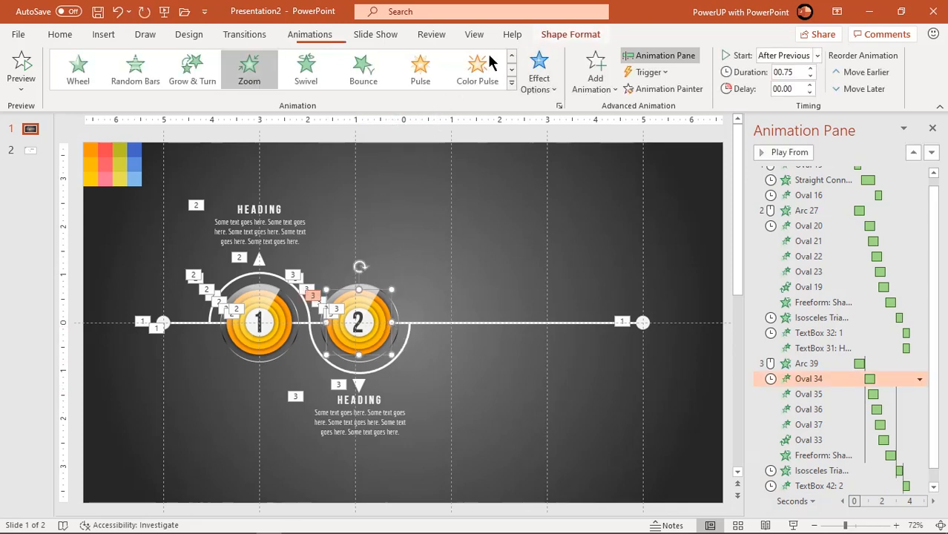
pyautogui.click(356, 53)
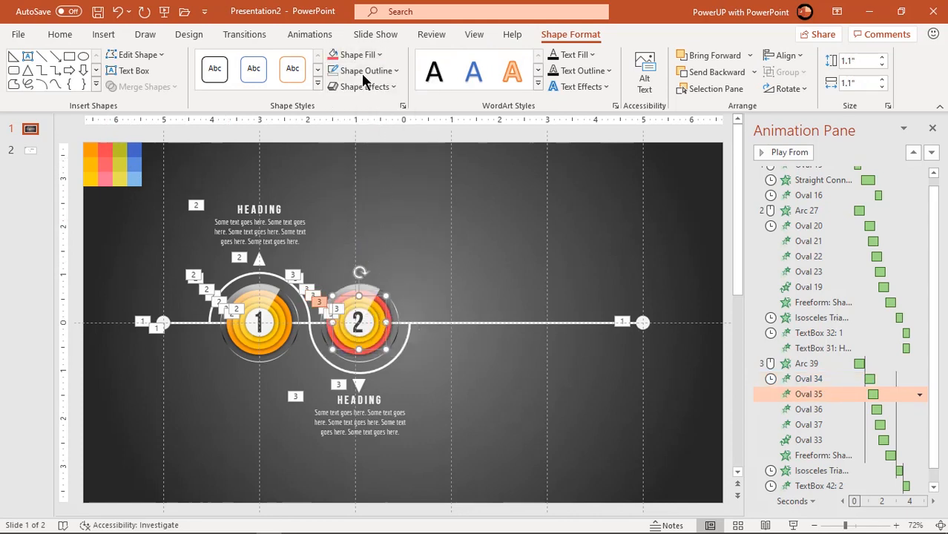
pyautogui.click(355, 54)
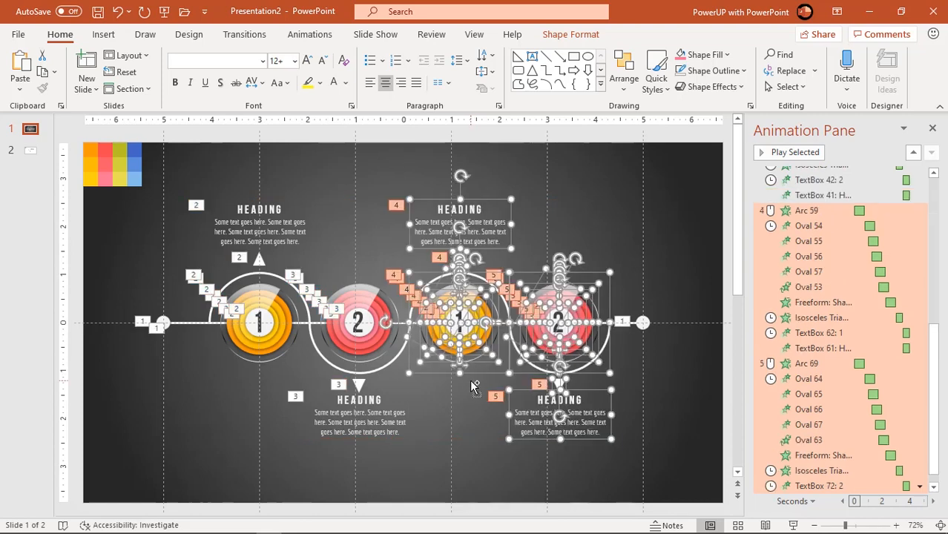
# Recolour step 3 olive-green and step 4 blue, then switch to slide 2.
pyautogui.click(655, 361)
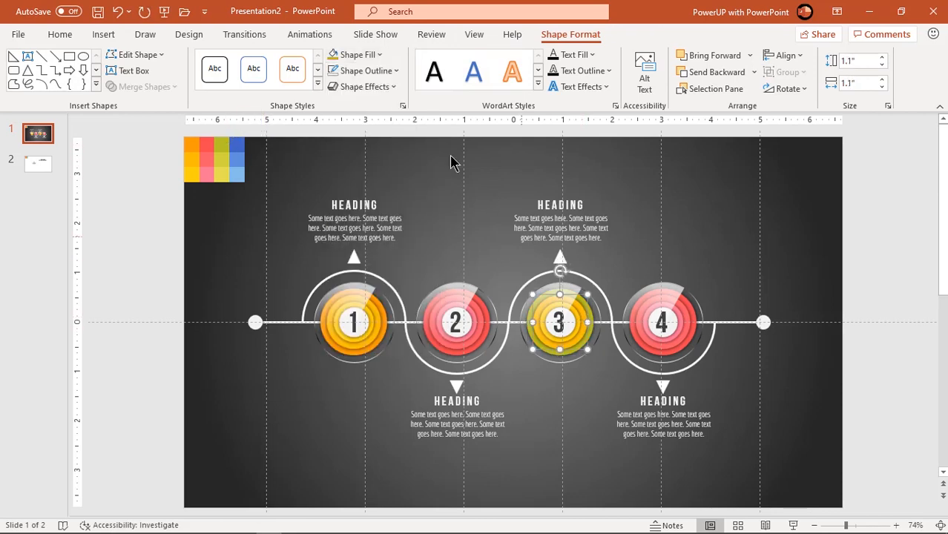
pyautogui.click(561, 320)
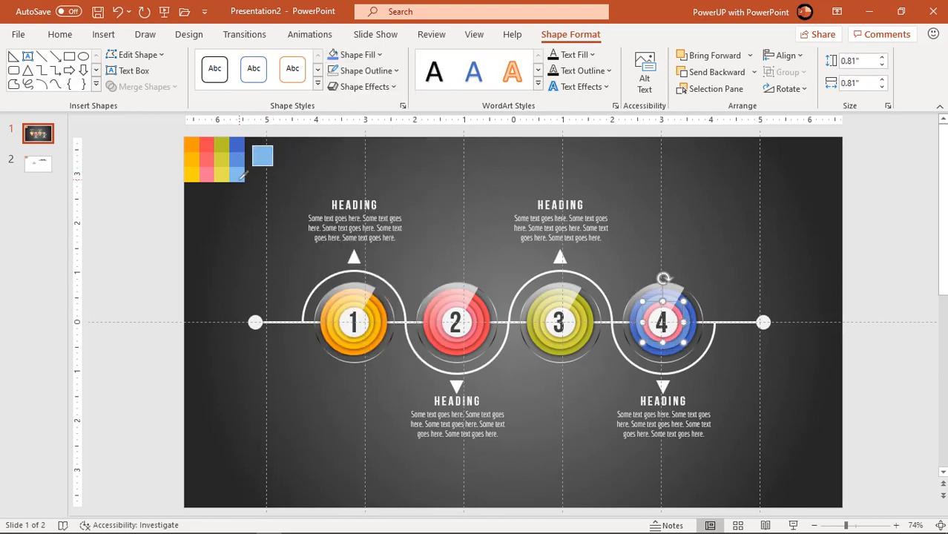
pyautogui.click(39, 163)
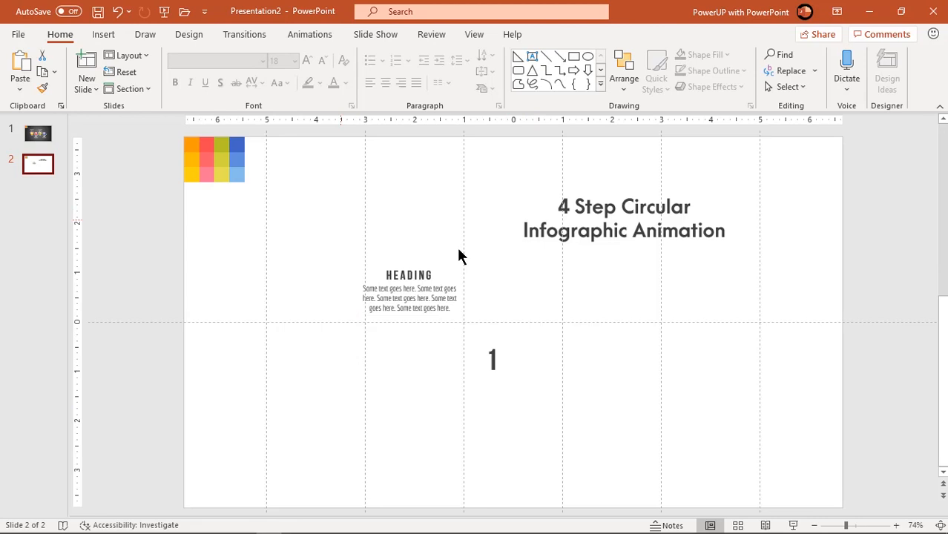